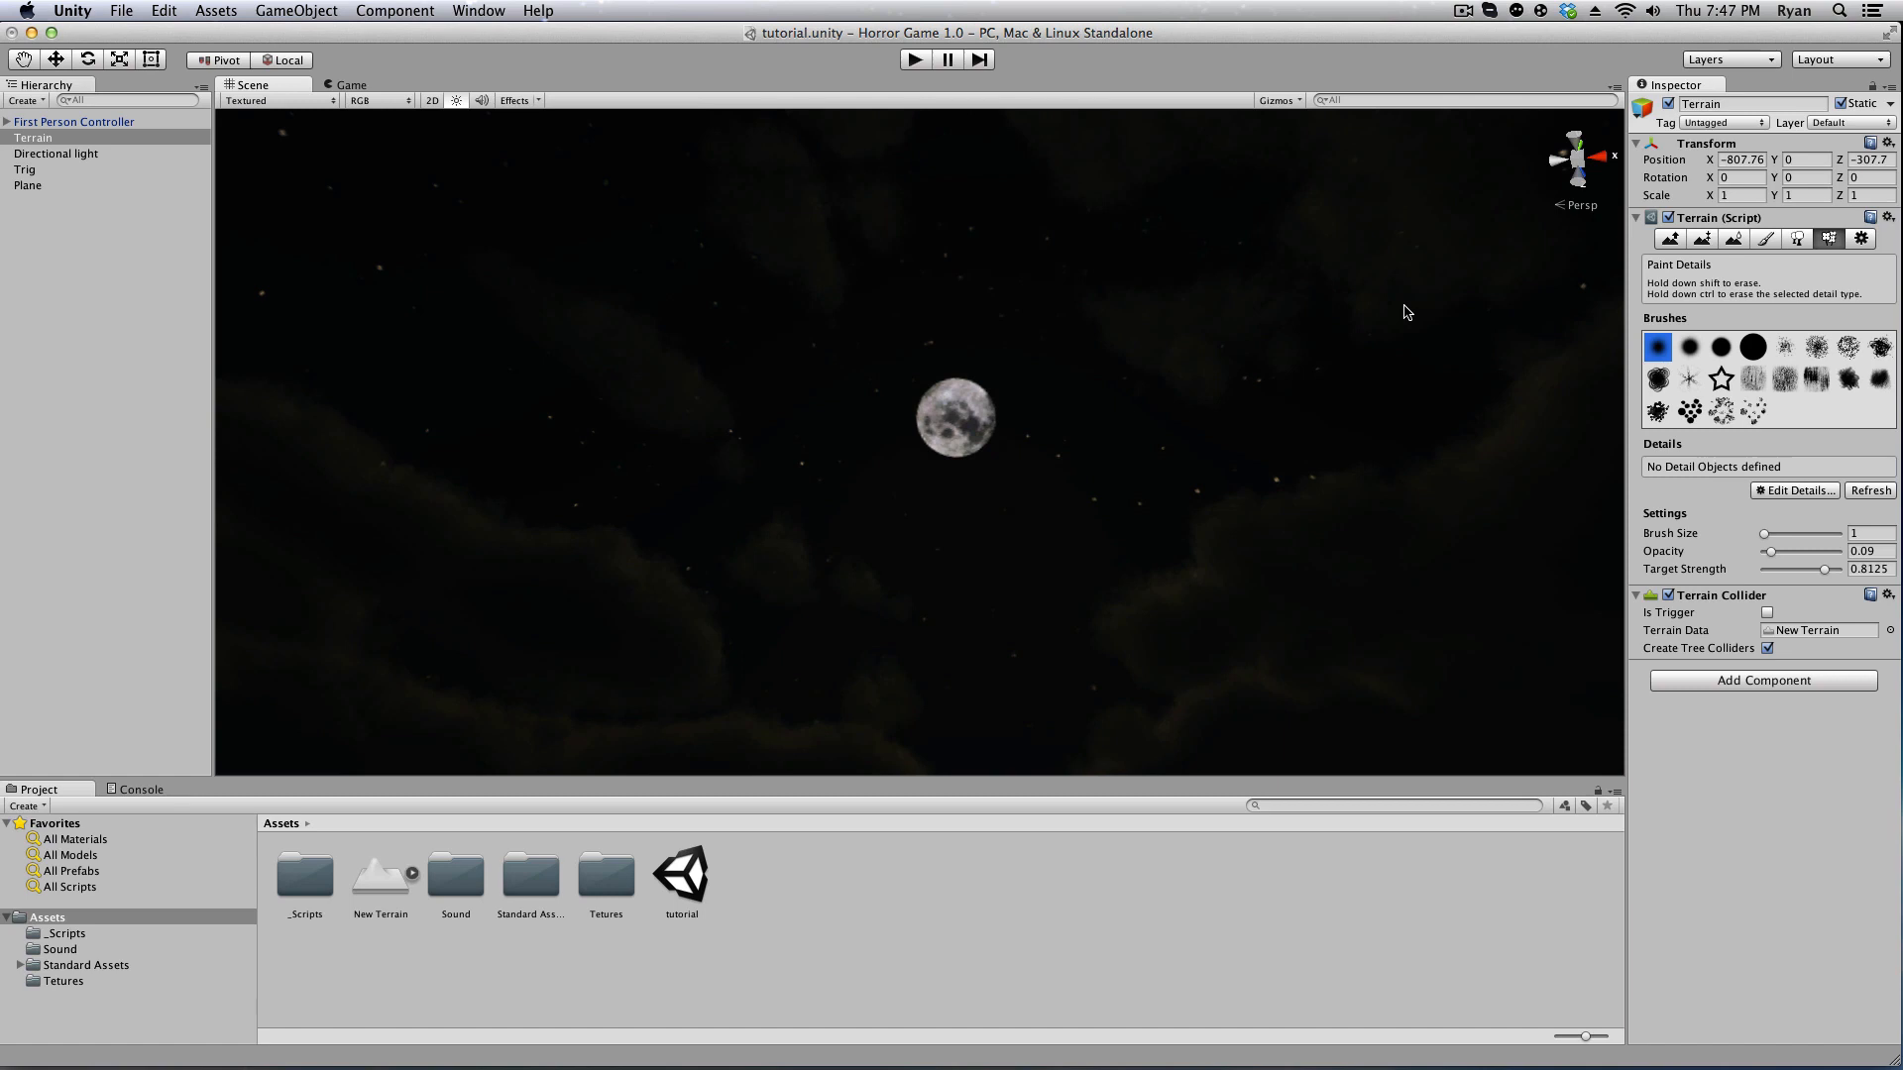
pyautogui.moveTo(940, 422)
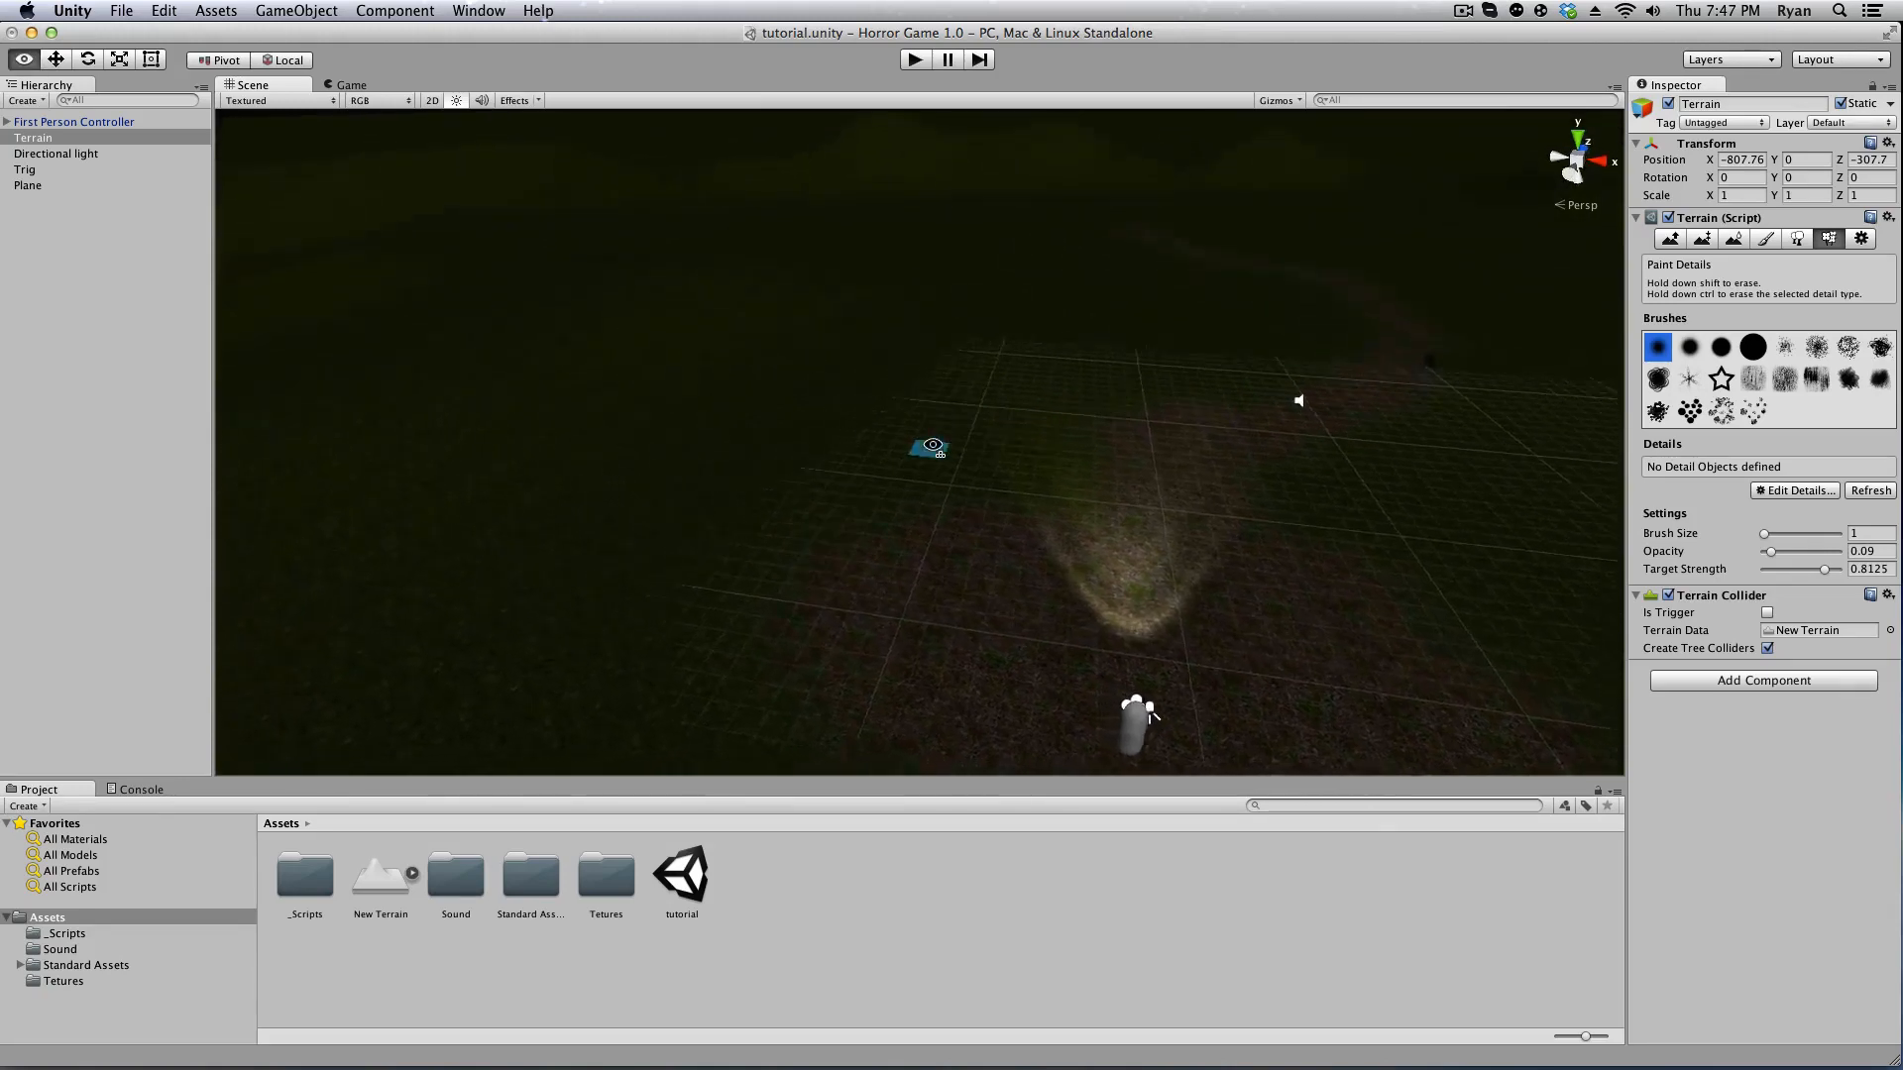
# Import all Tree Creator package files from the Project panel's Import Package menu.
pyautogui.click(71, 121)
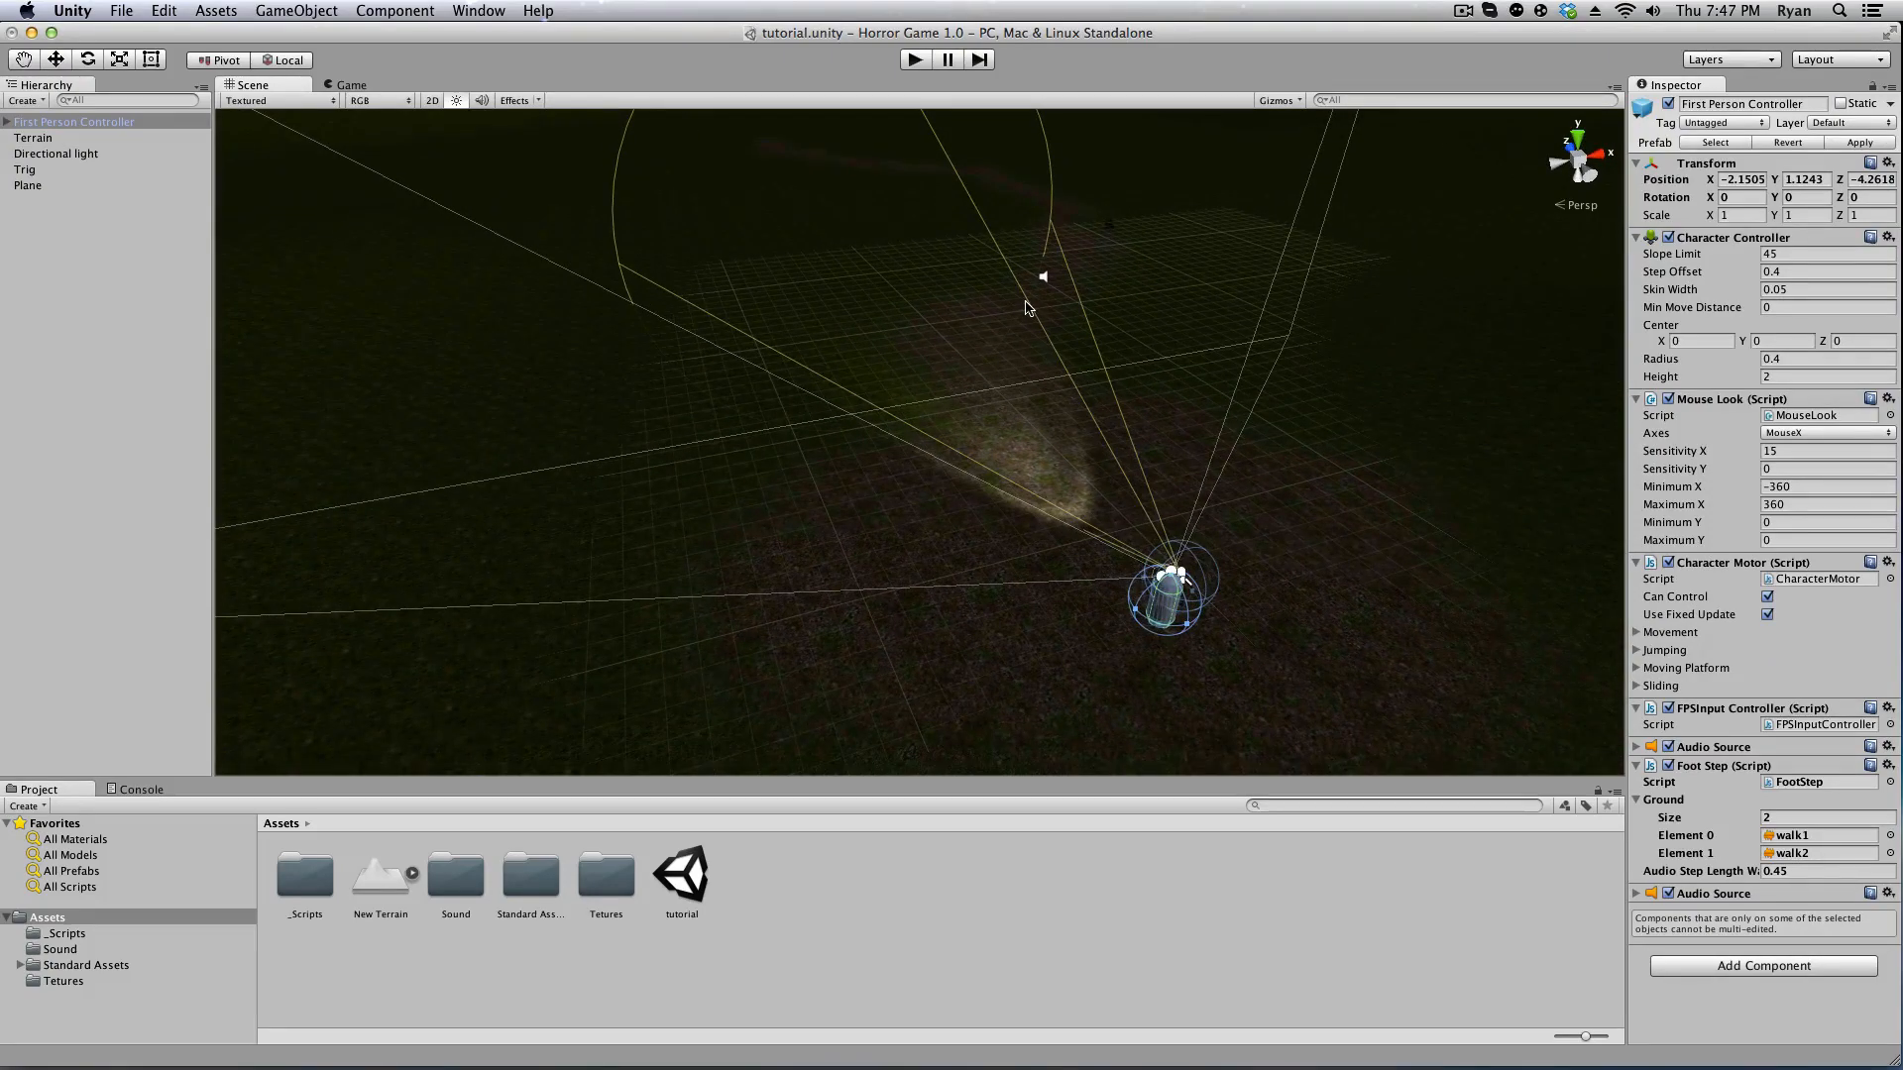
pyautogui.moveTo(819, 852)
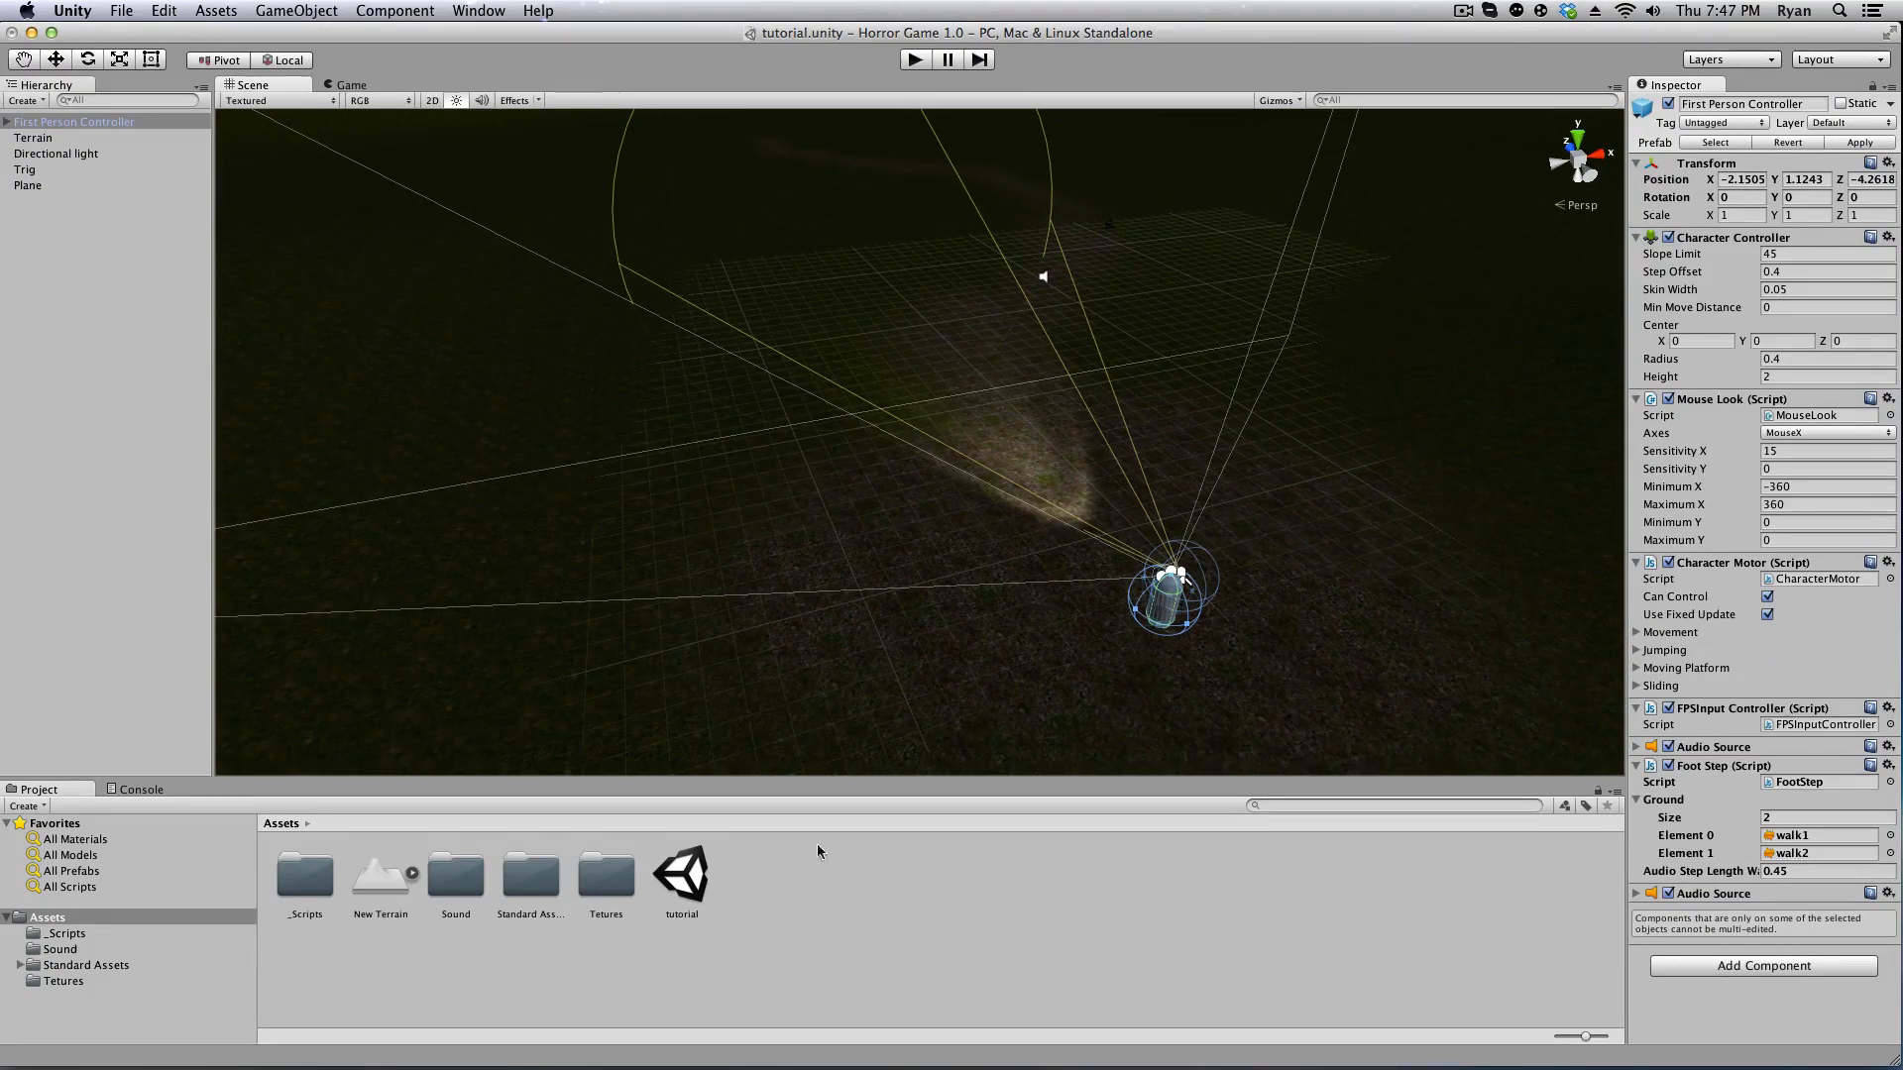
pyautogui.rightClick(818, 852)
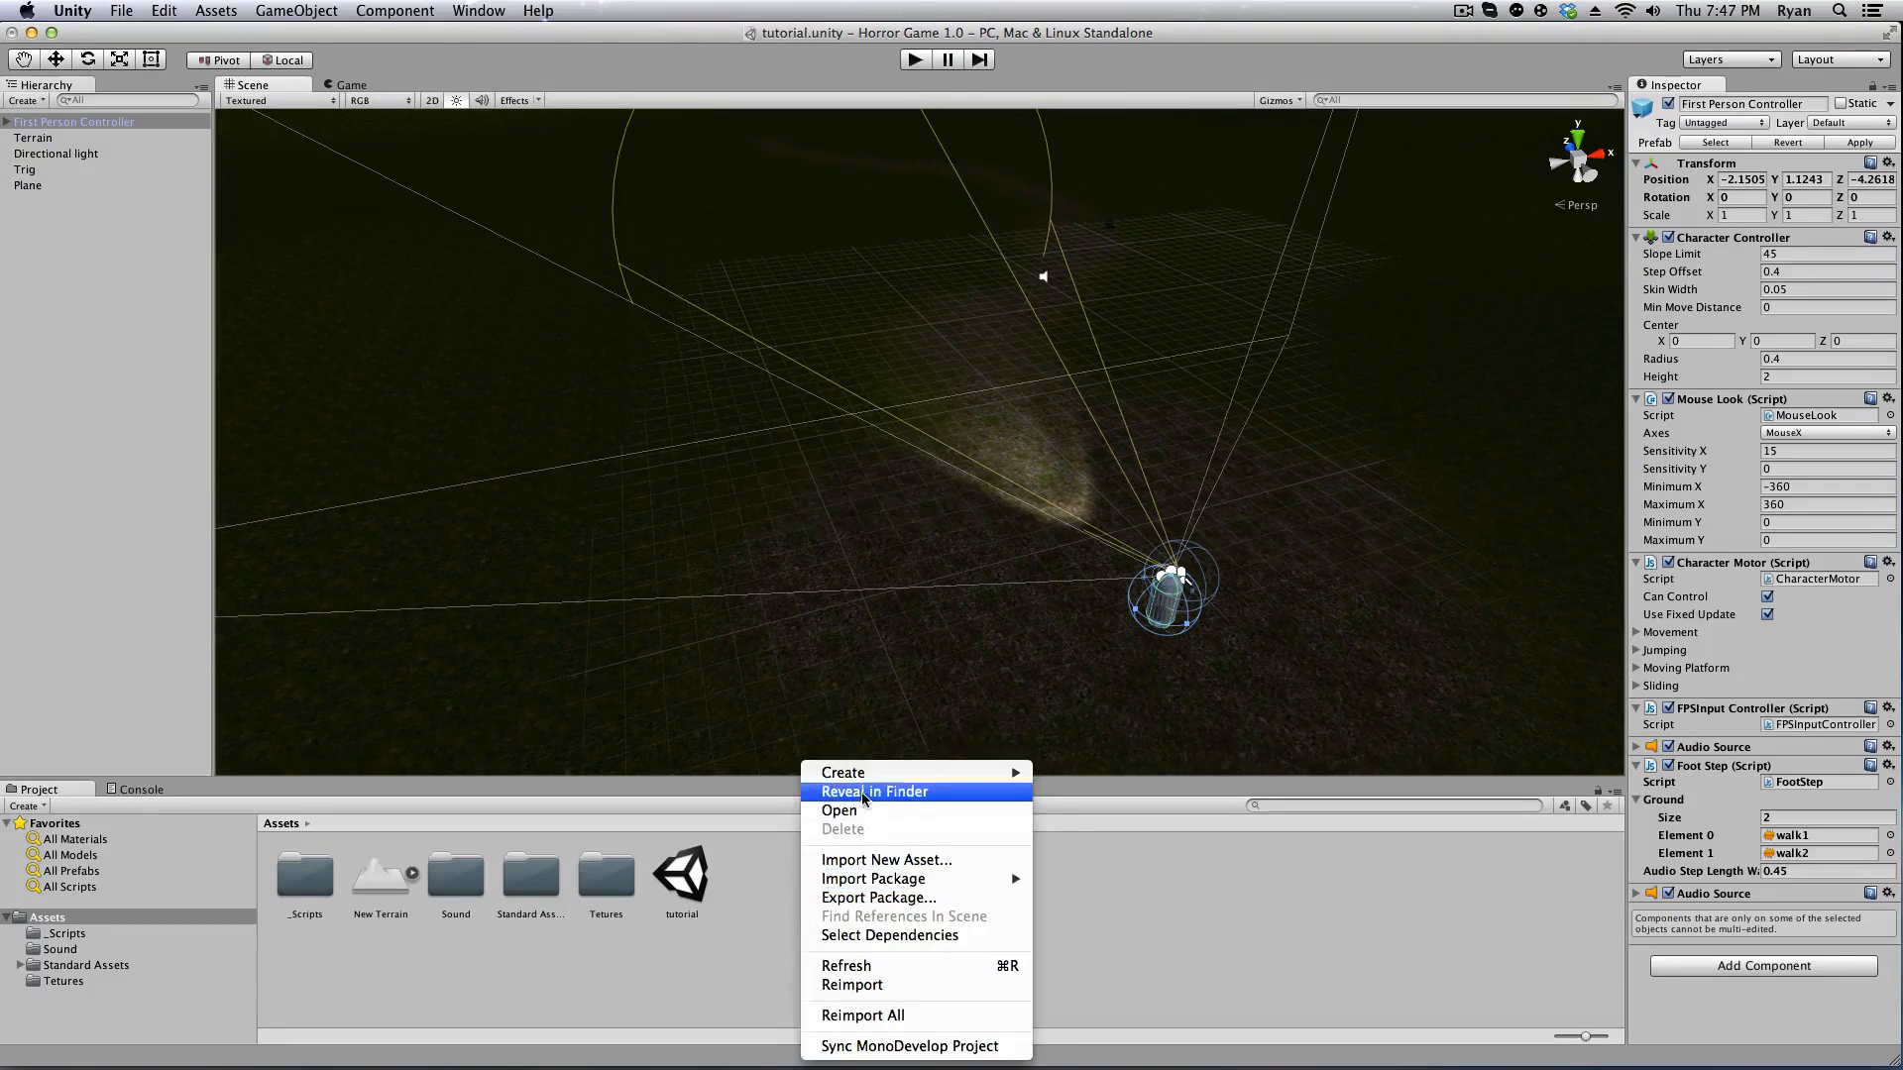
pyautogui.moveTo(873, 859)
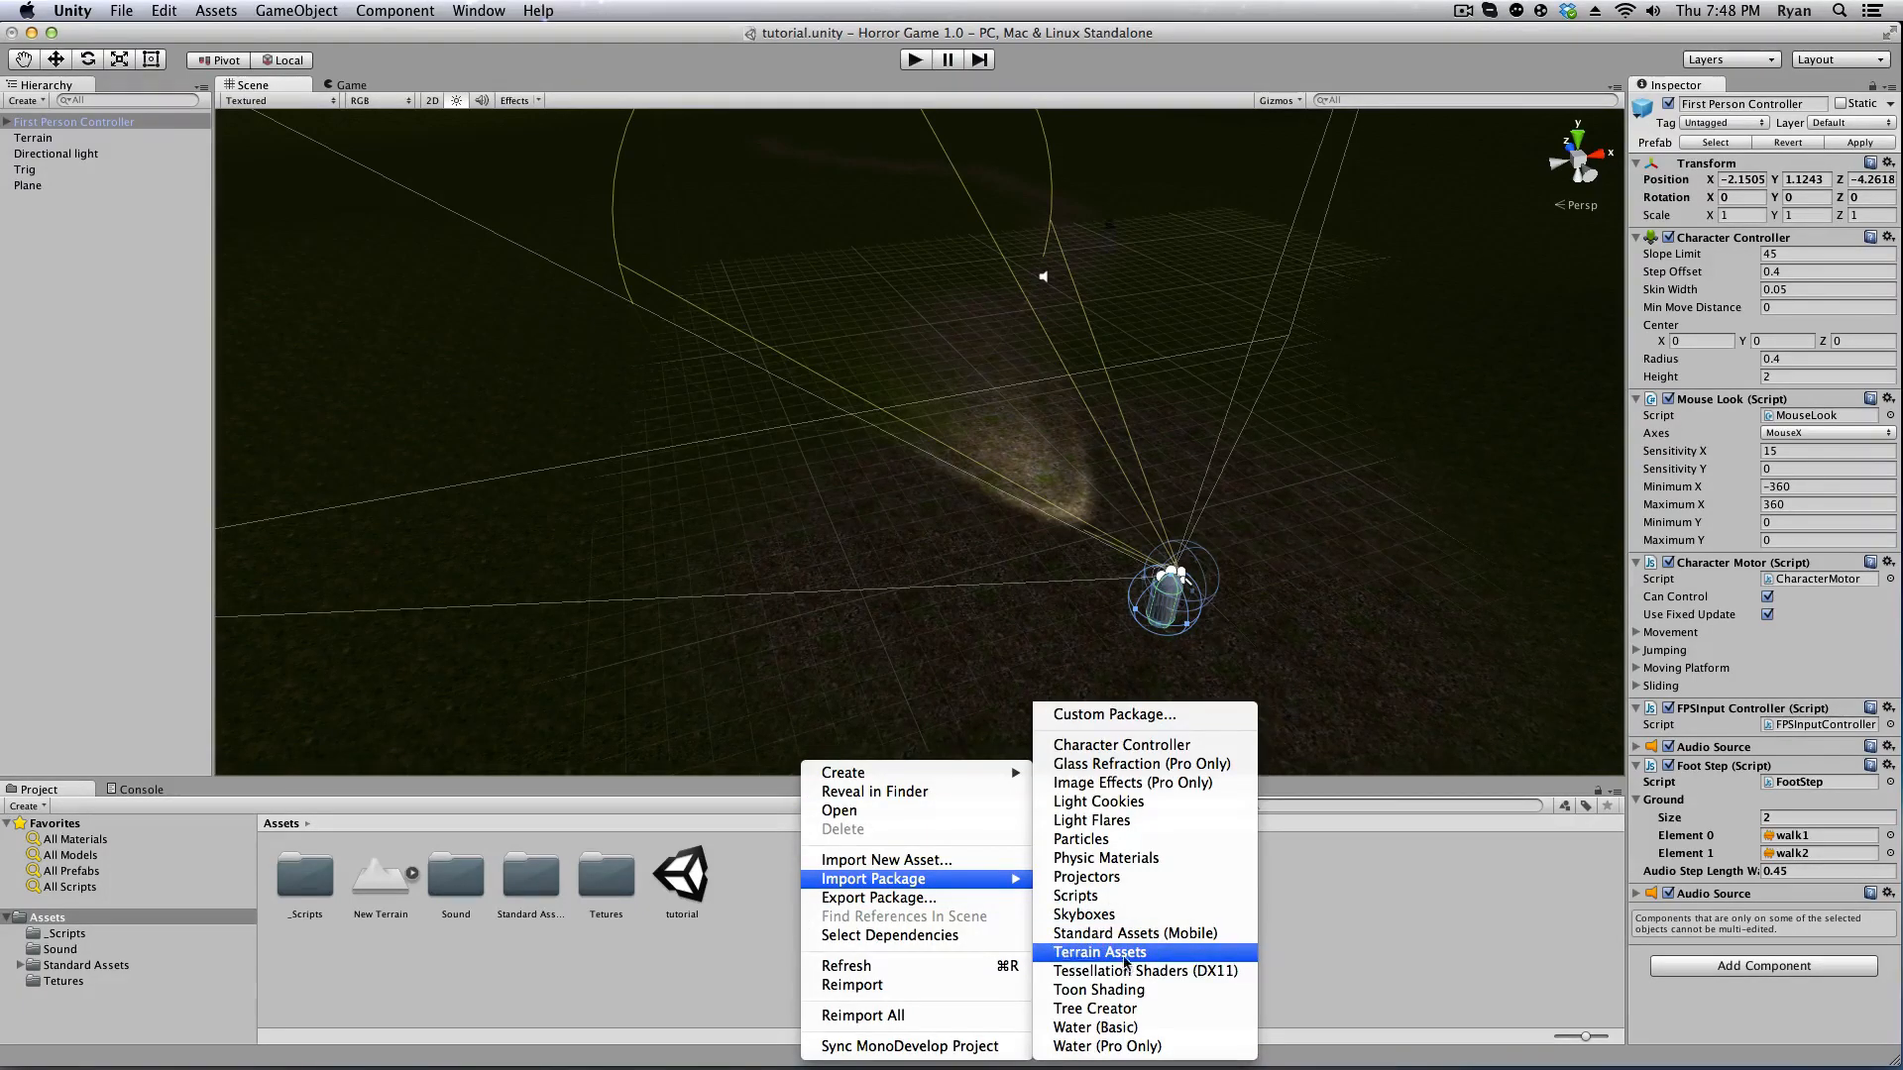
pyautogui.moveTo(1094, 1008)
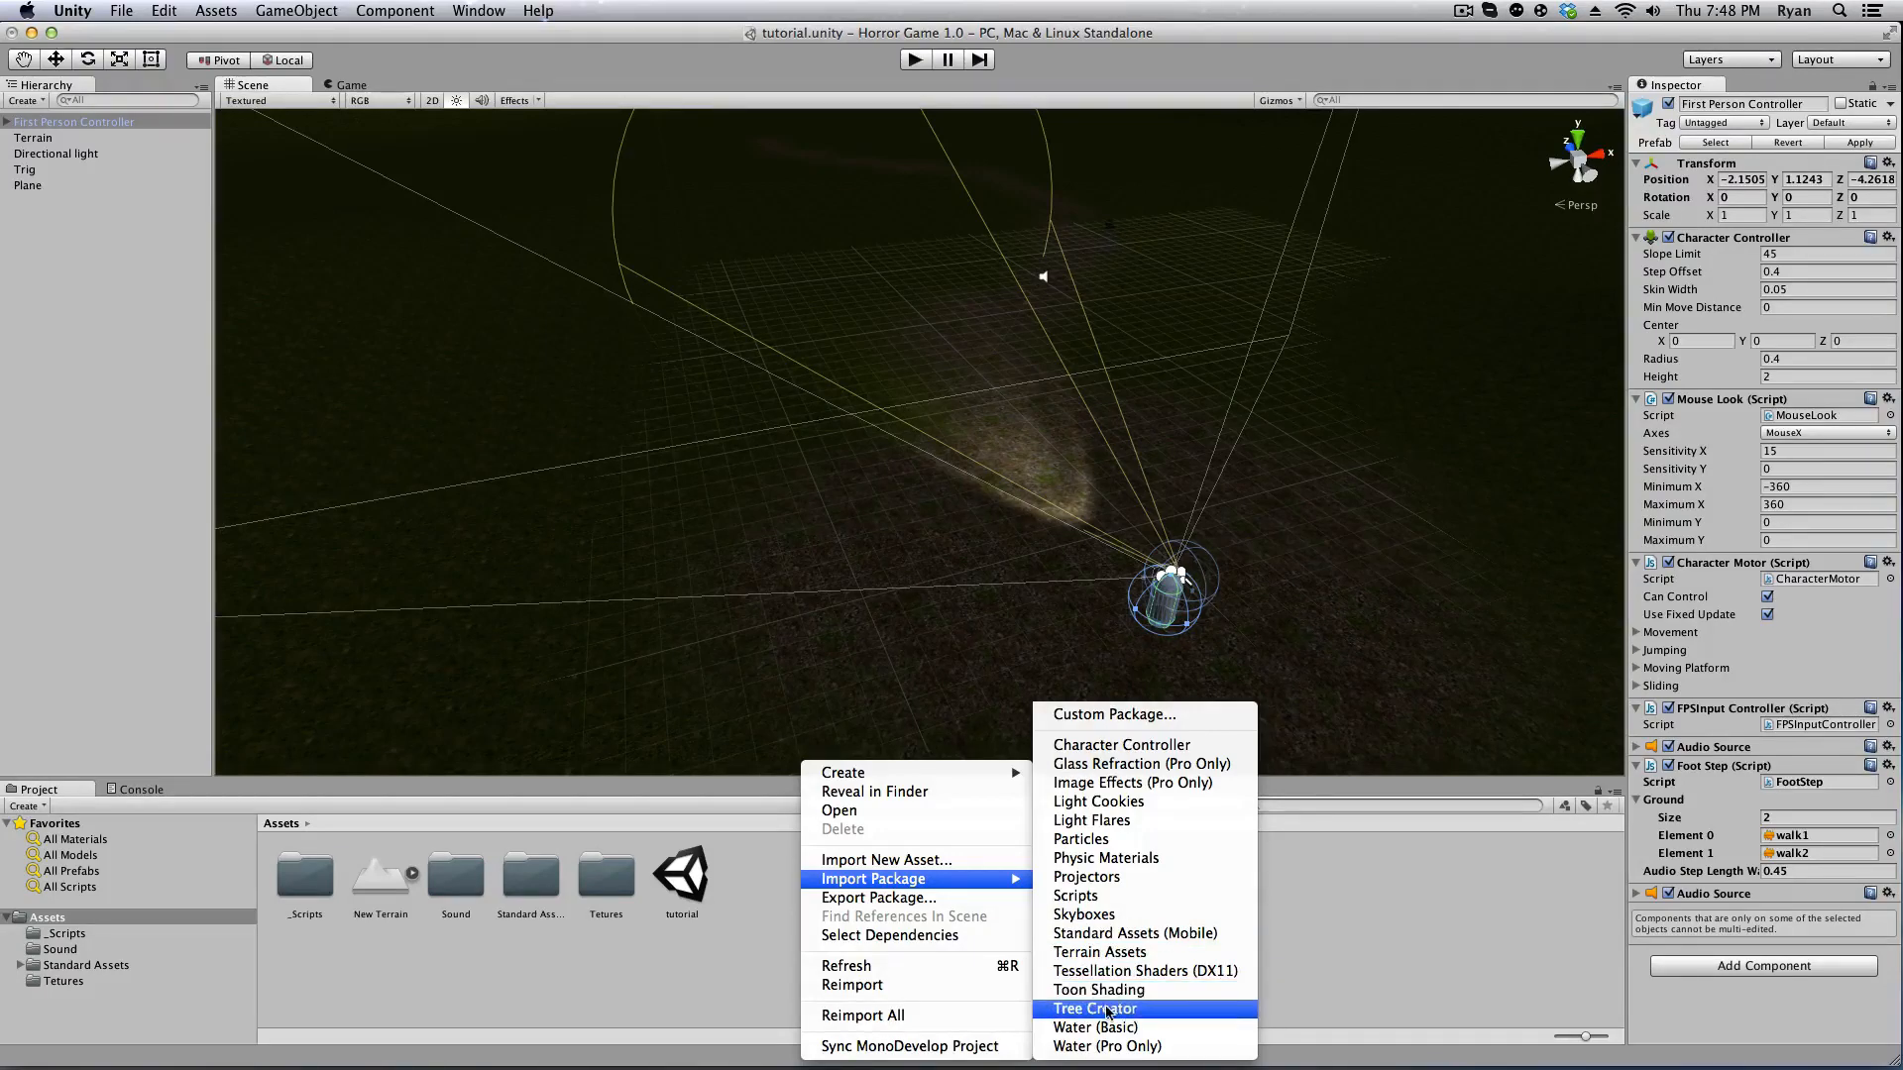
pyautogui.click(1096, 1009)
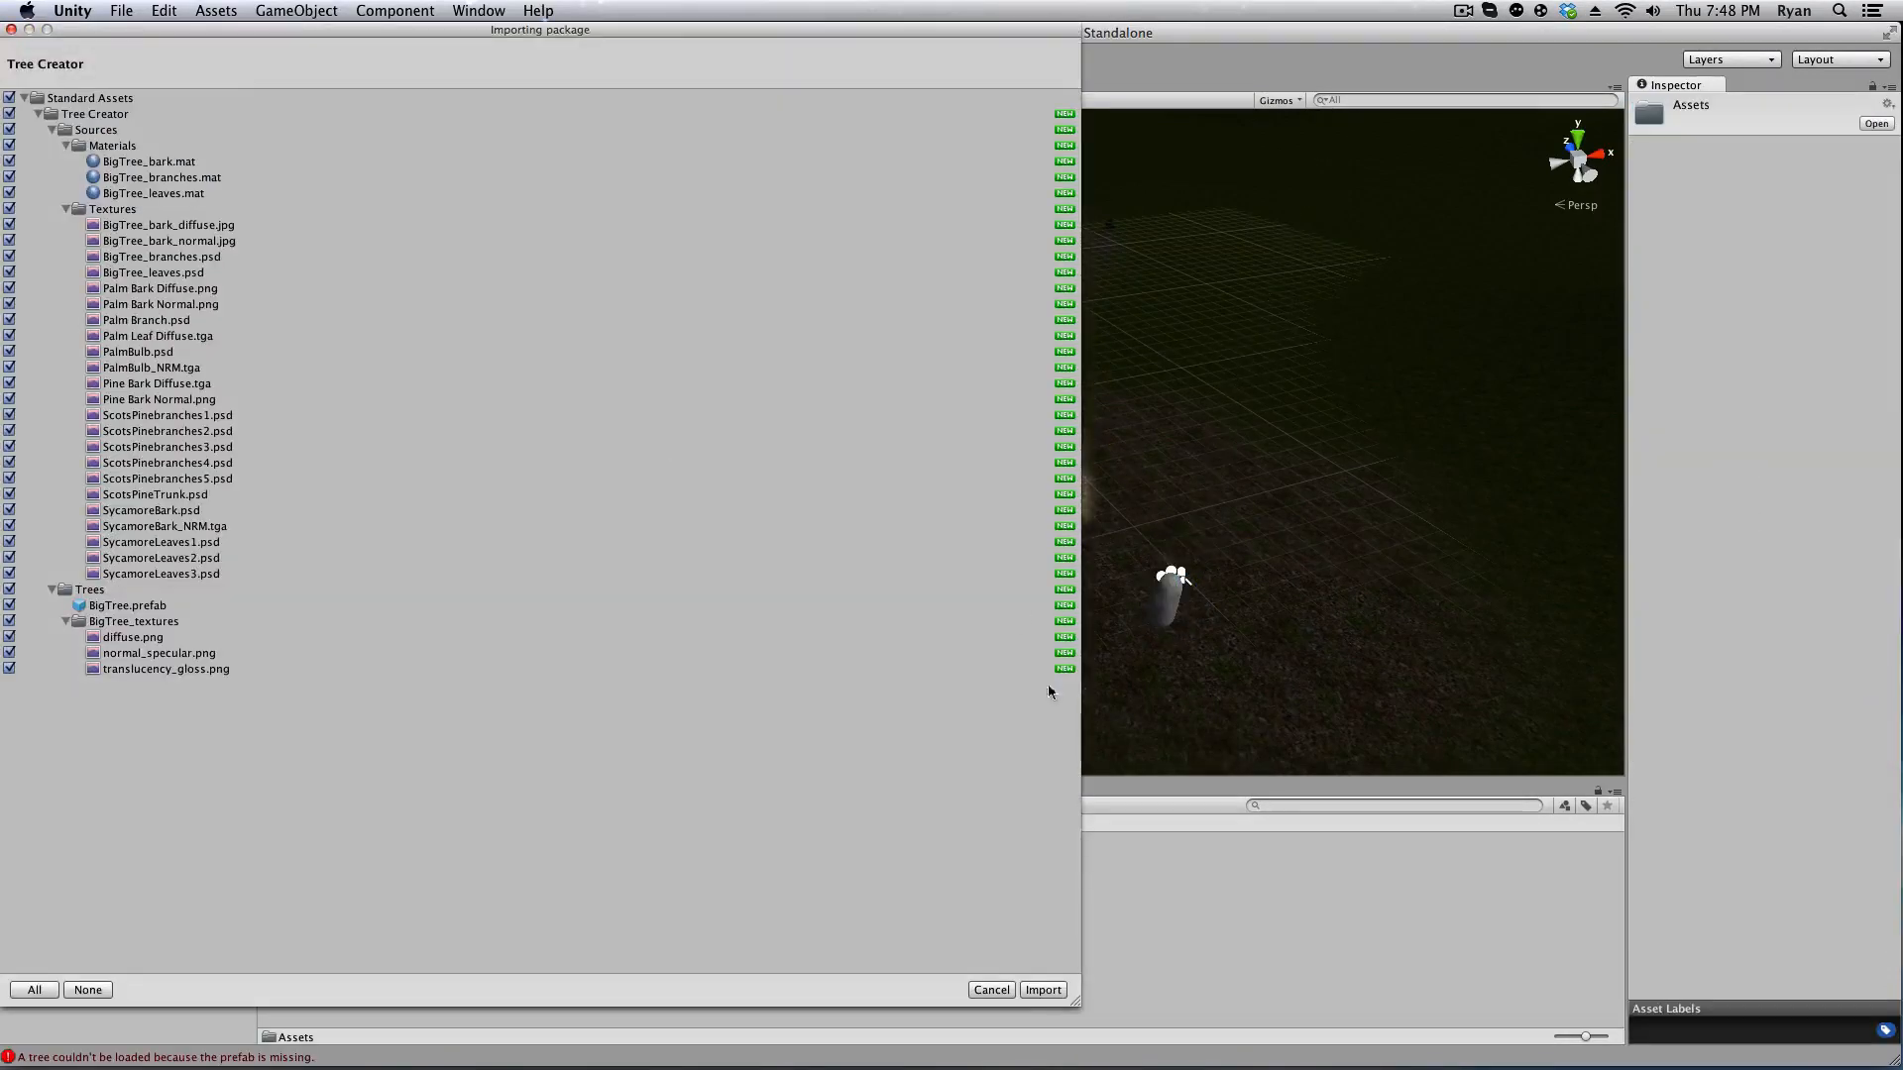
pyautogui.click(1043, 989)
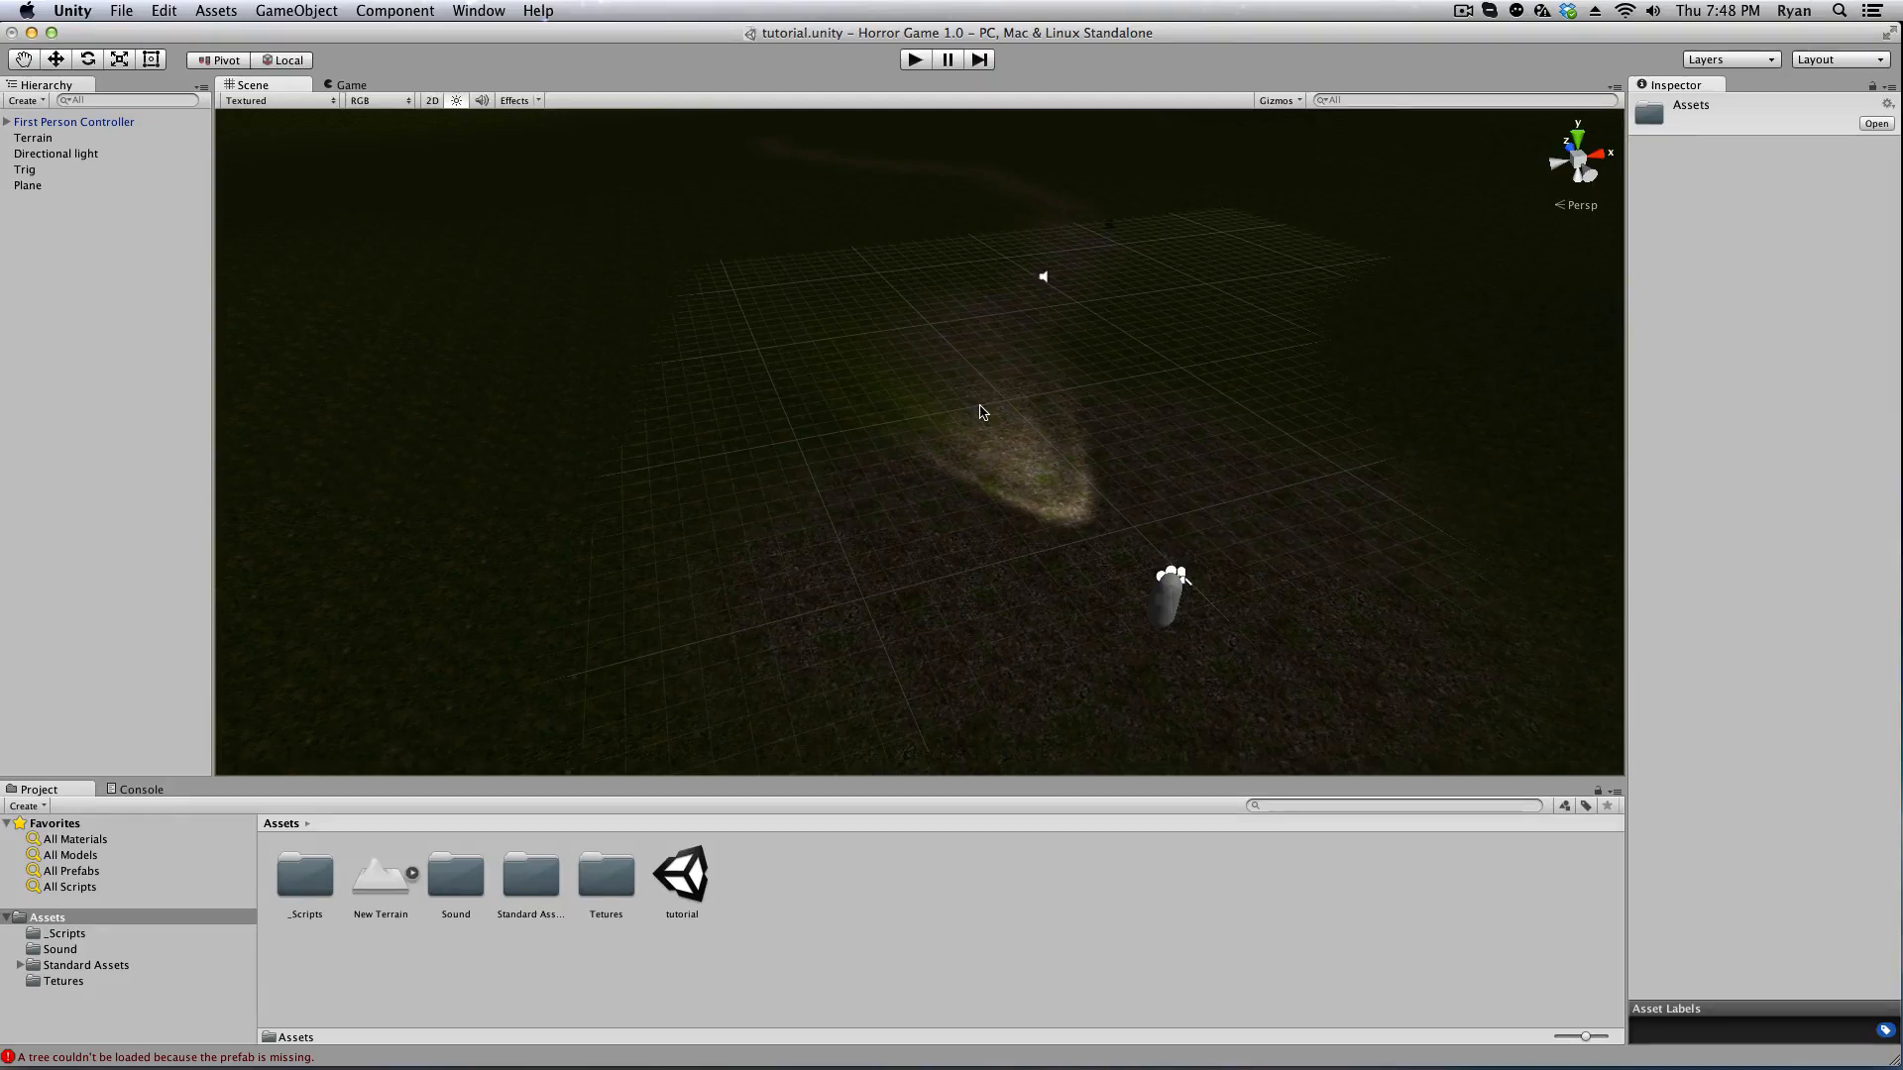
pyautogui.moveTo(981, 412); pyautogui.dragTo(1031, 381)
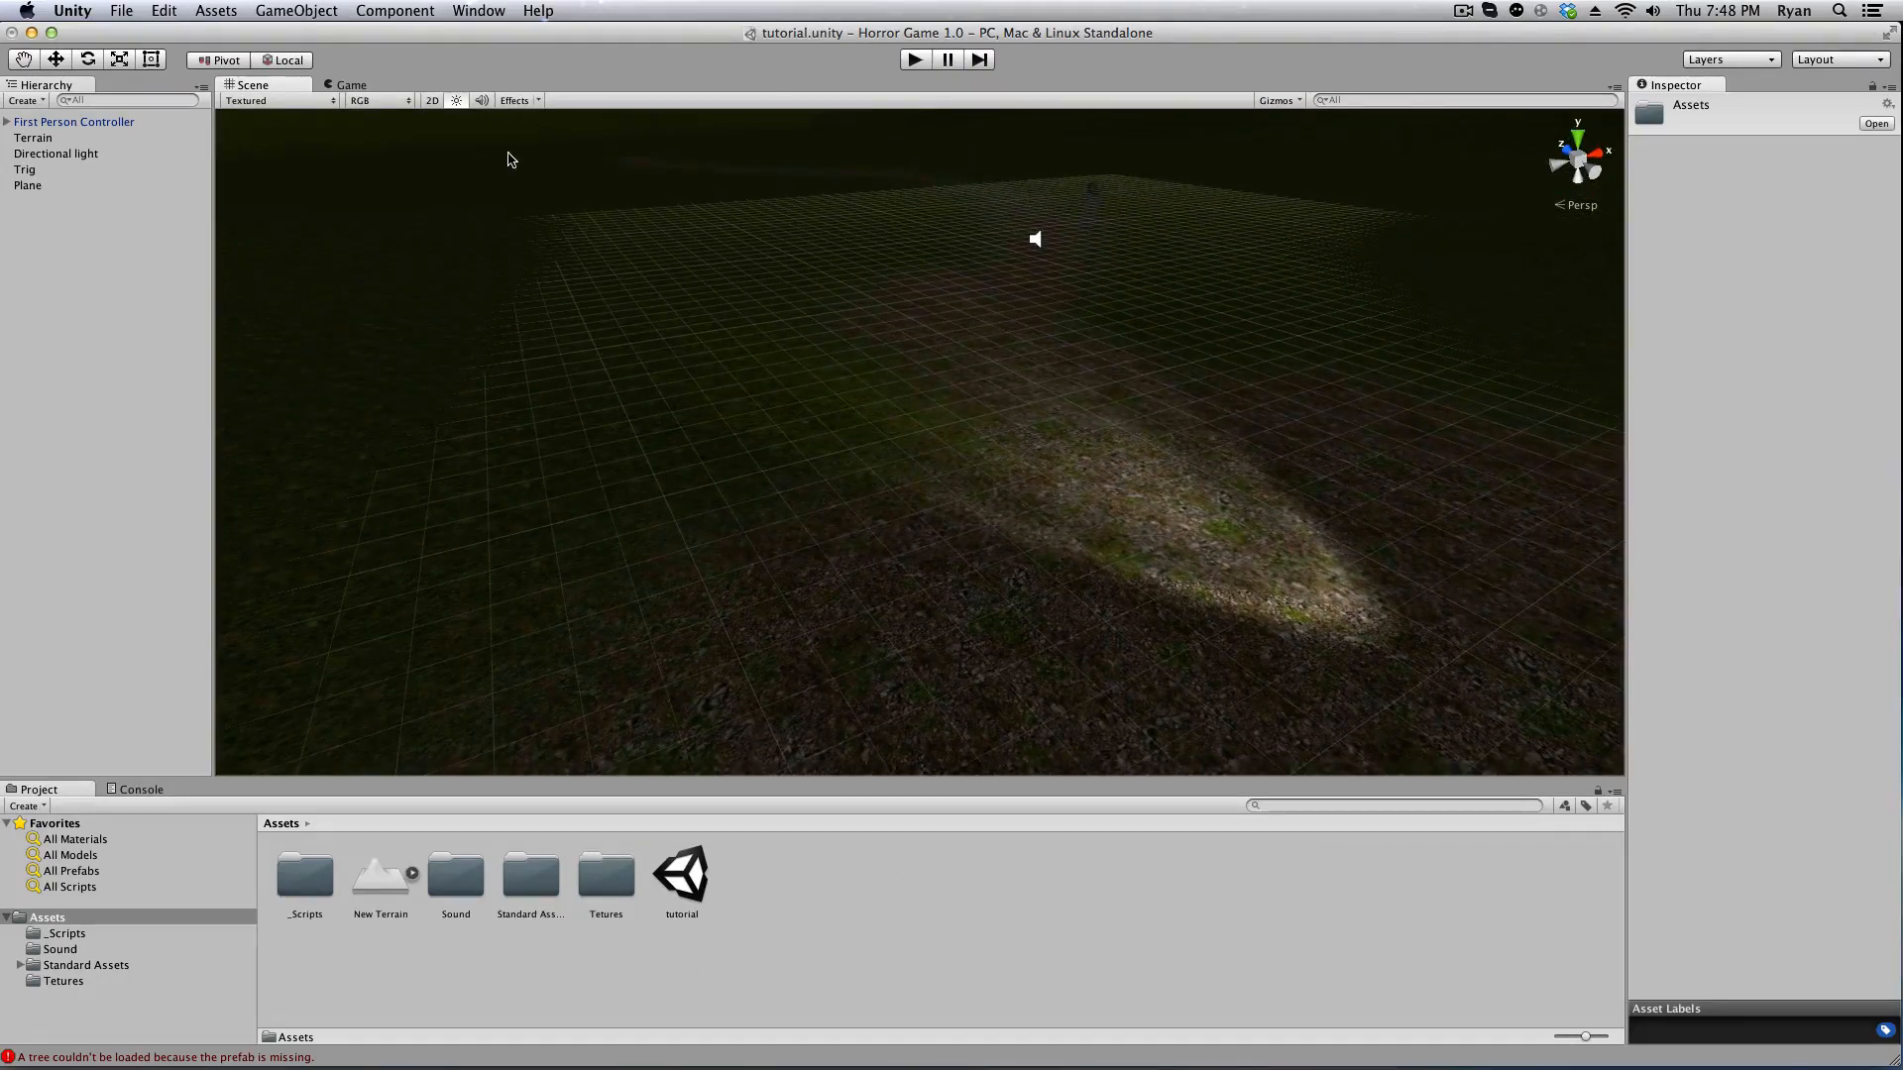
# Create a Tree object from the GameObject > 3D Object menu.
pyautogui.click(160, 11)
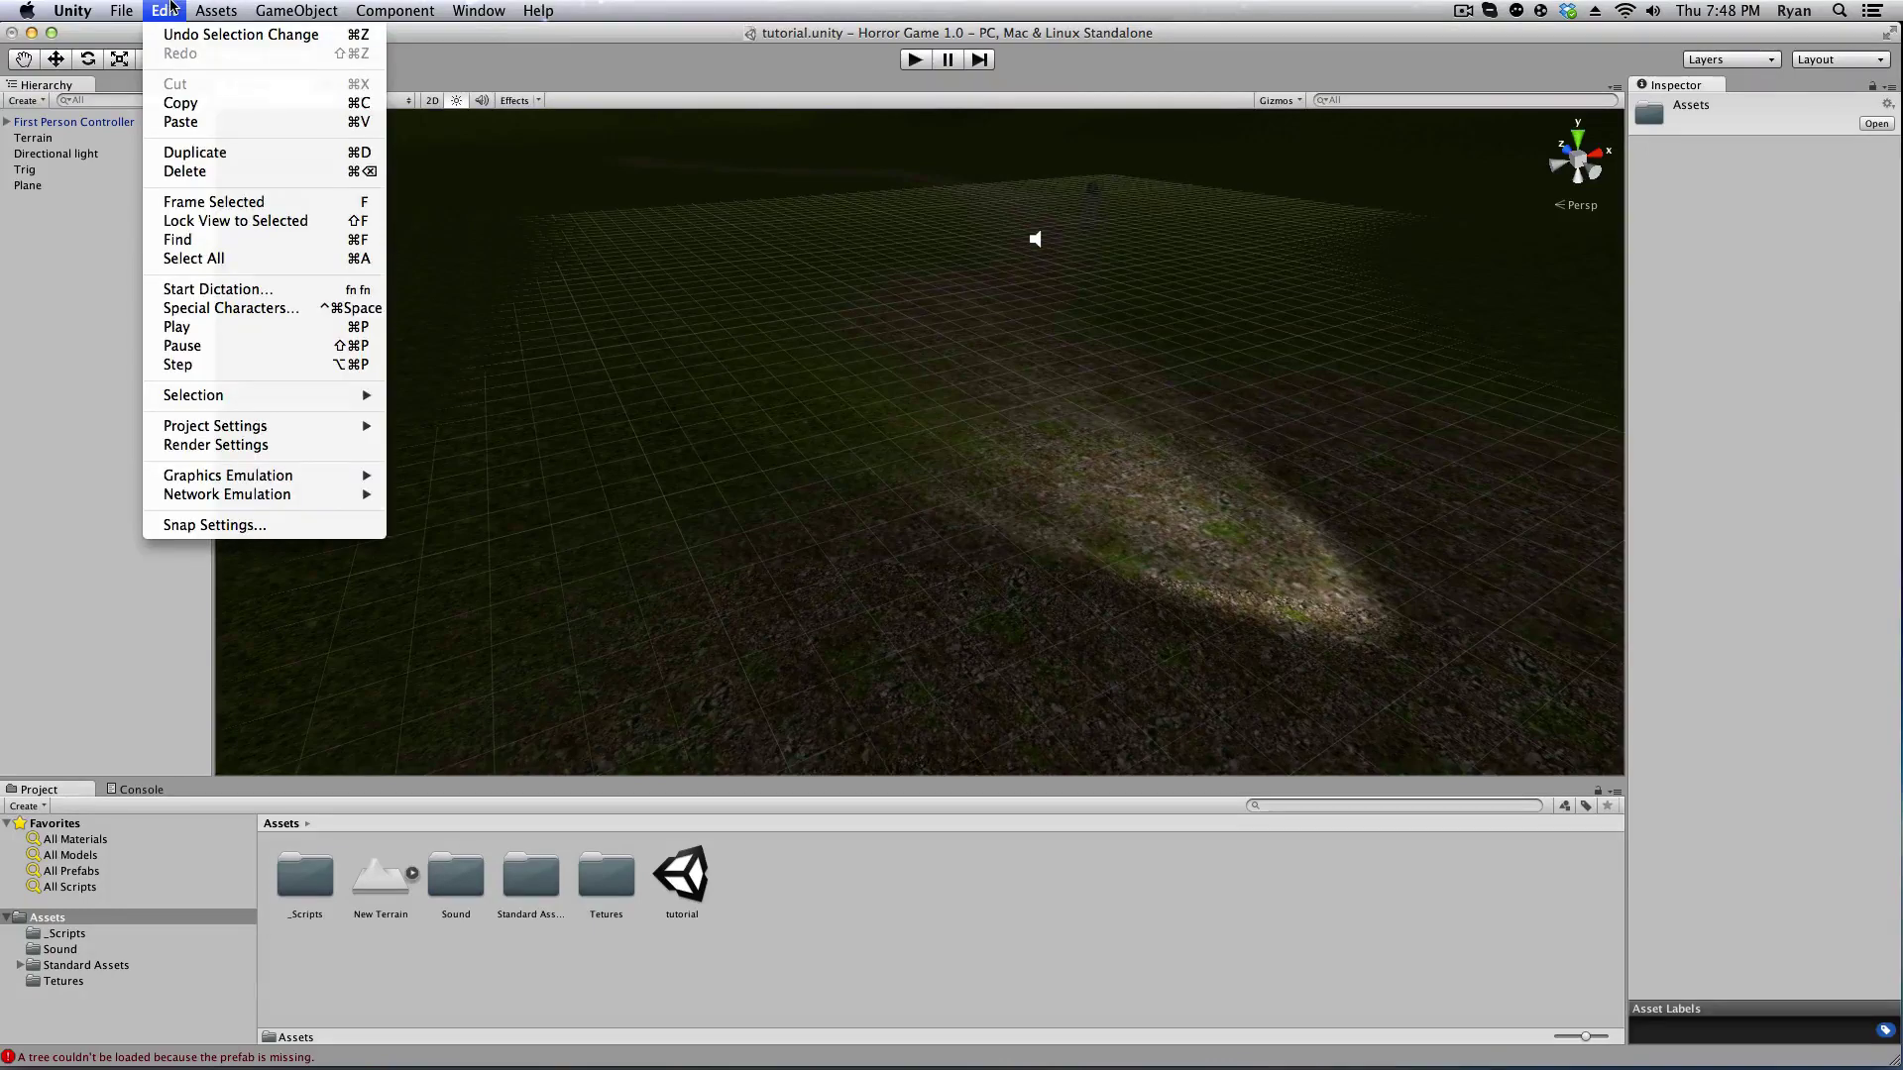
pyautogui.click(294, 10)
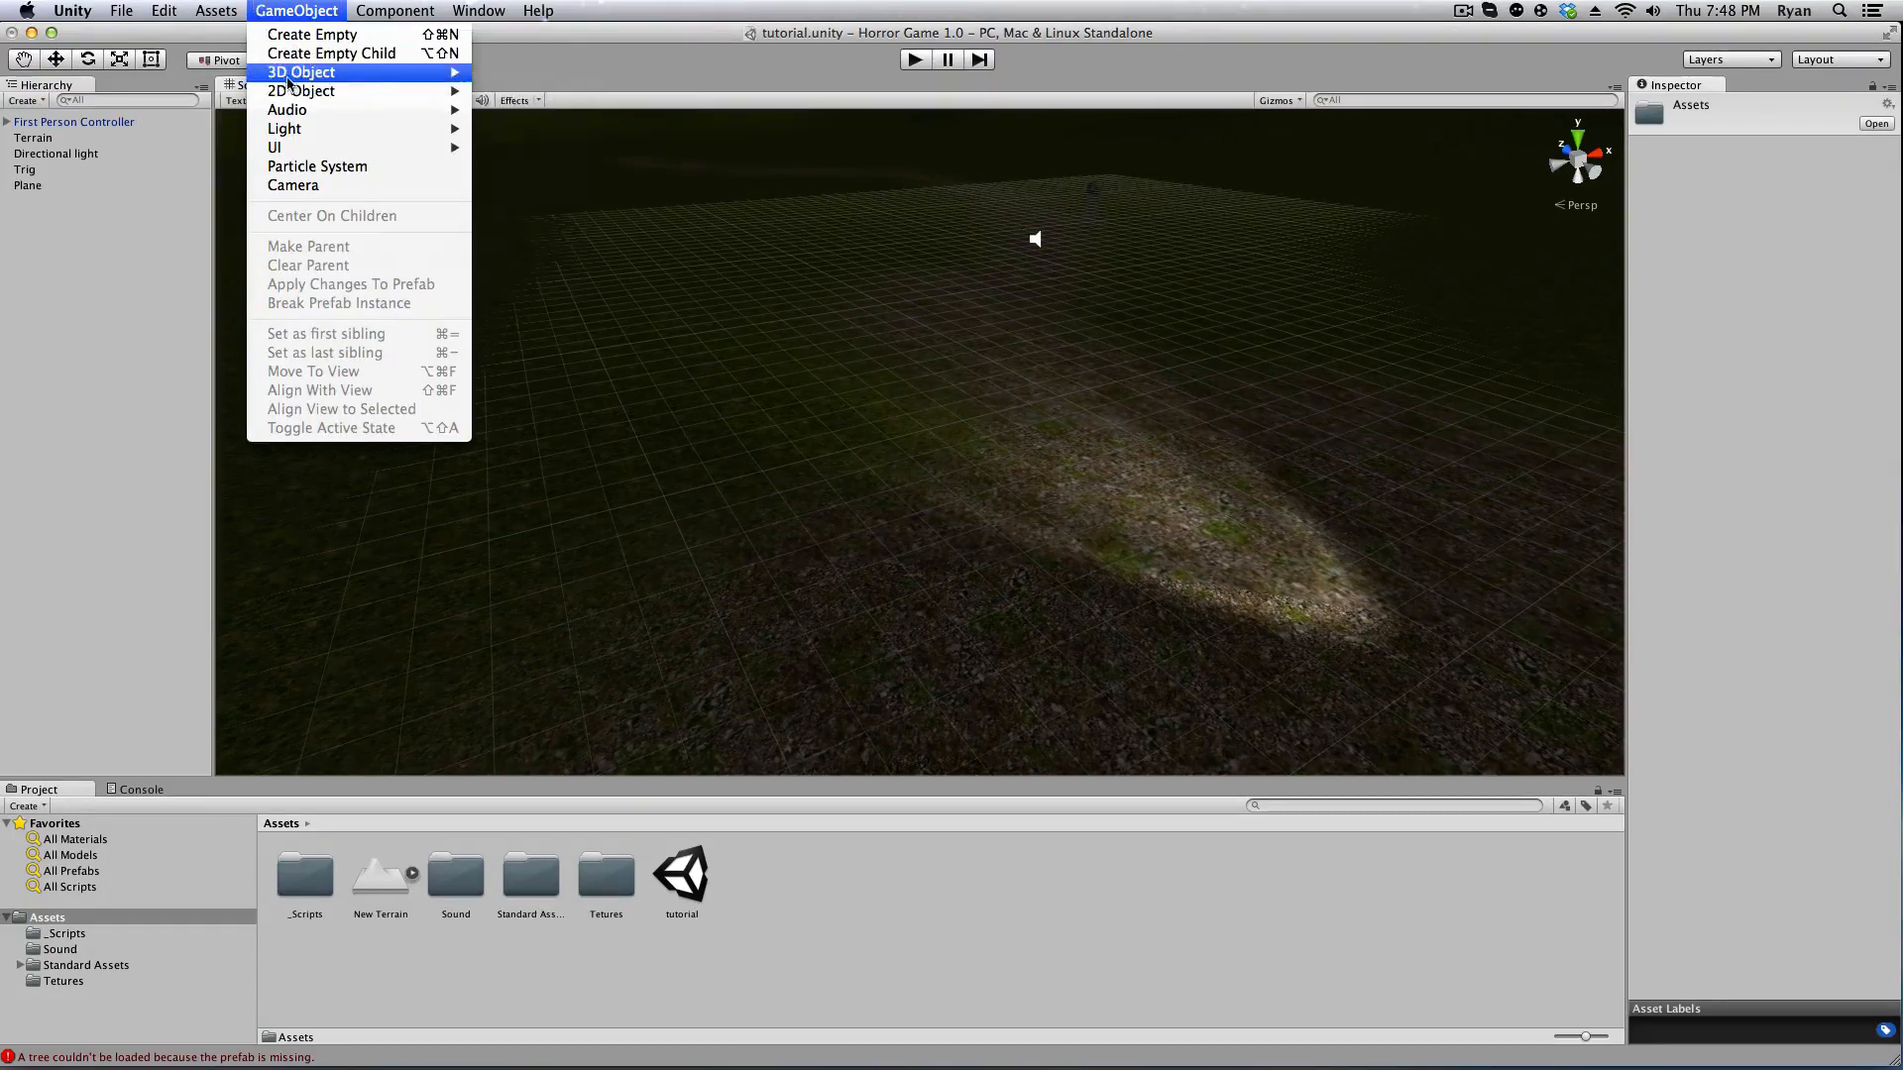
pyautogui.click(793, 350)
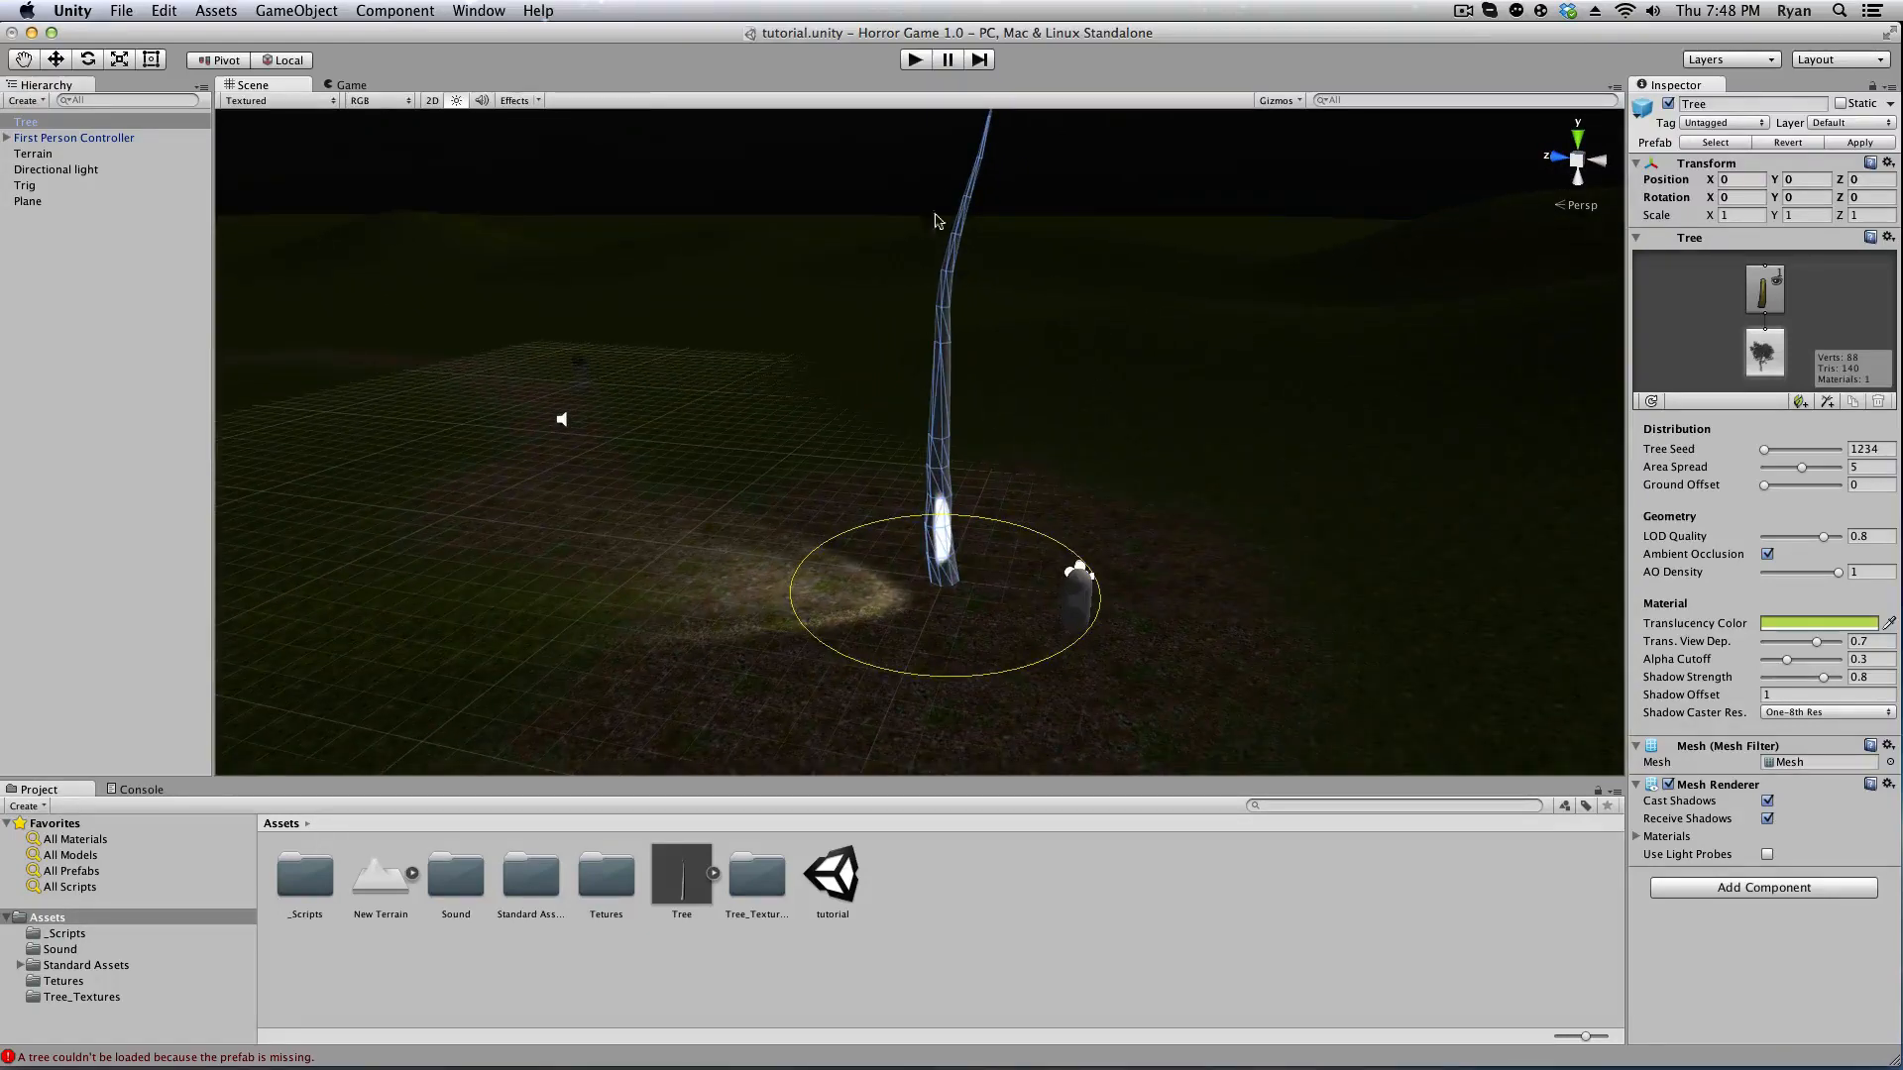
pyautogui.moveTo(1084, 612)
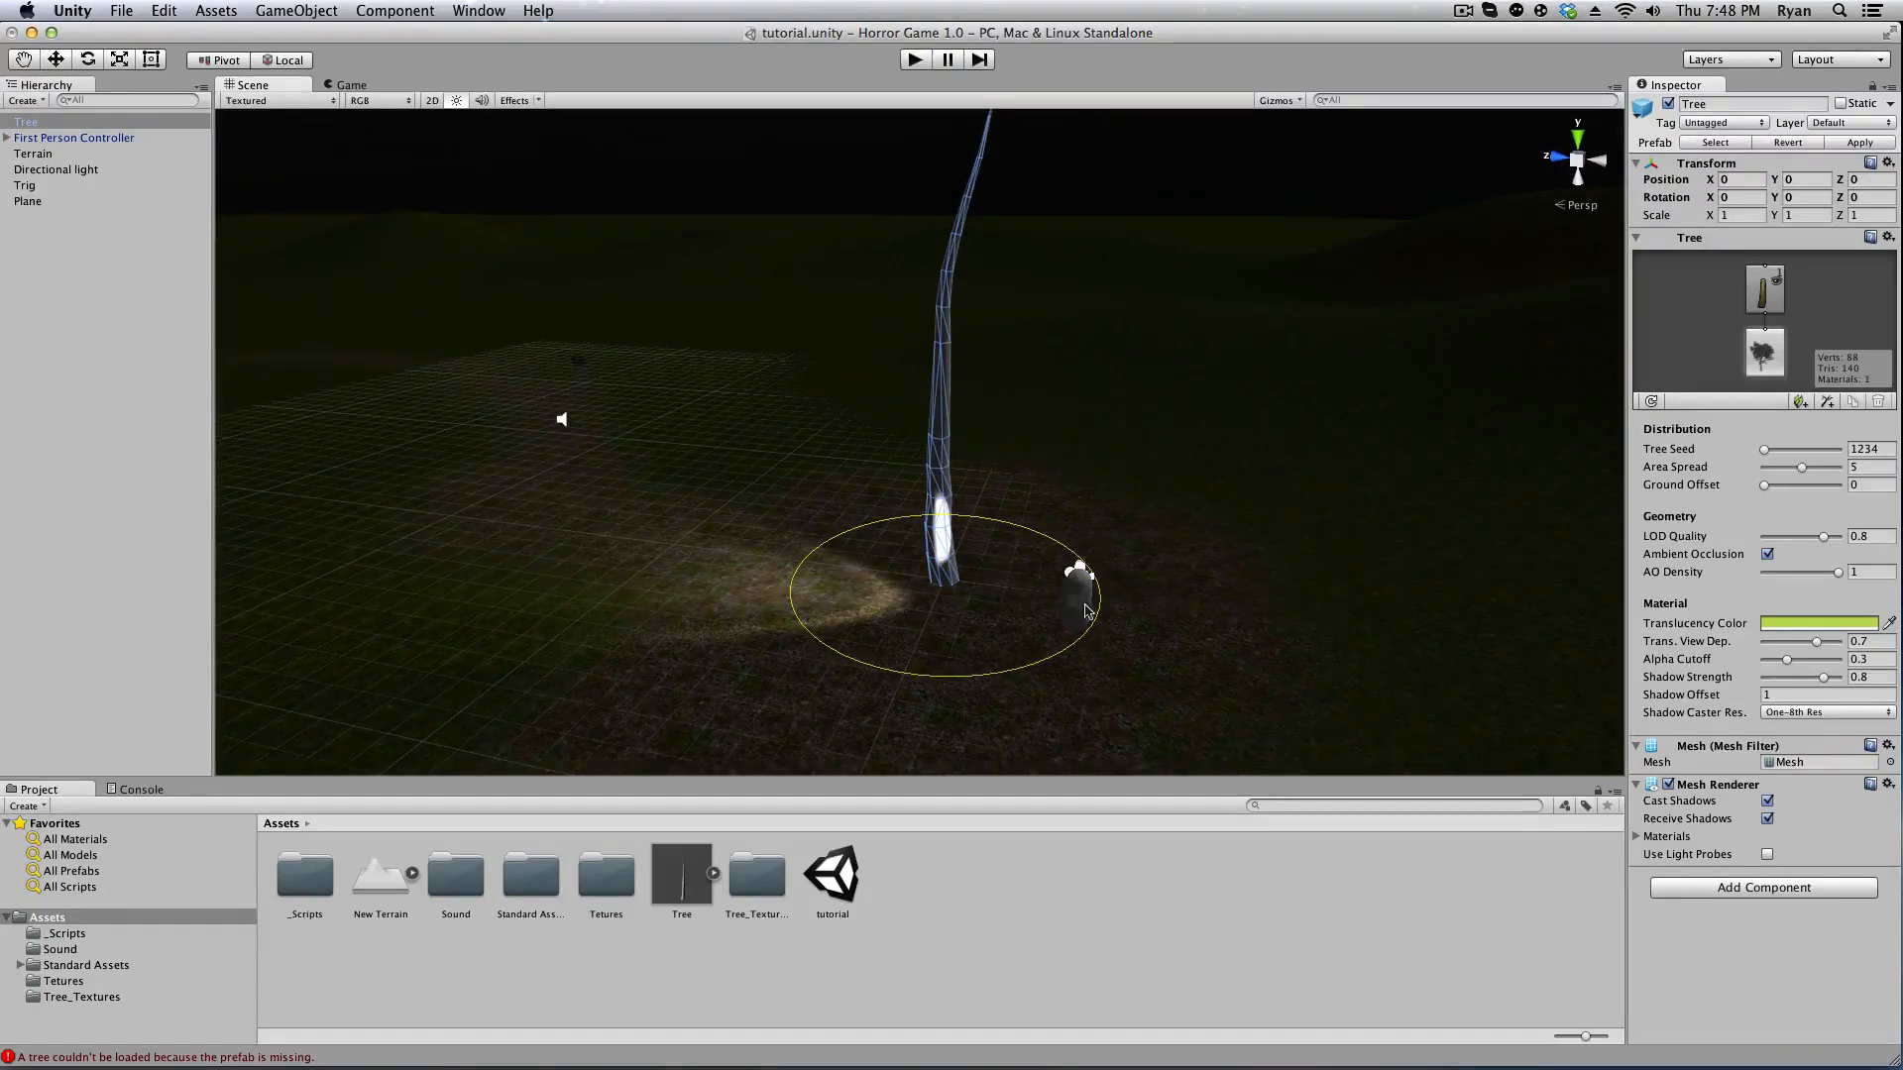
pyautogui.moveTo(1541, 299)
pyautogui.write('267901')
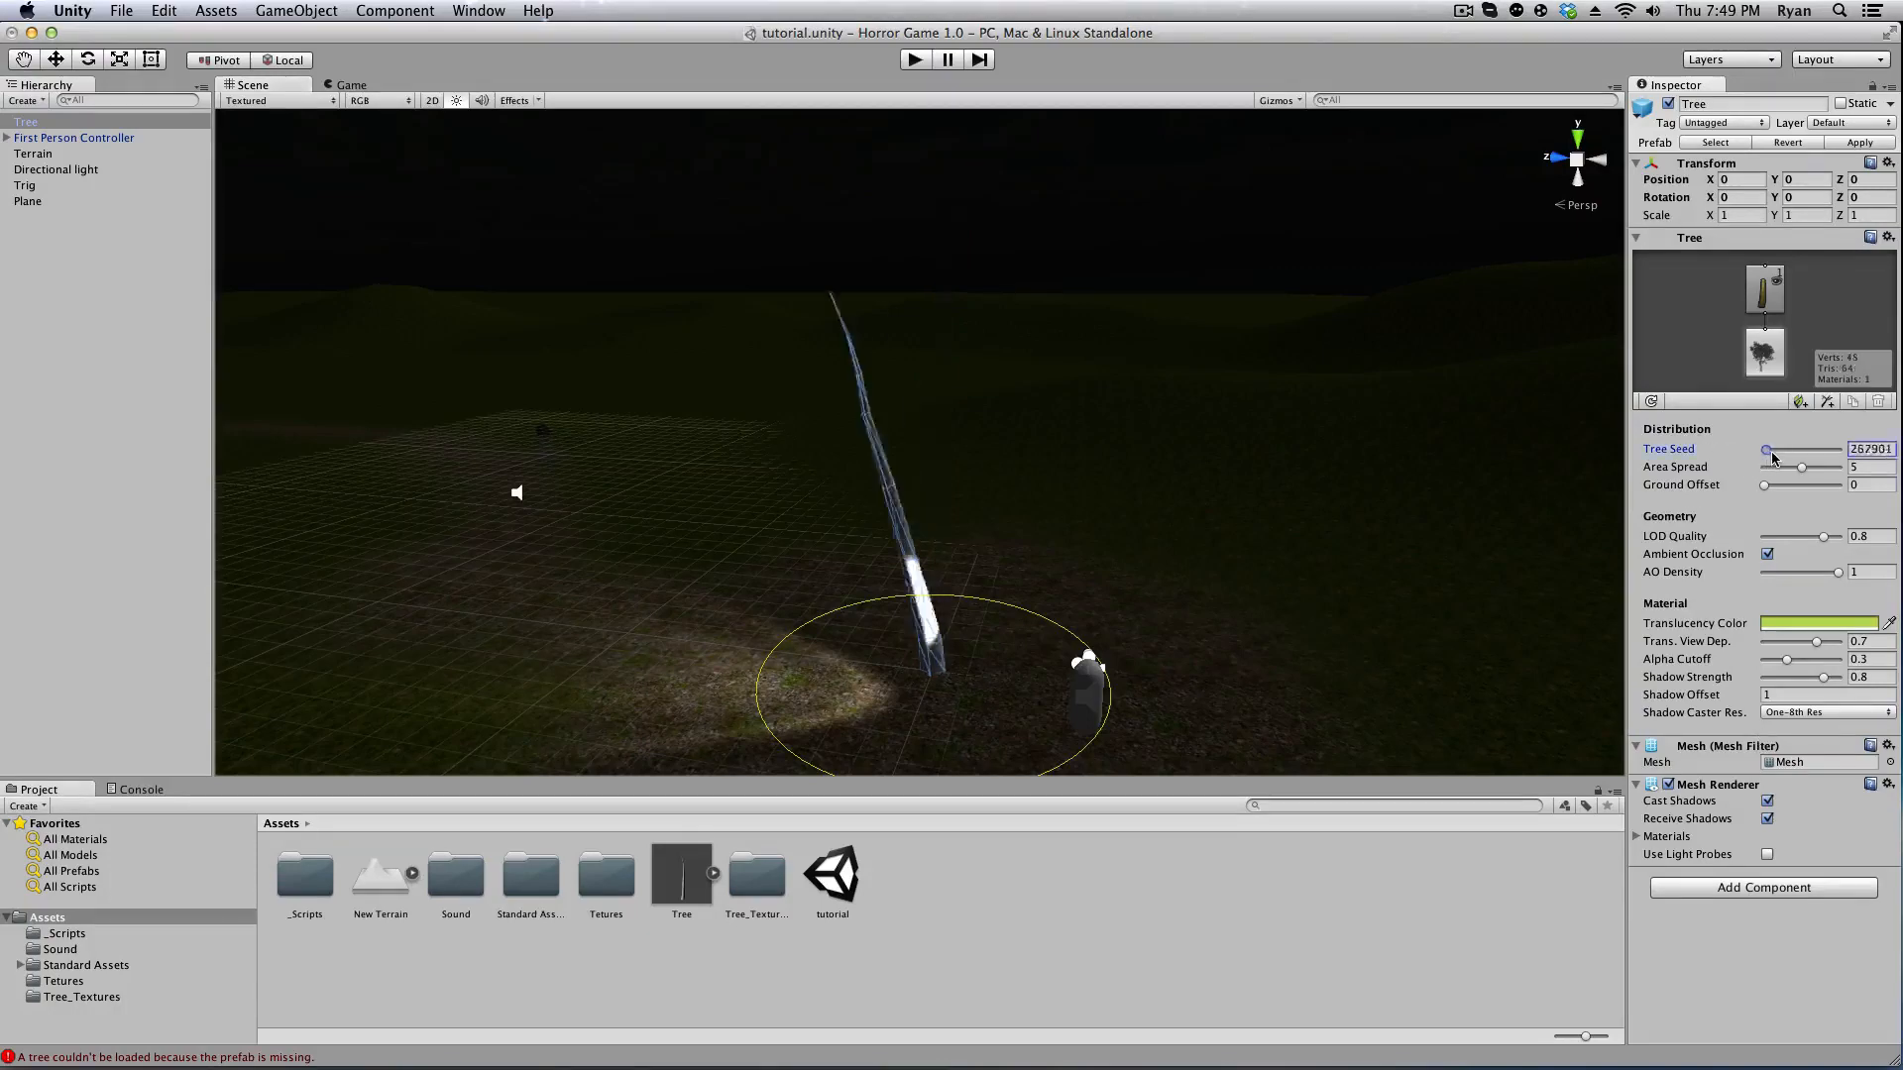
# Drag the Tree Seed slider to 573333 for a new trunk shape.
pyautogui.moveTo(1768, 450); pyautogui.dragTo(1775, 450)
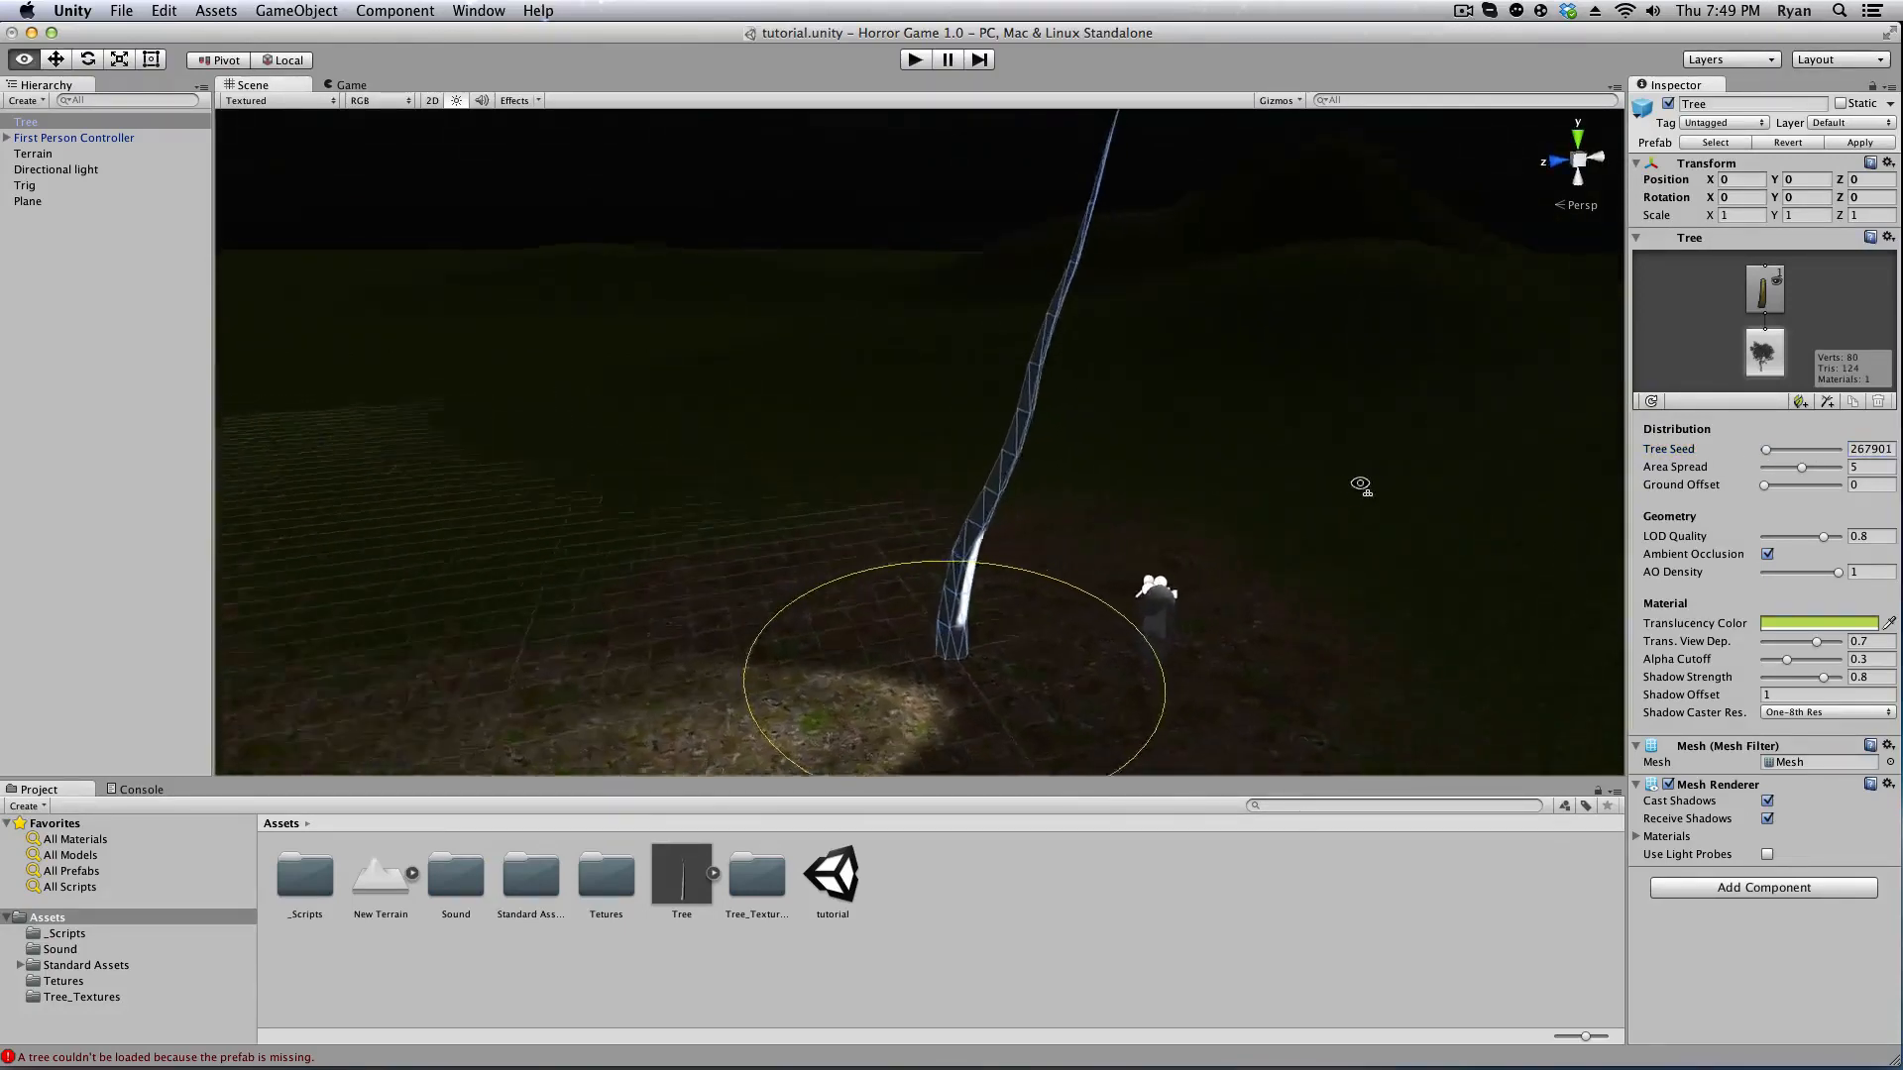
pyautogui.moveTo(1768, 449); pyautogui.dragTo(1778, 449)
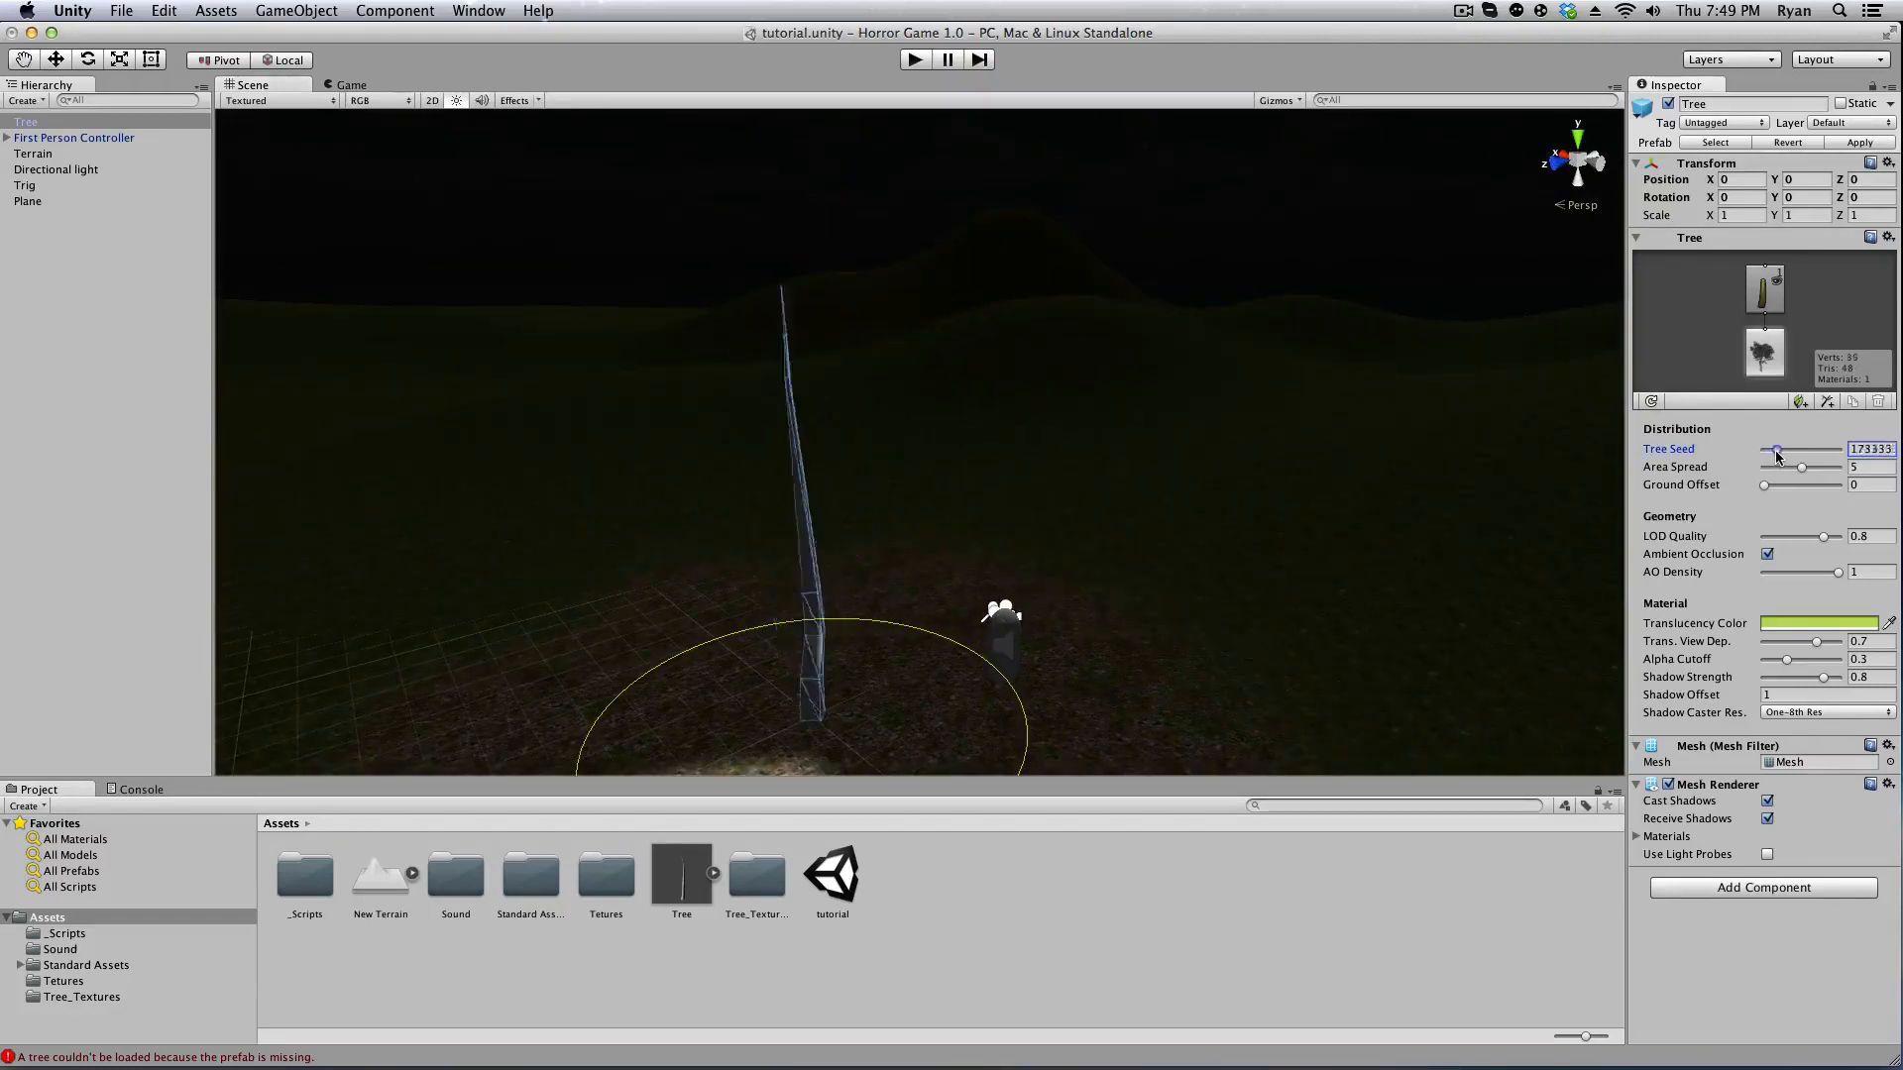
pyautogui.moveTo(1778, 450); pyautogui.dragTo(1804, 450)
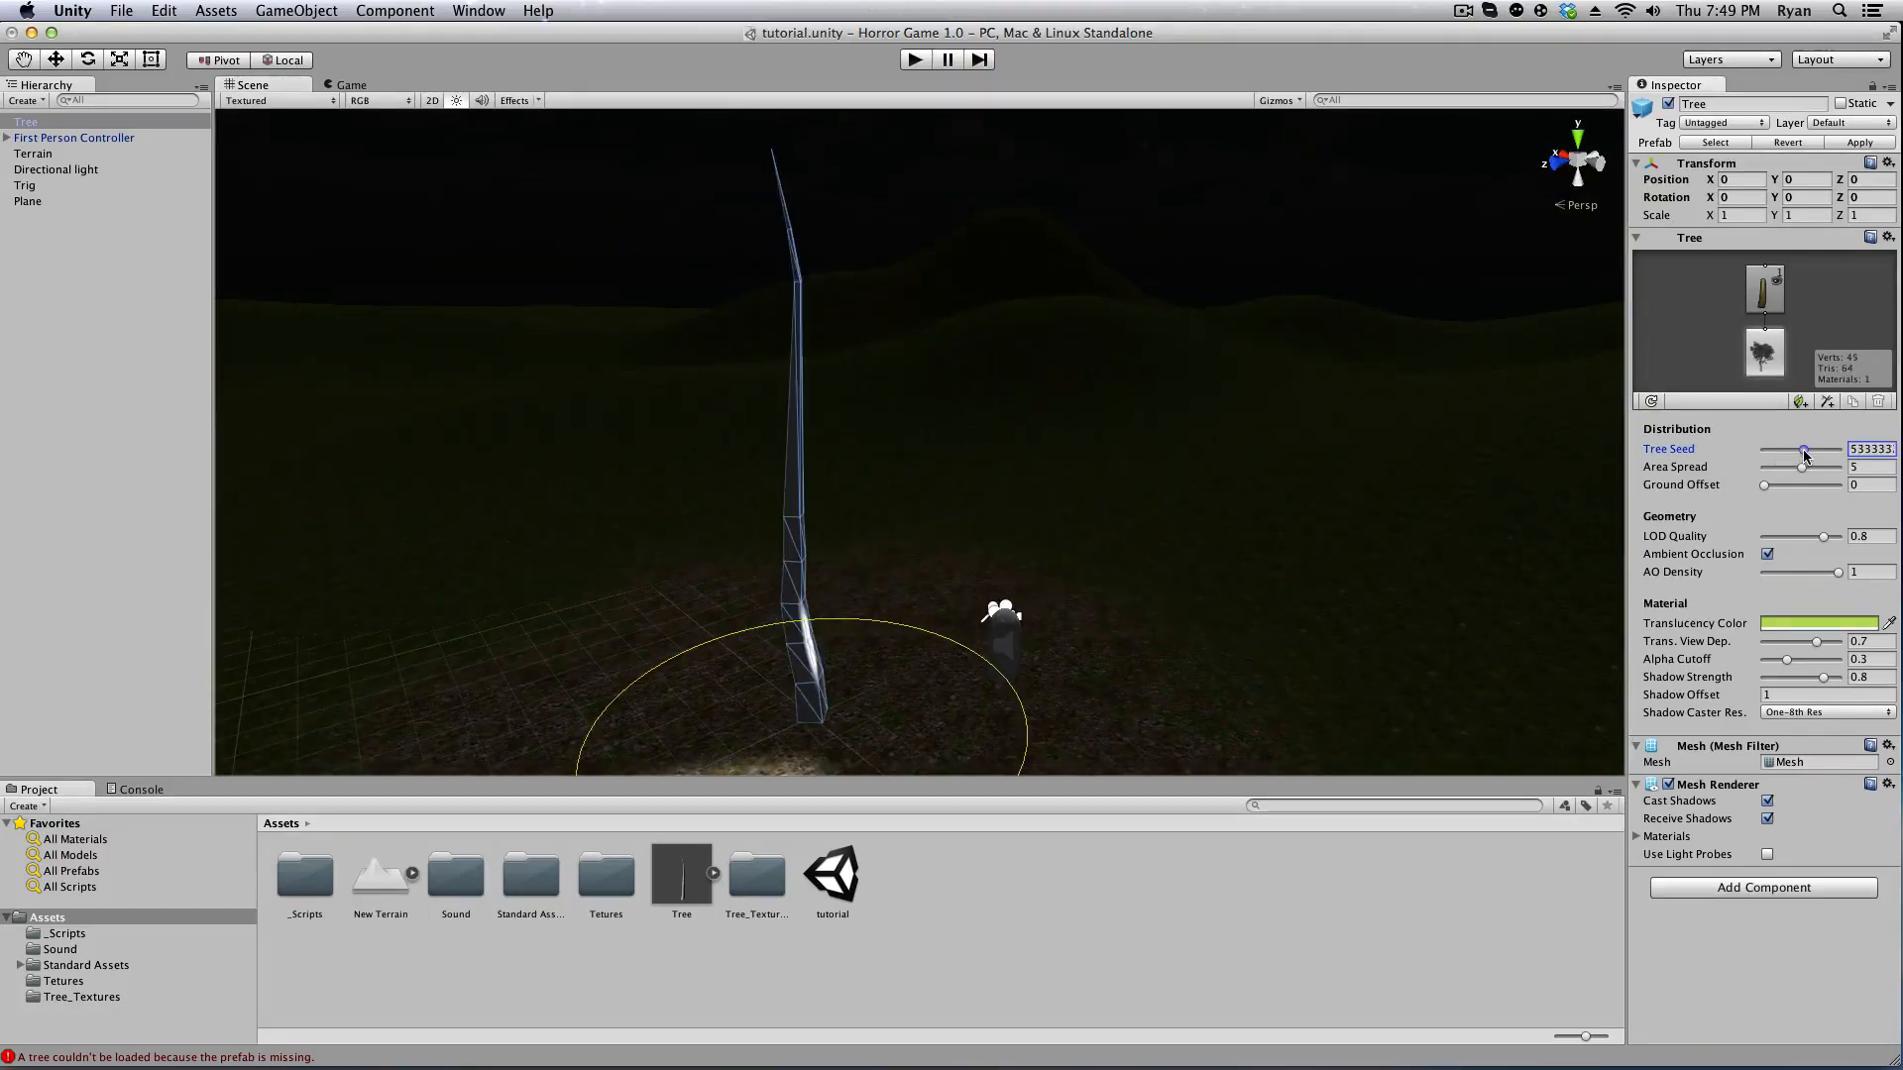
pyautogui.moveTo(1805, 449); pyautogui.dragTo(1808, 449)
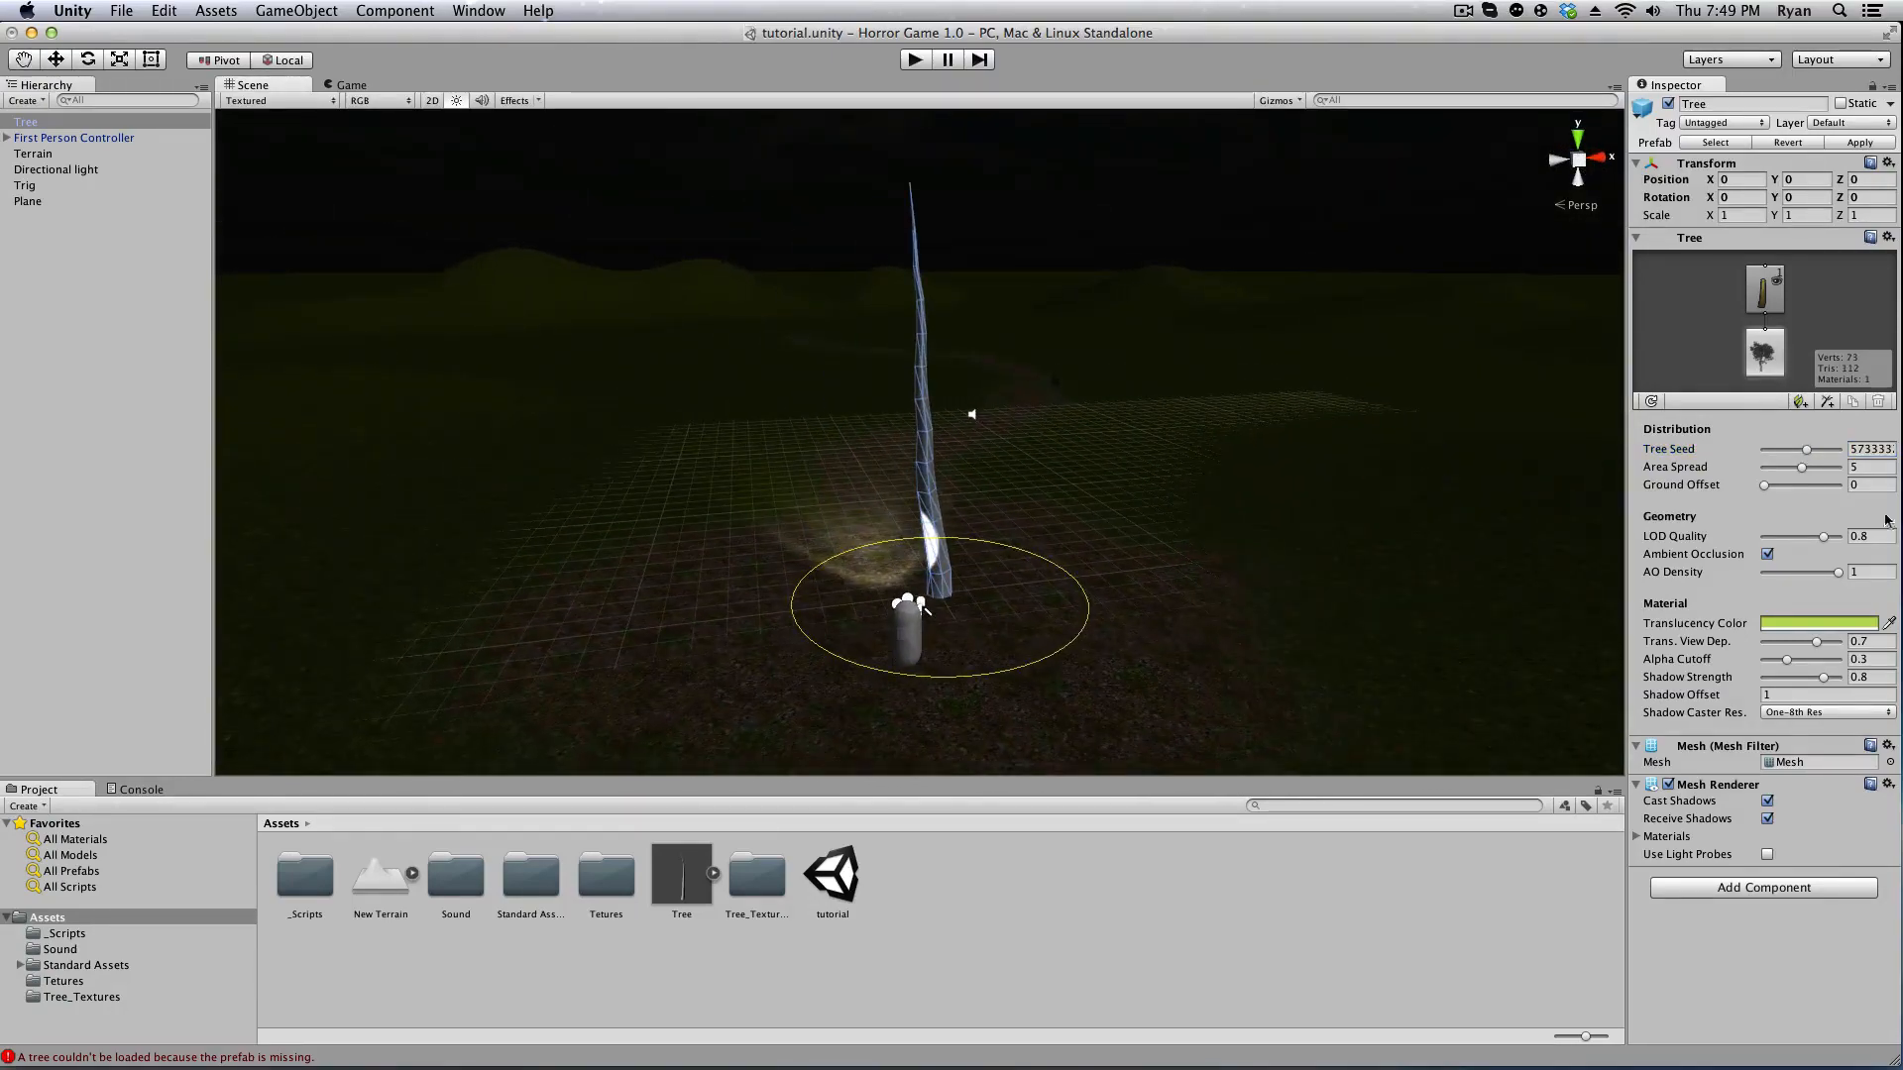
# Reduce the trunk's Area Spread to about 3.9.
pyautogui.moveTo(1802, 466); pyautogui.dragTo(1821, 466)
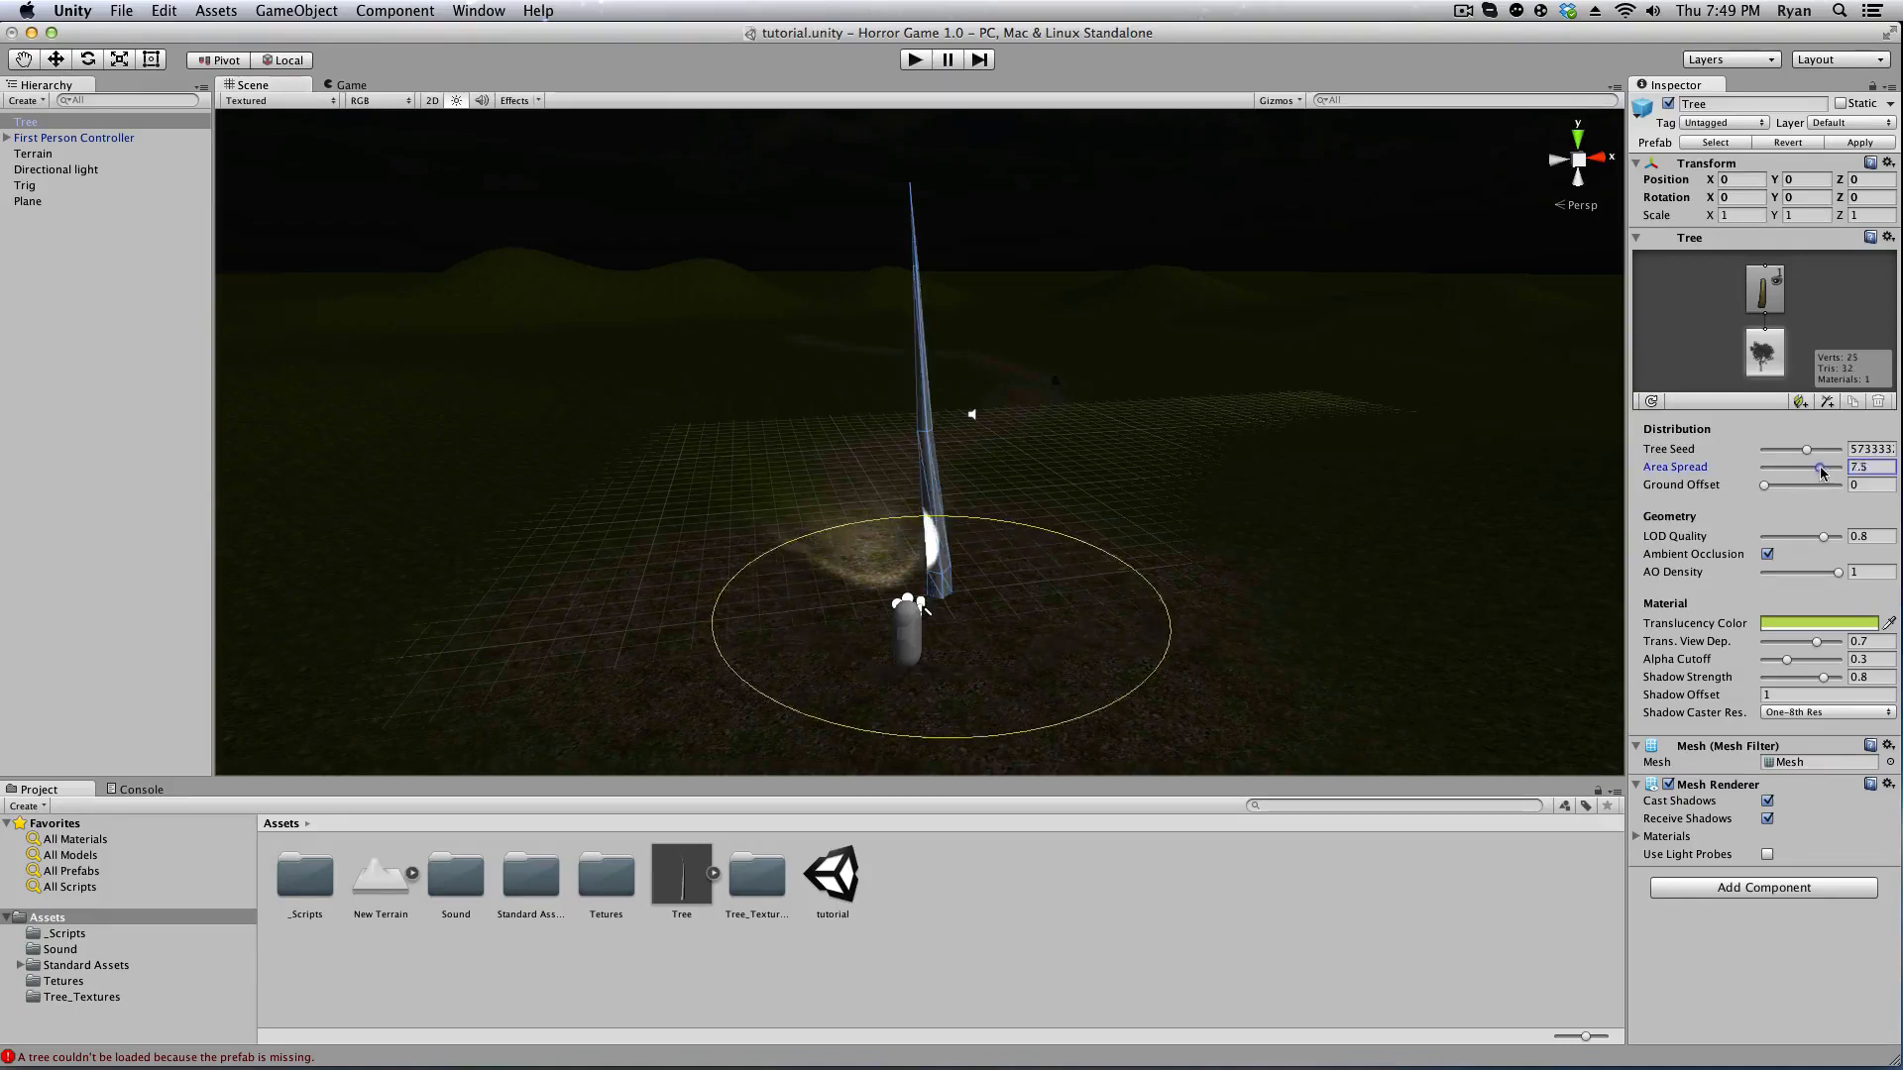
pyautogui.moveTo(1821, 467); pyautogui.dragTo(1808, 467)
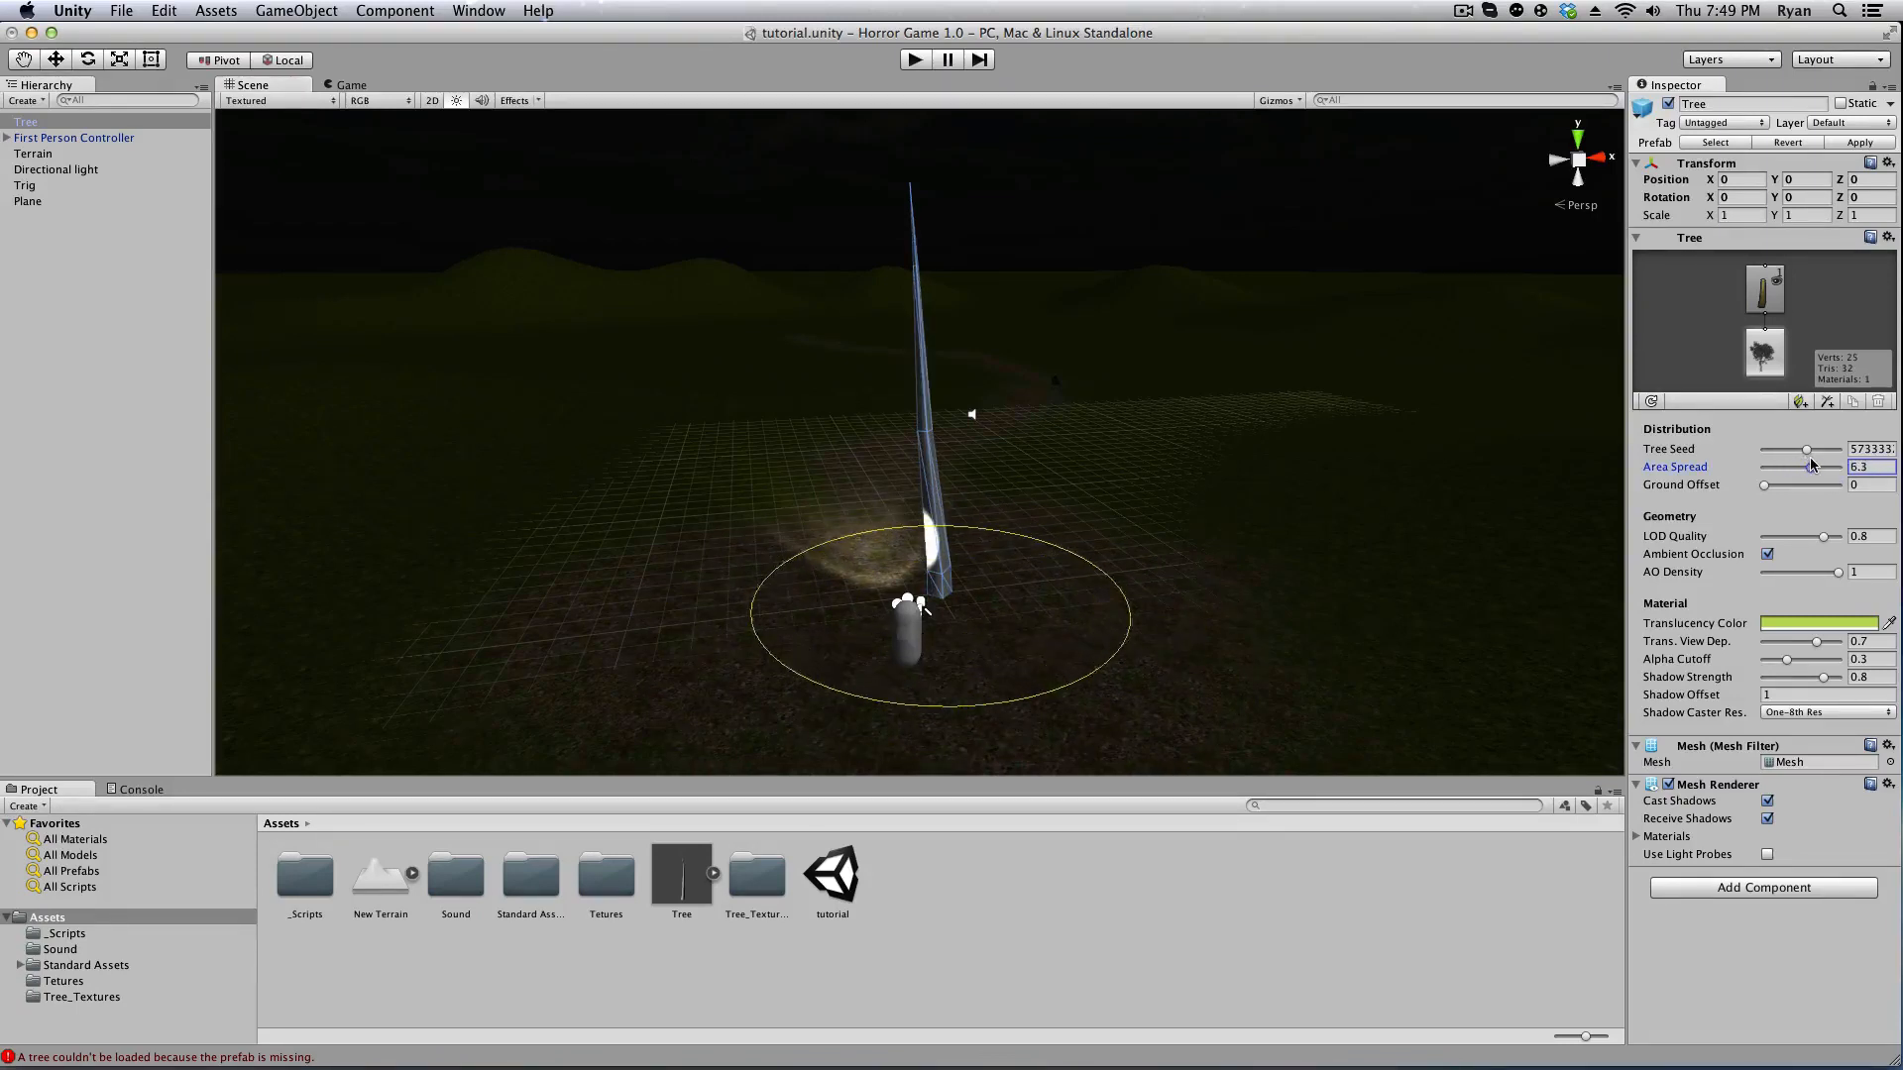
pyautogui.moveTo(1811, 467); pyautogui.dragTo(1794, 467)
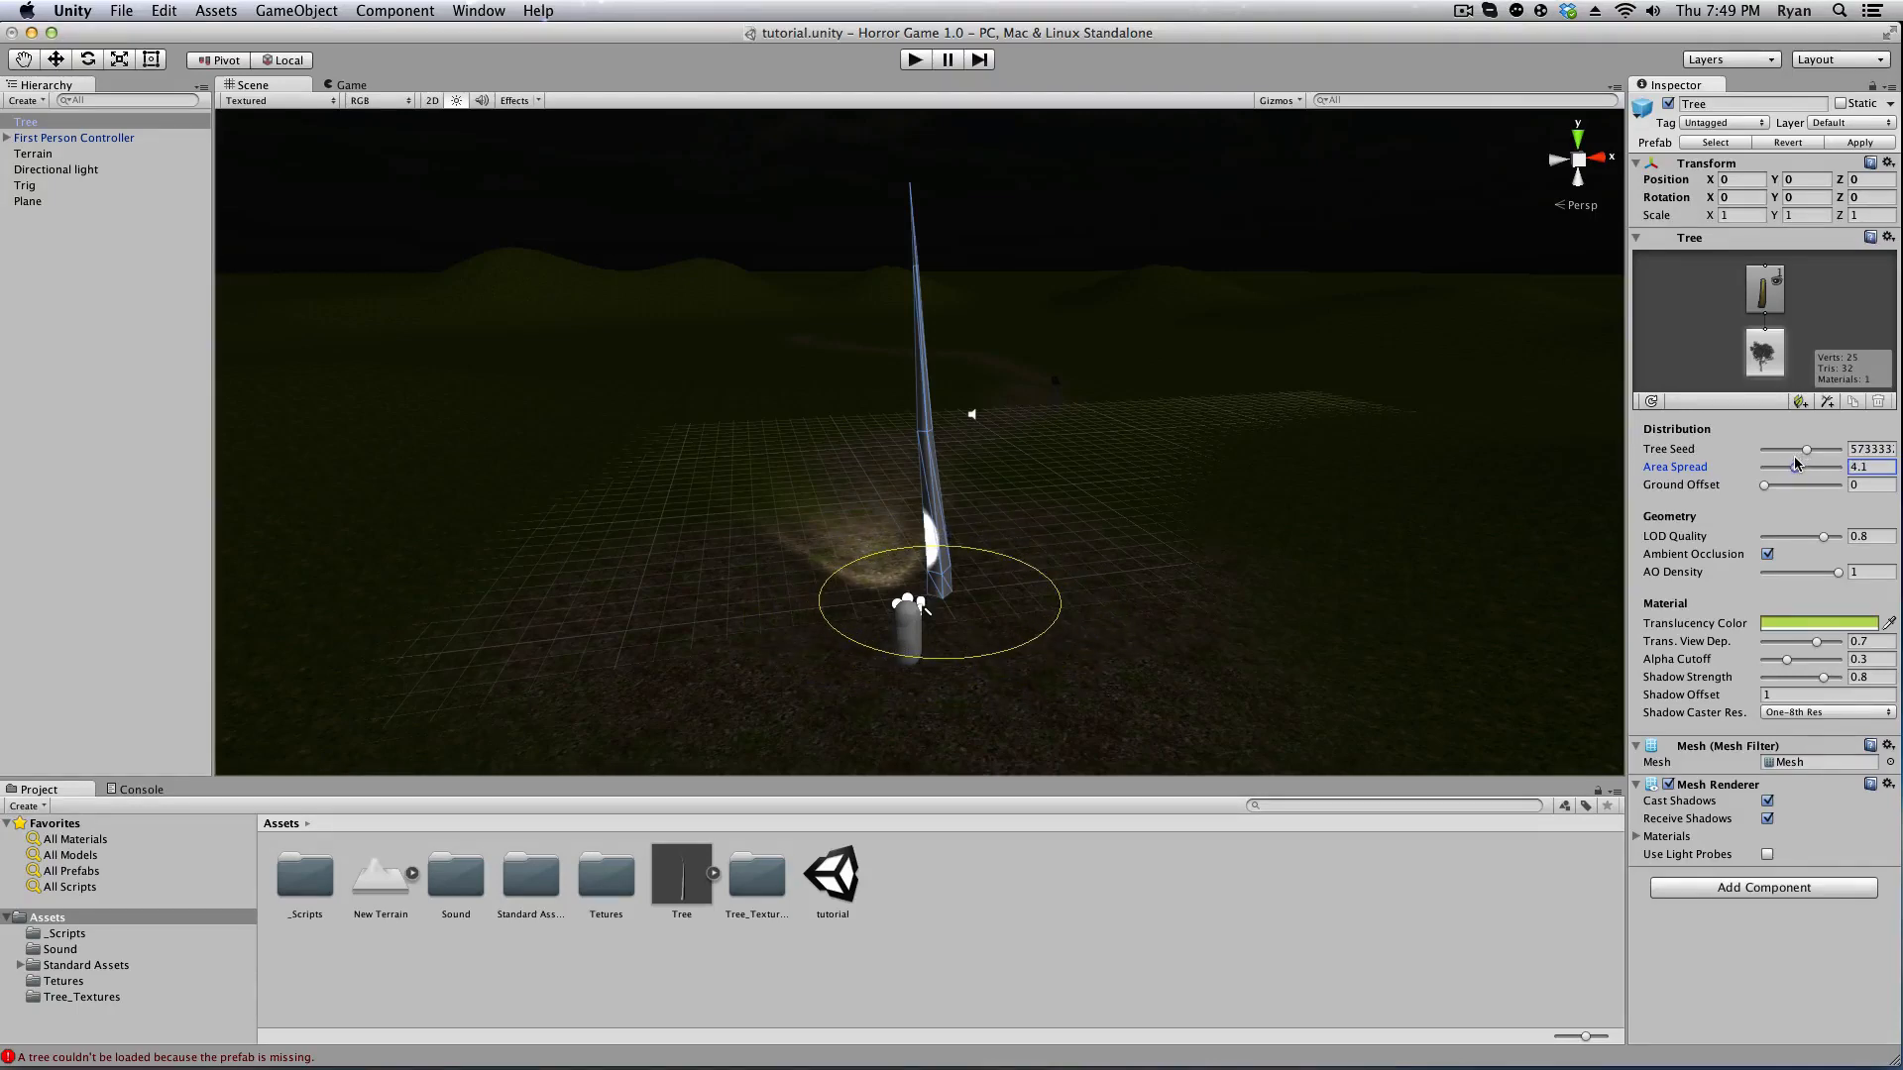
pyautogui.moveTo(1818, 466); pyautogui.dragTo(1794, 466)
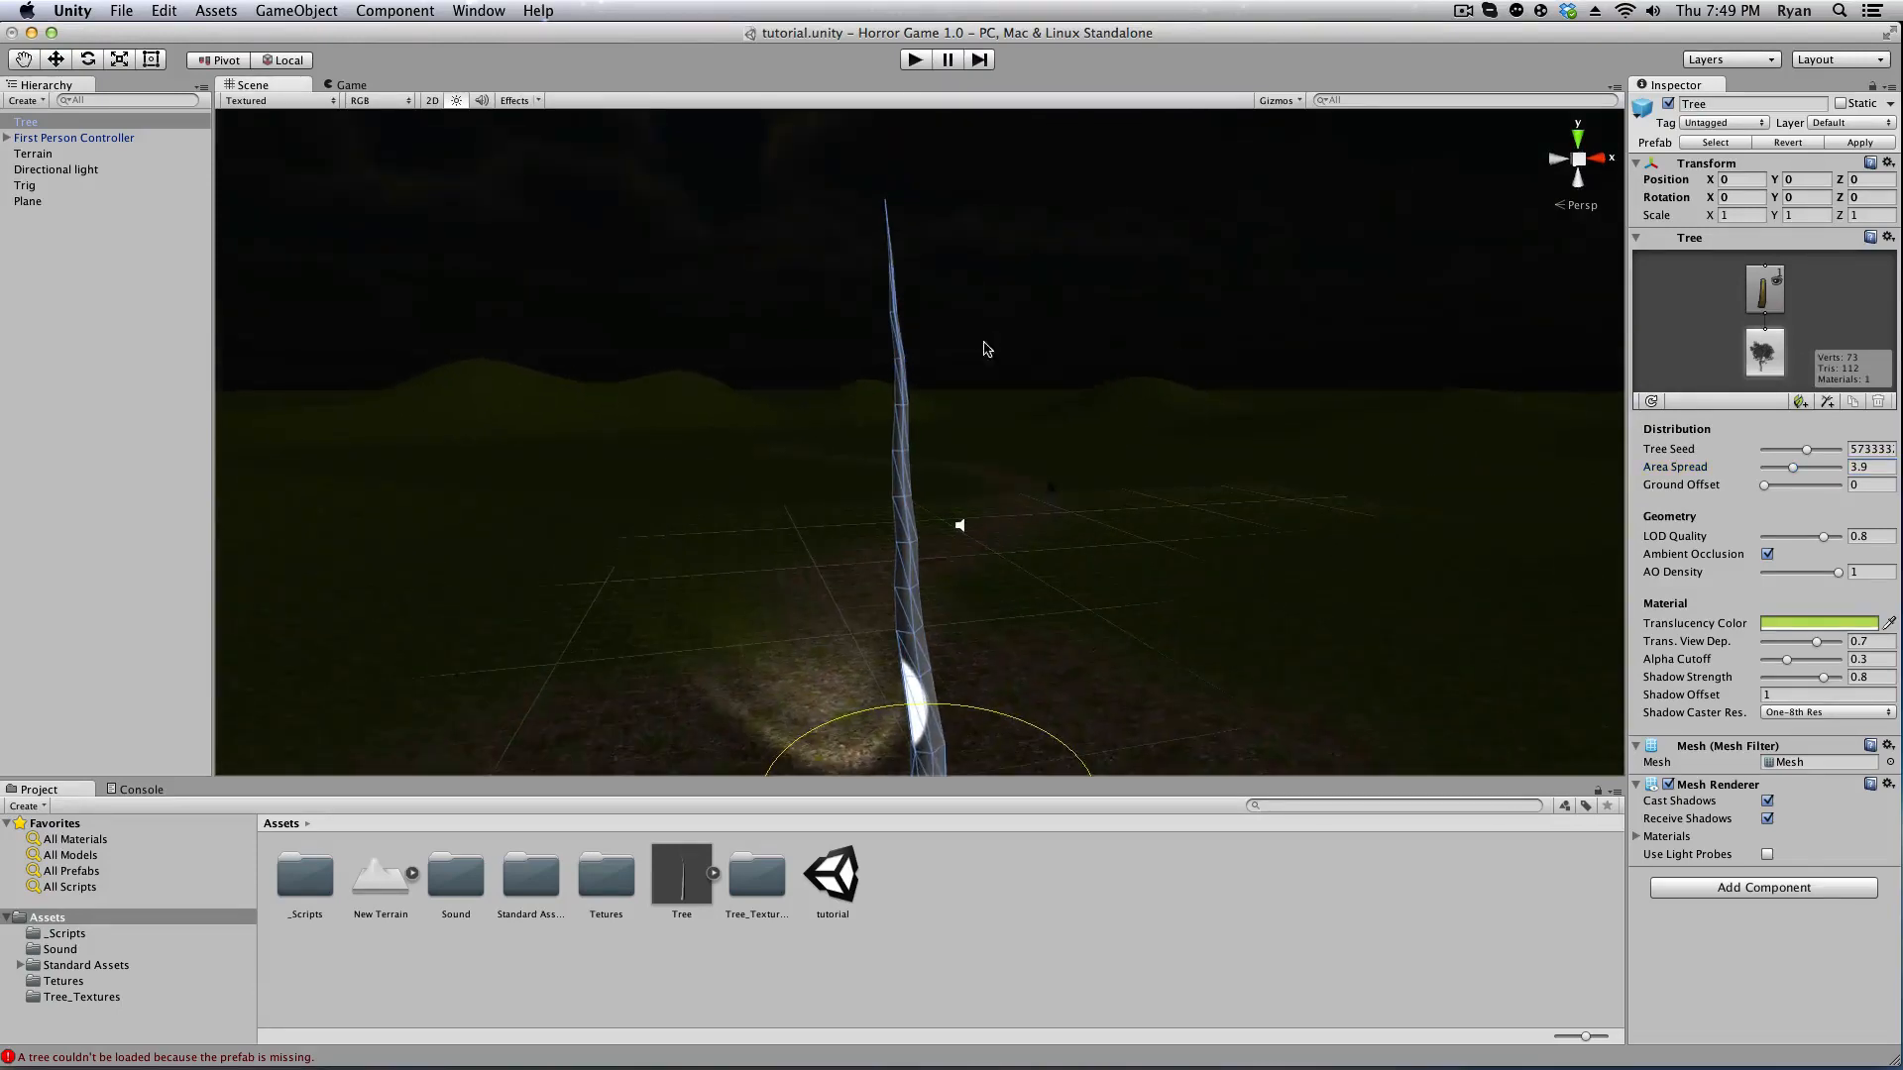
pyautogui.moveTo(1039, 776)
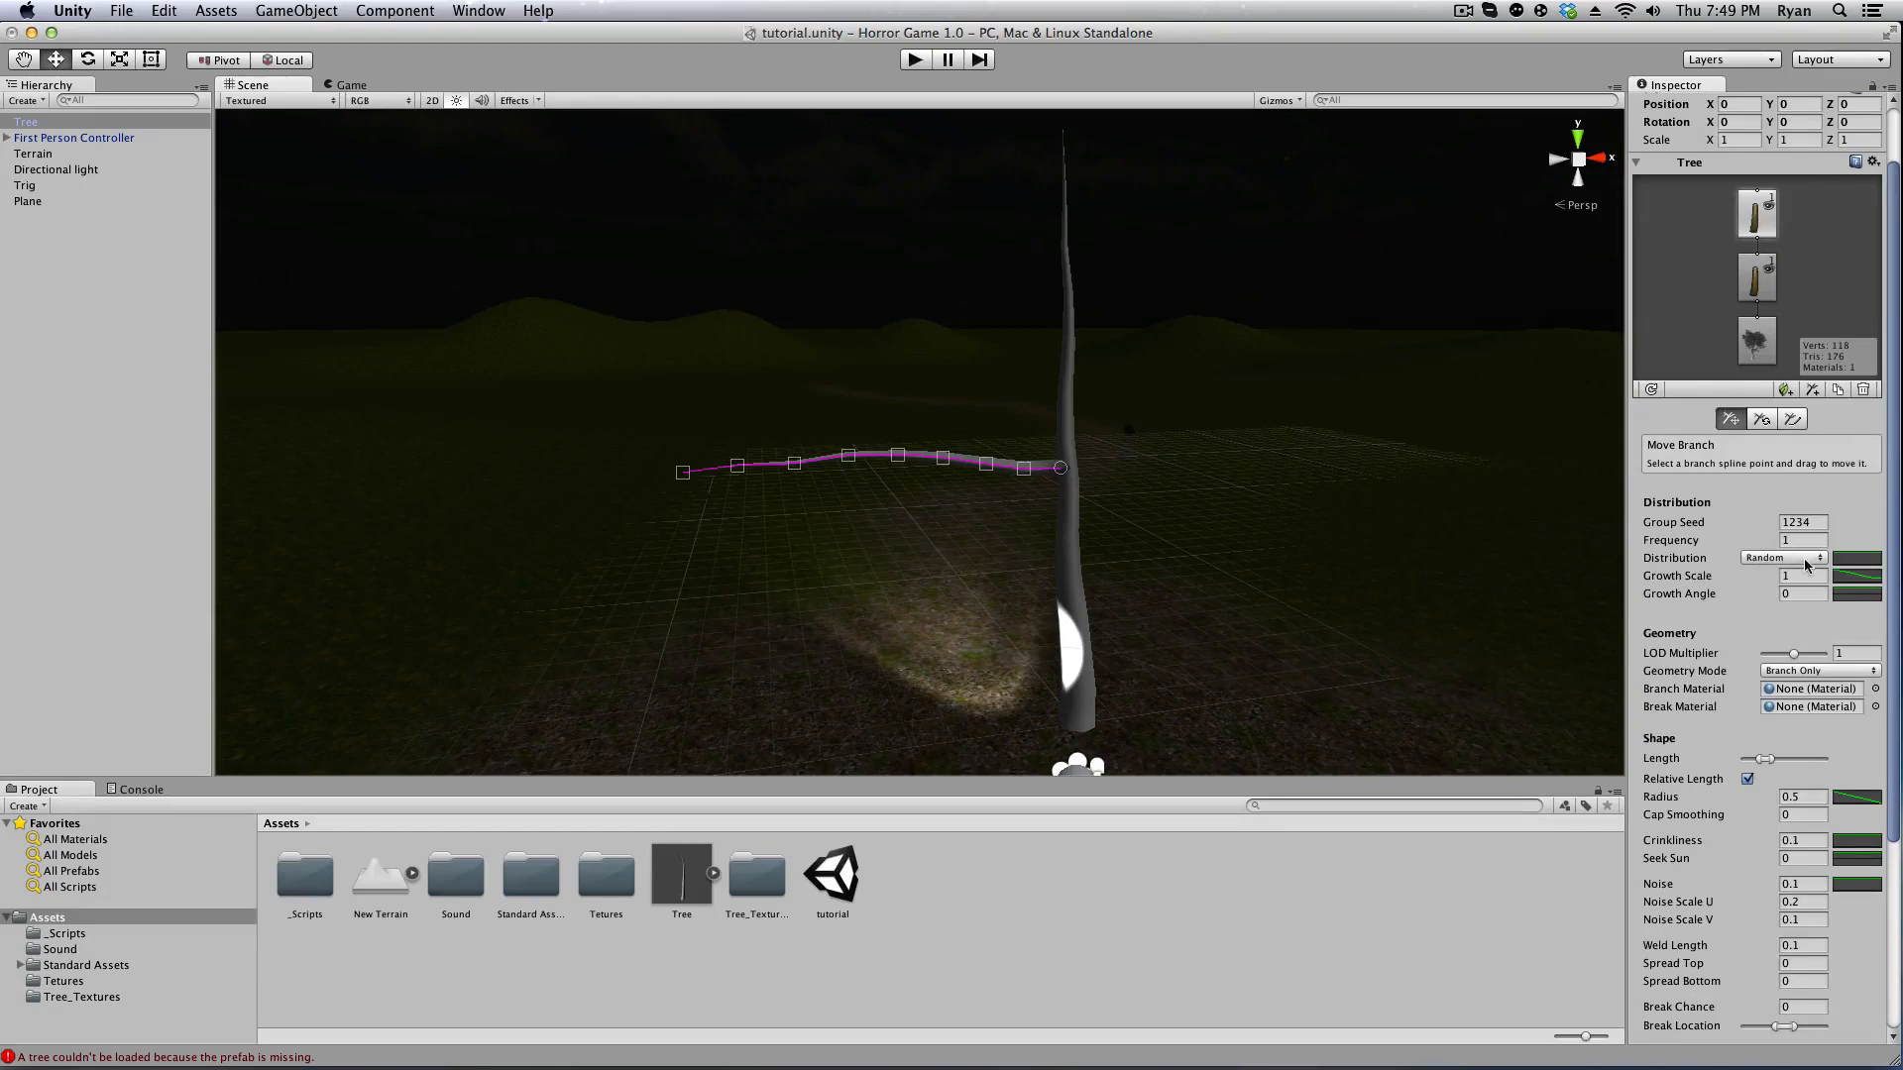
# Set the branch group's Distribution to Alternate and its Frequency to 12.
pyautogui.click(1802, 557)
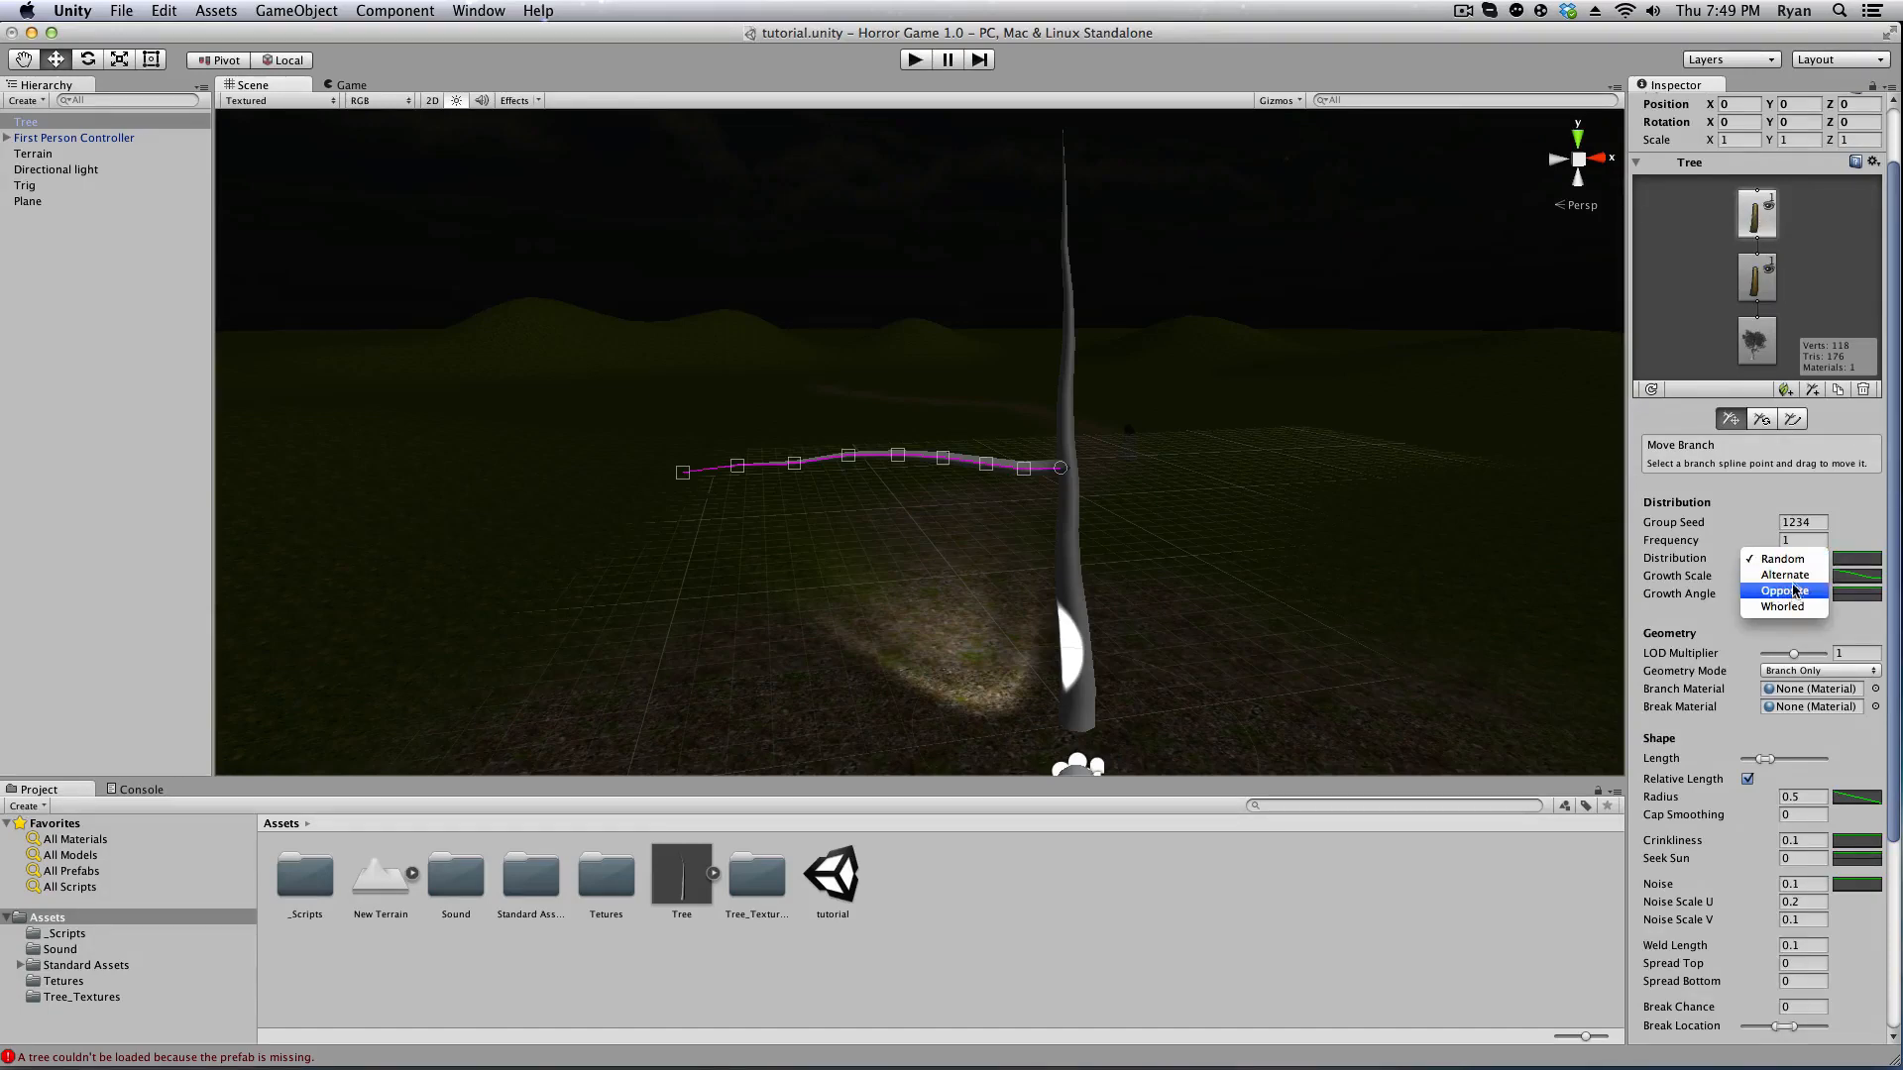
pyautogui.click(1782, 574)
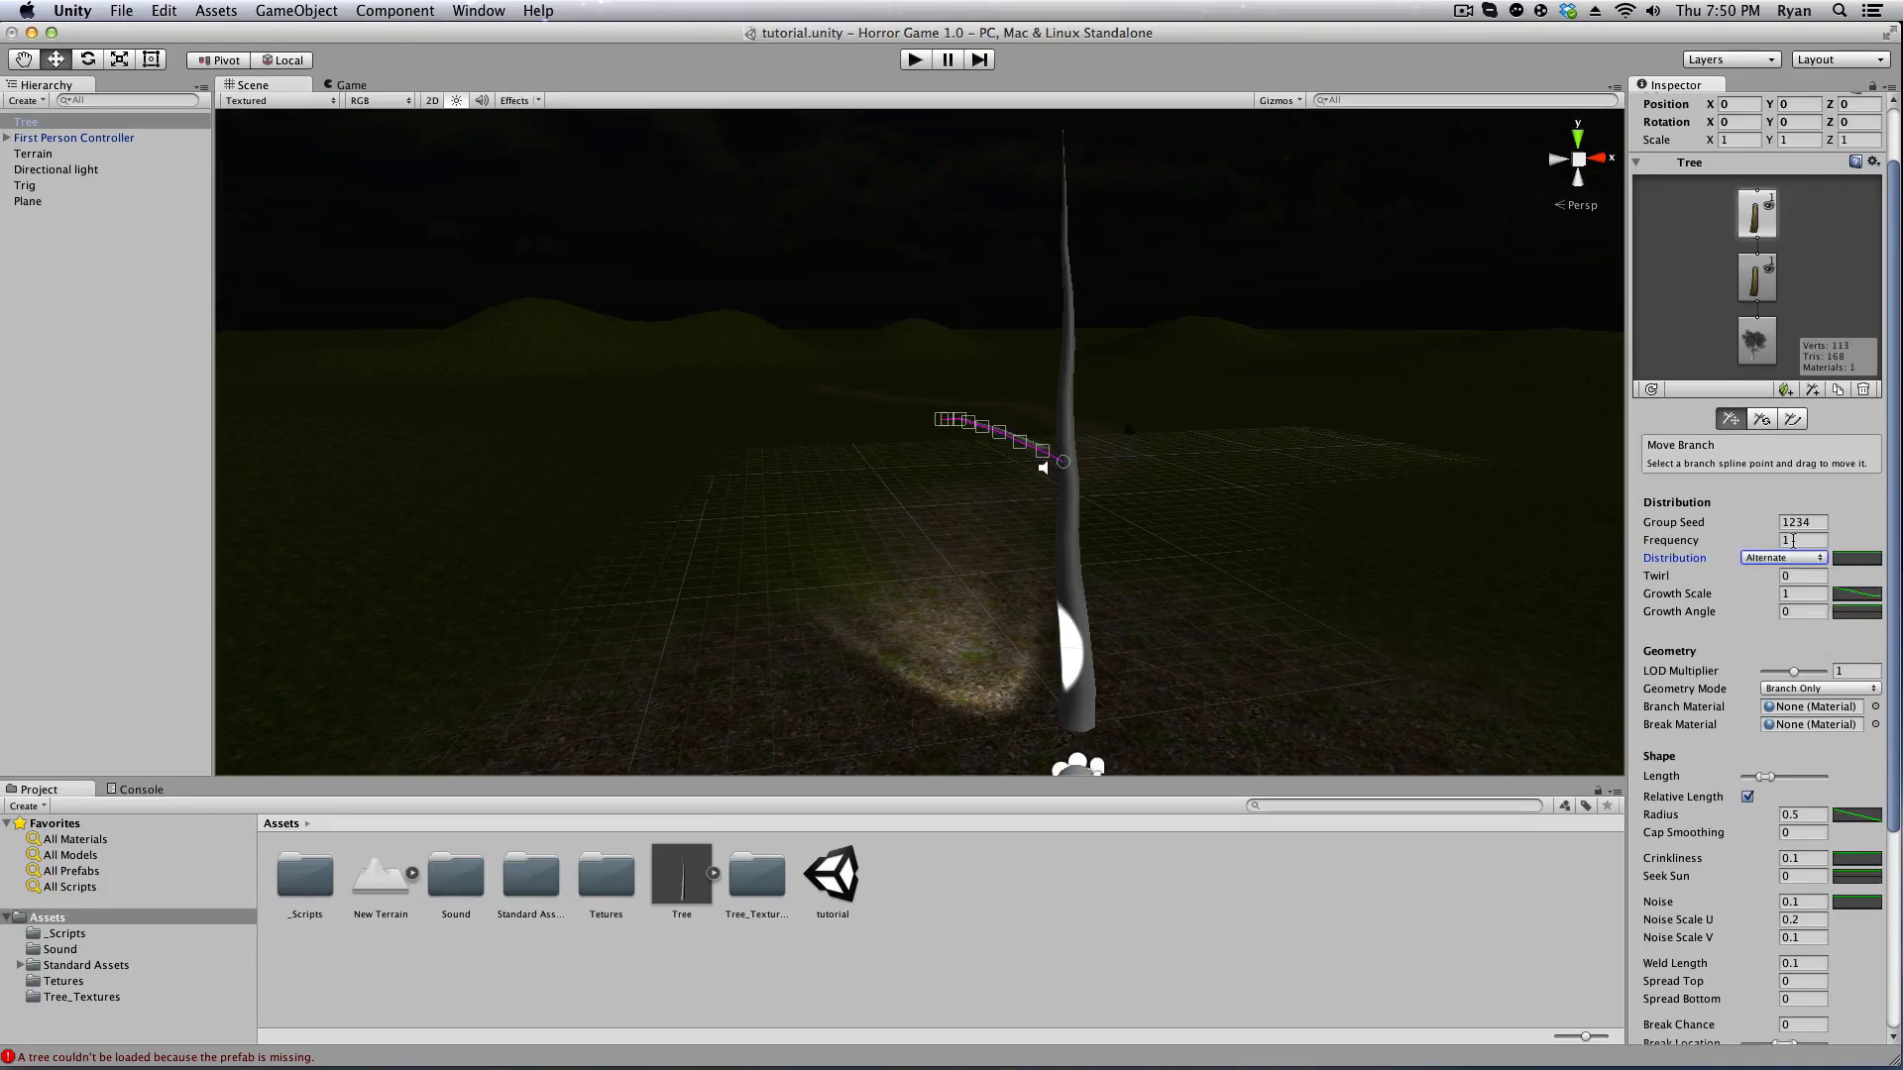
pyautogui.click(1802, 540)
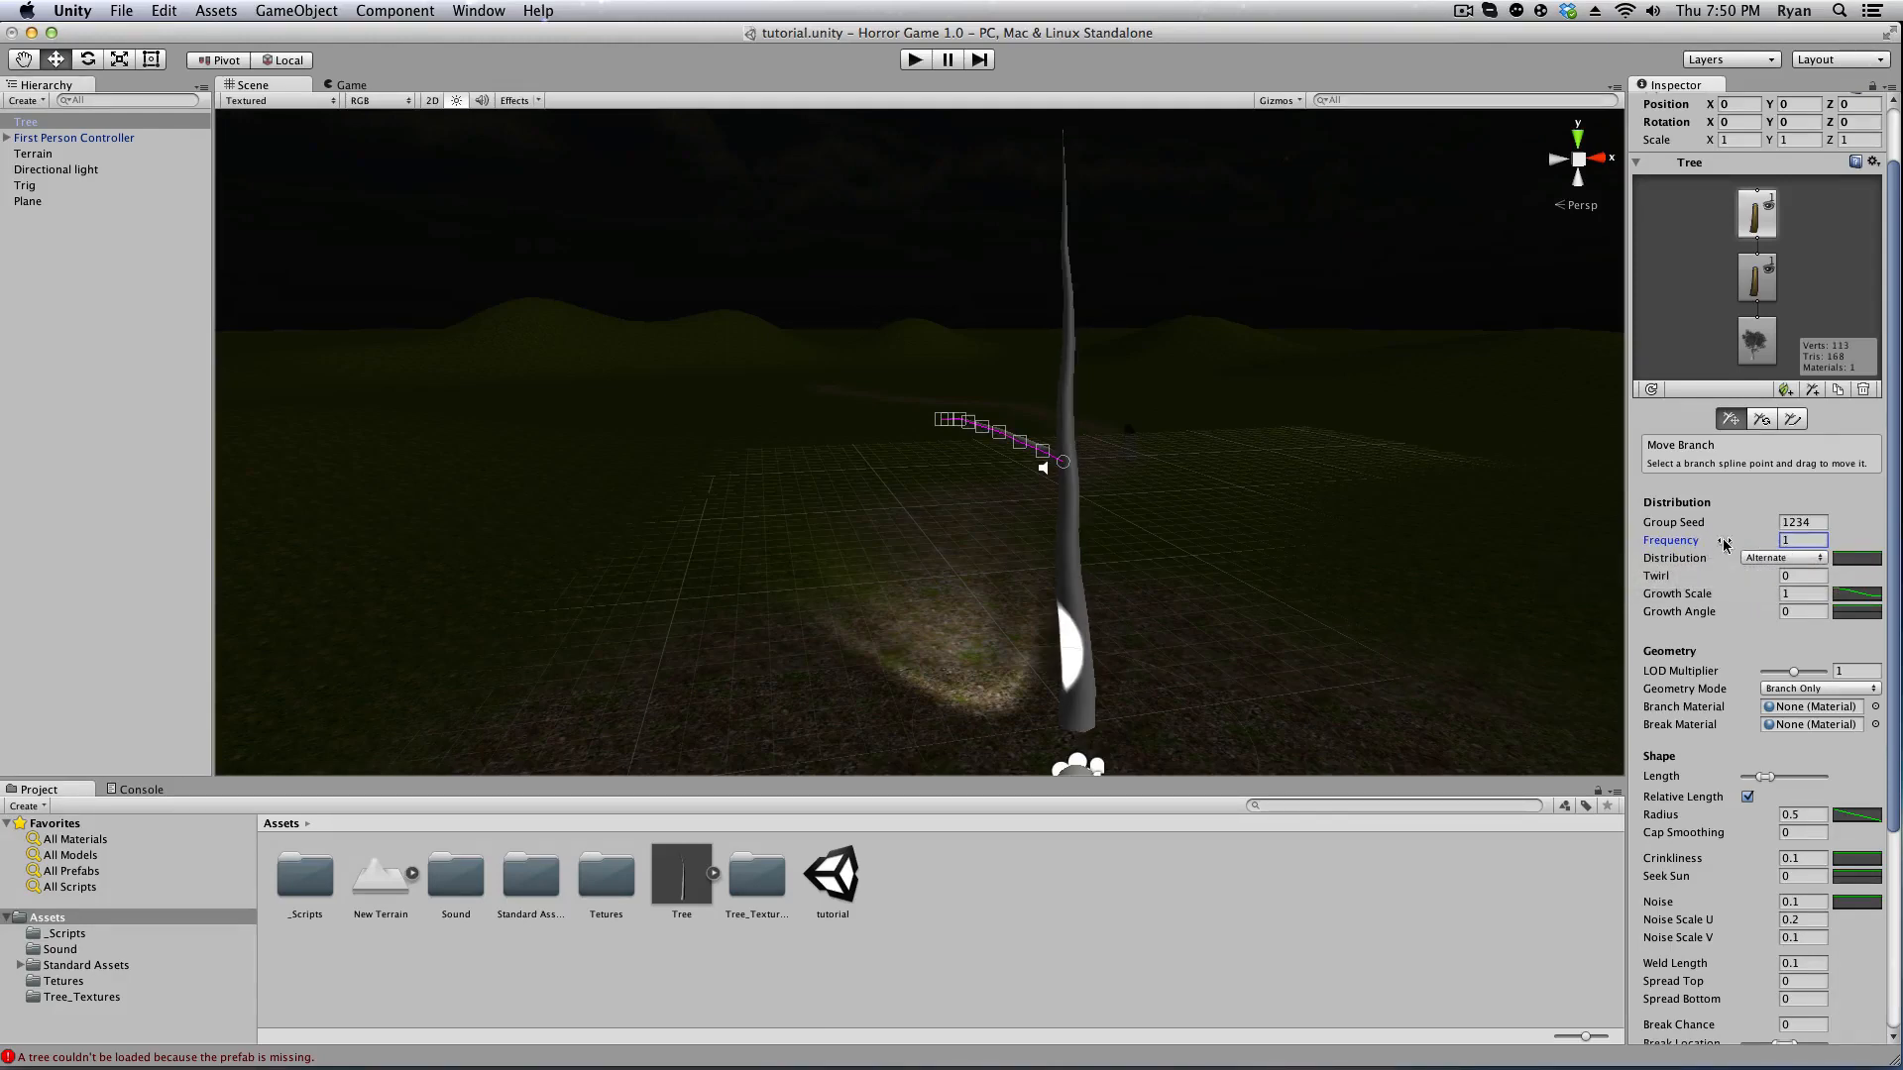
pyautogui.write('8')
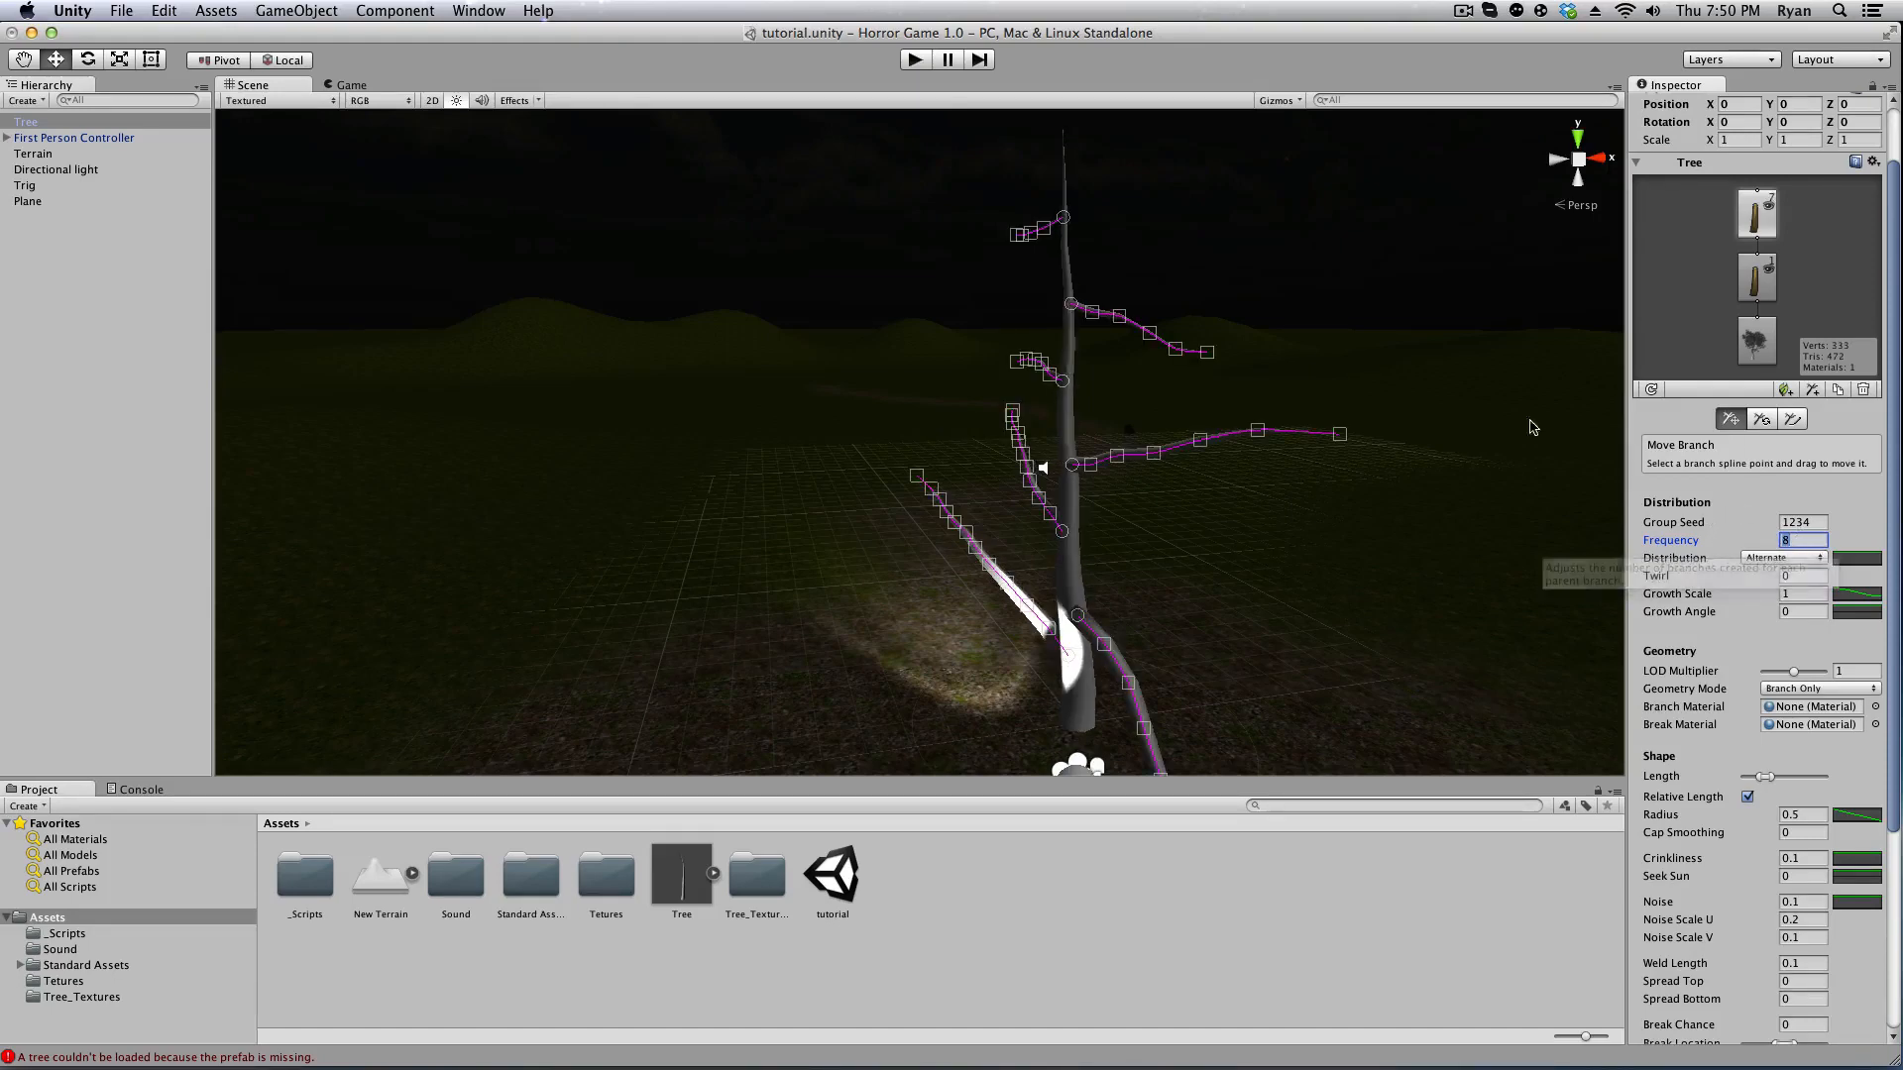
pyautogui.moveTo(1321, 449)
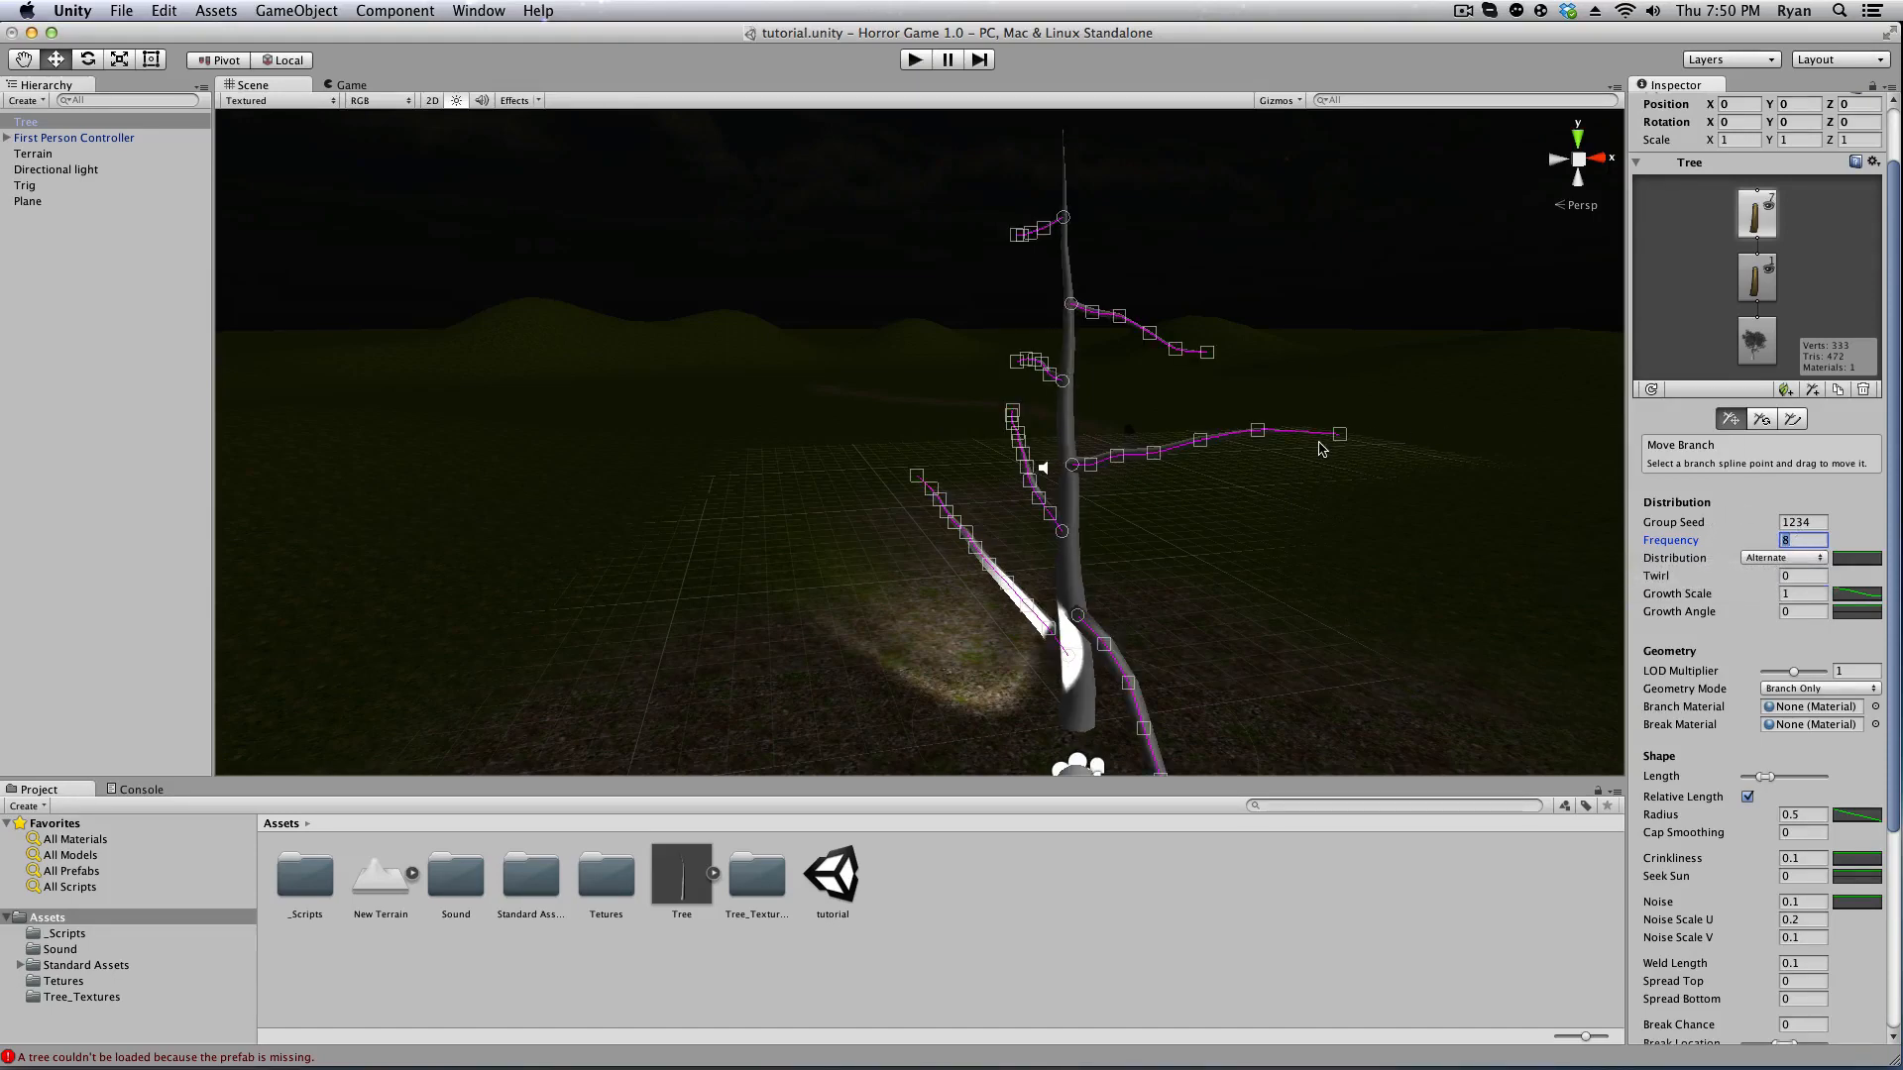
pyautogui.write('12')
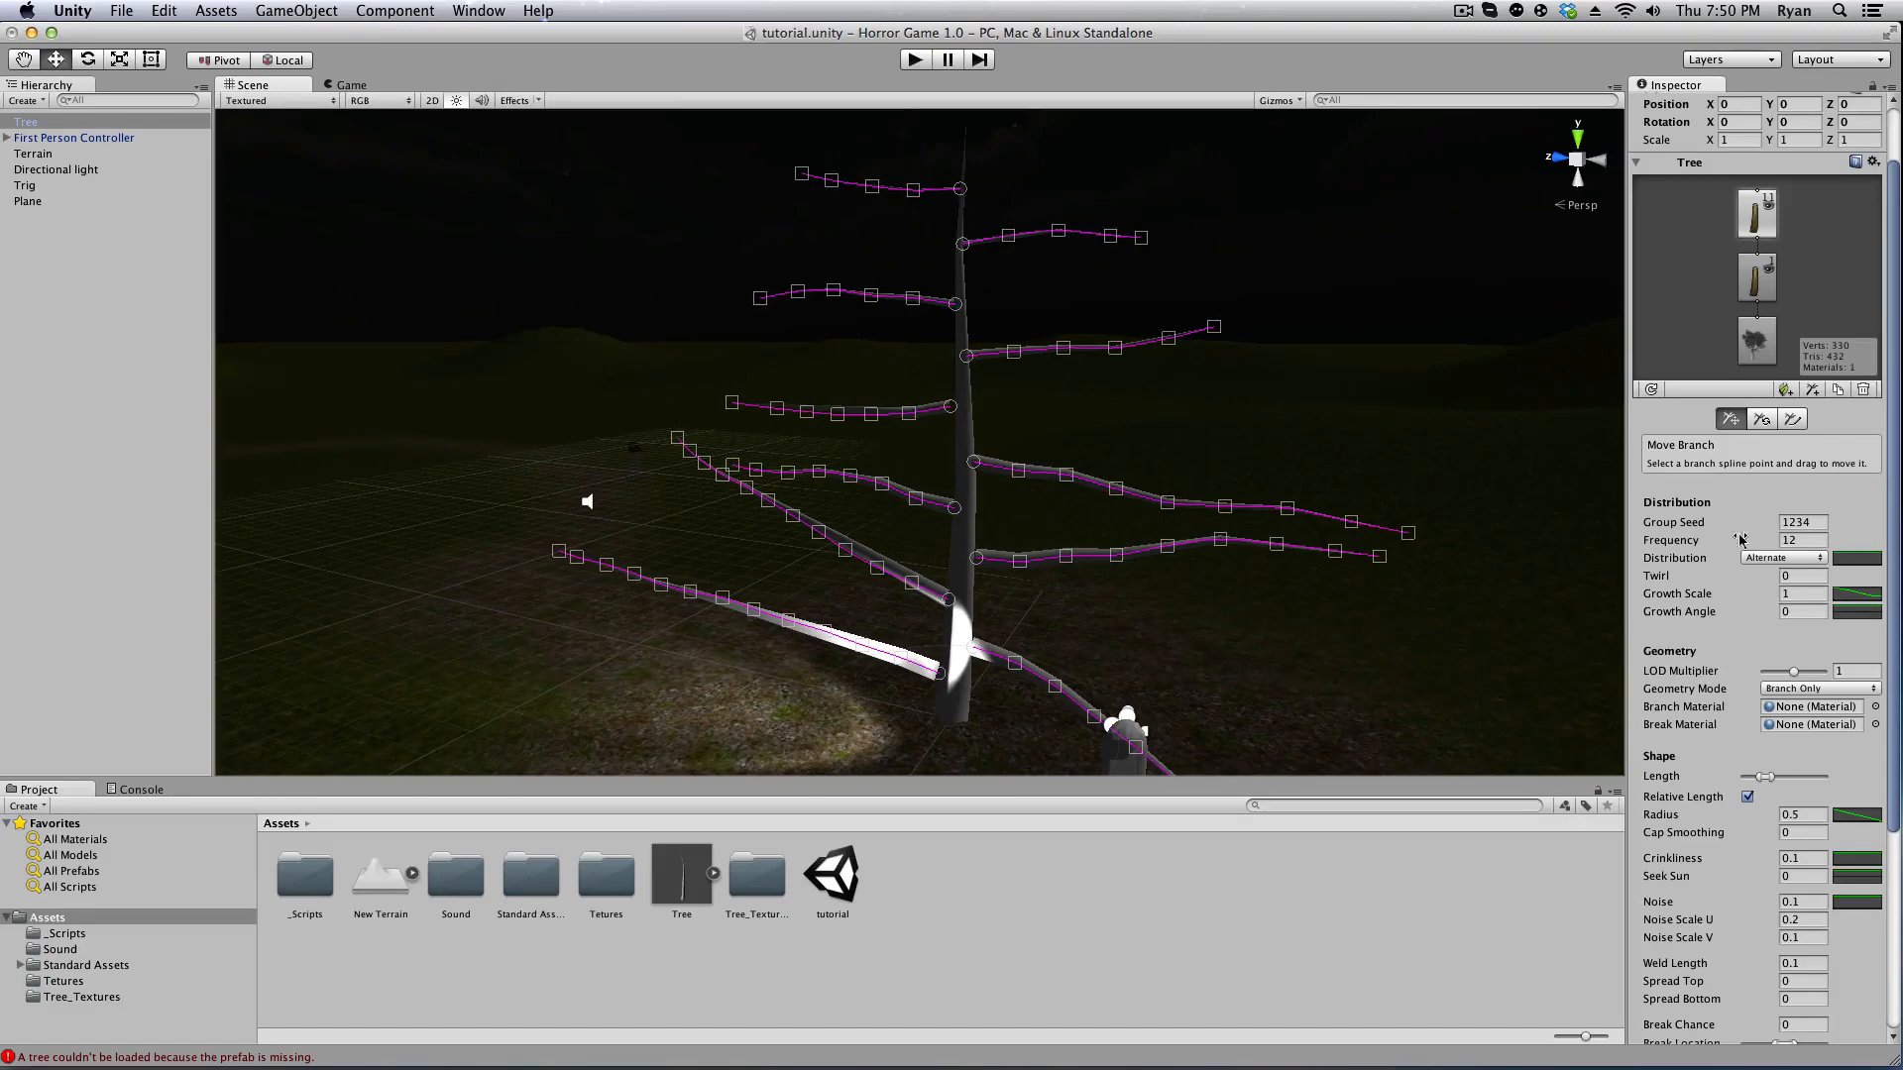
pyautogui.moveTo(1777, 583)
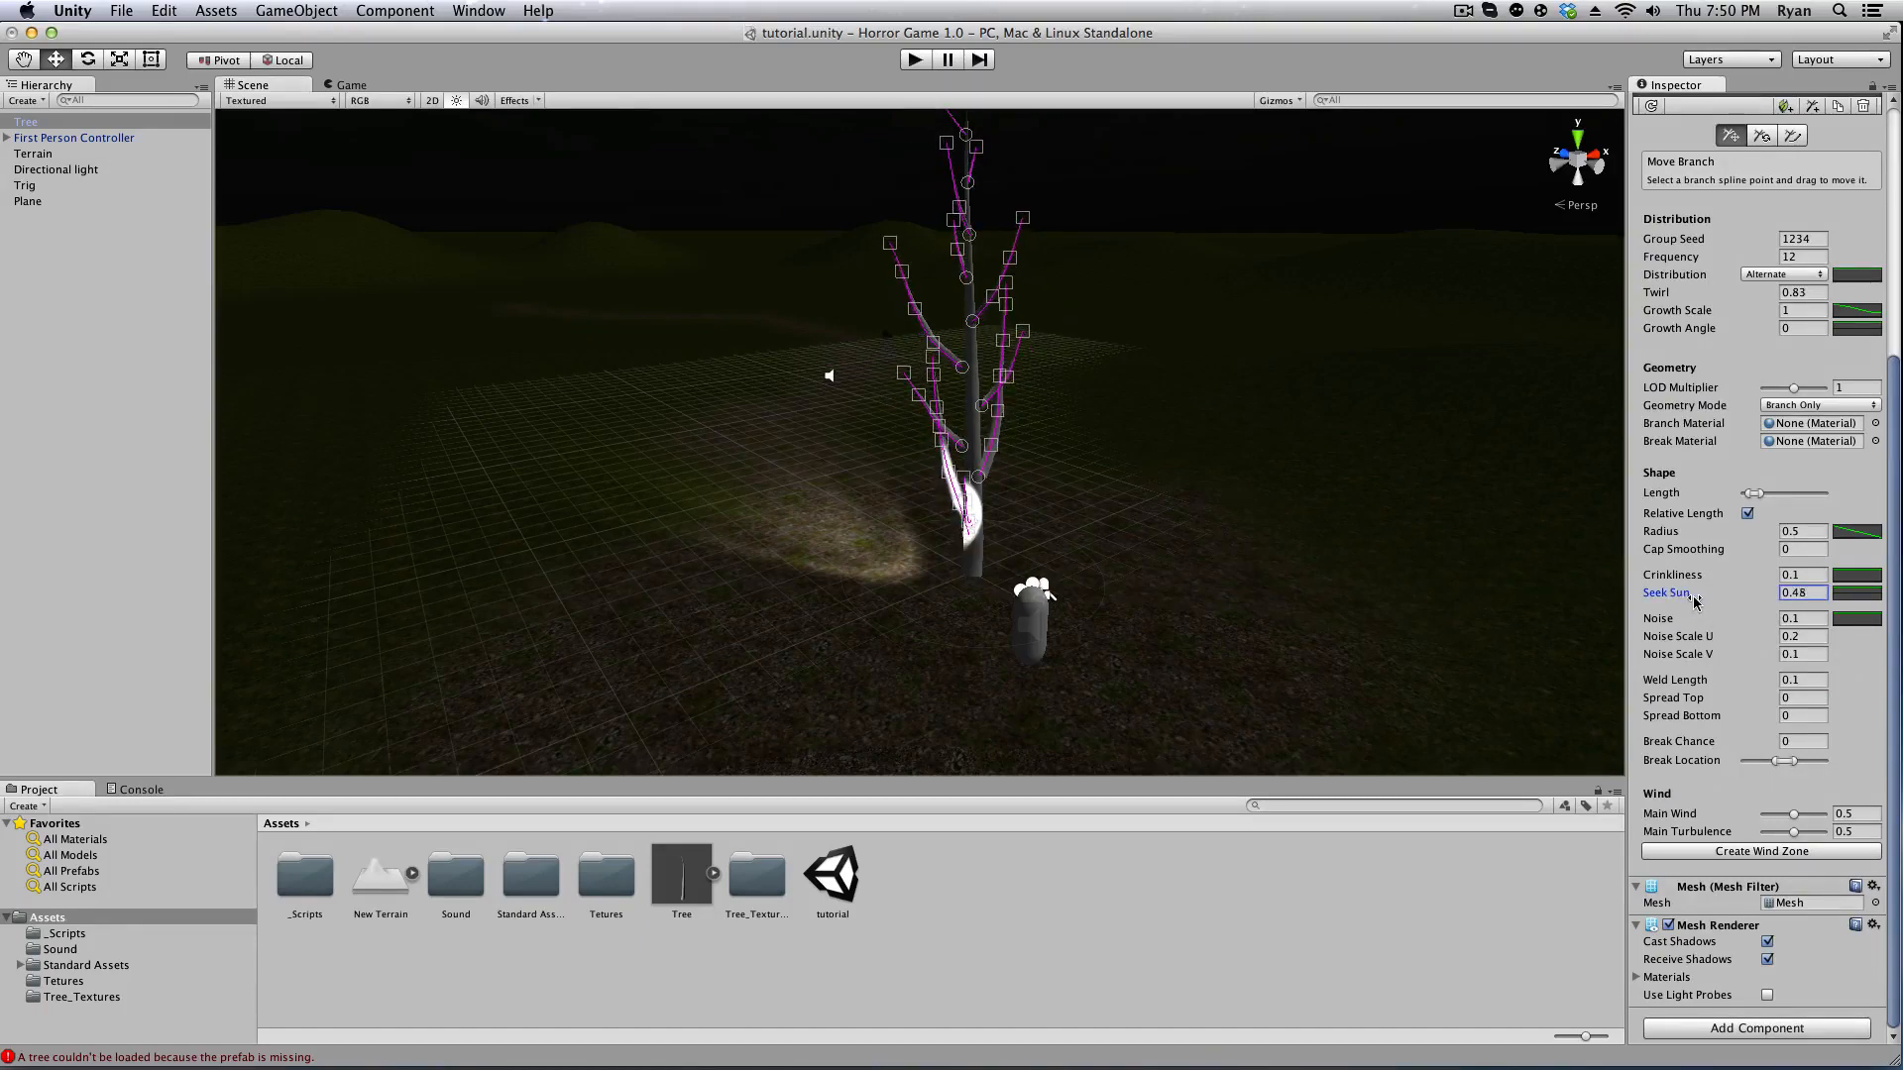
# Apply a ramp preset to the branch Growth Scale curve so lower branches shrink.
pyautogui.click(29, 152)
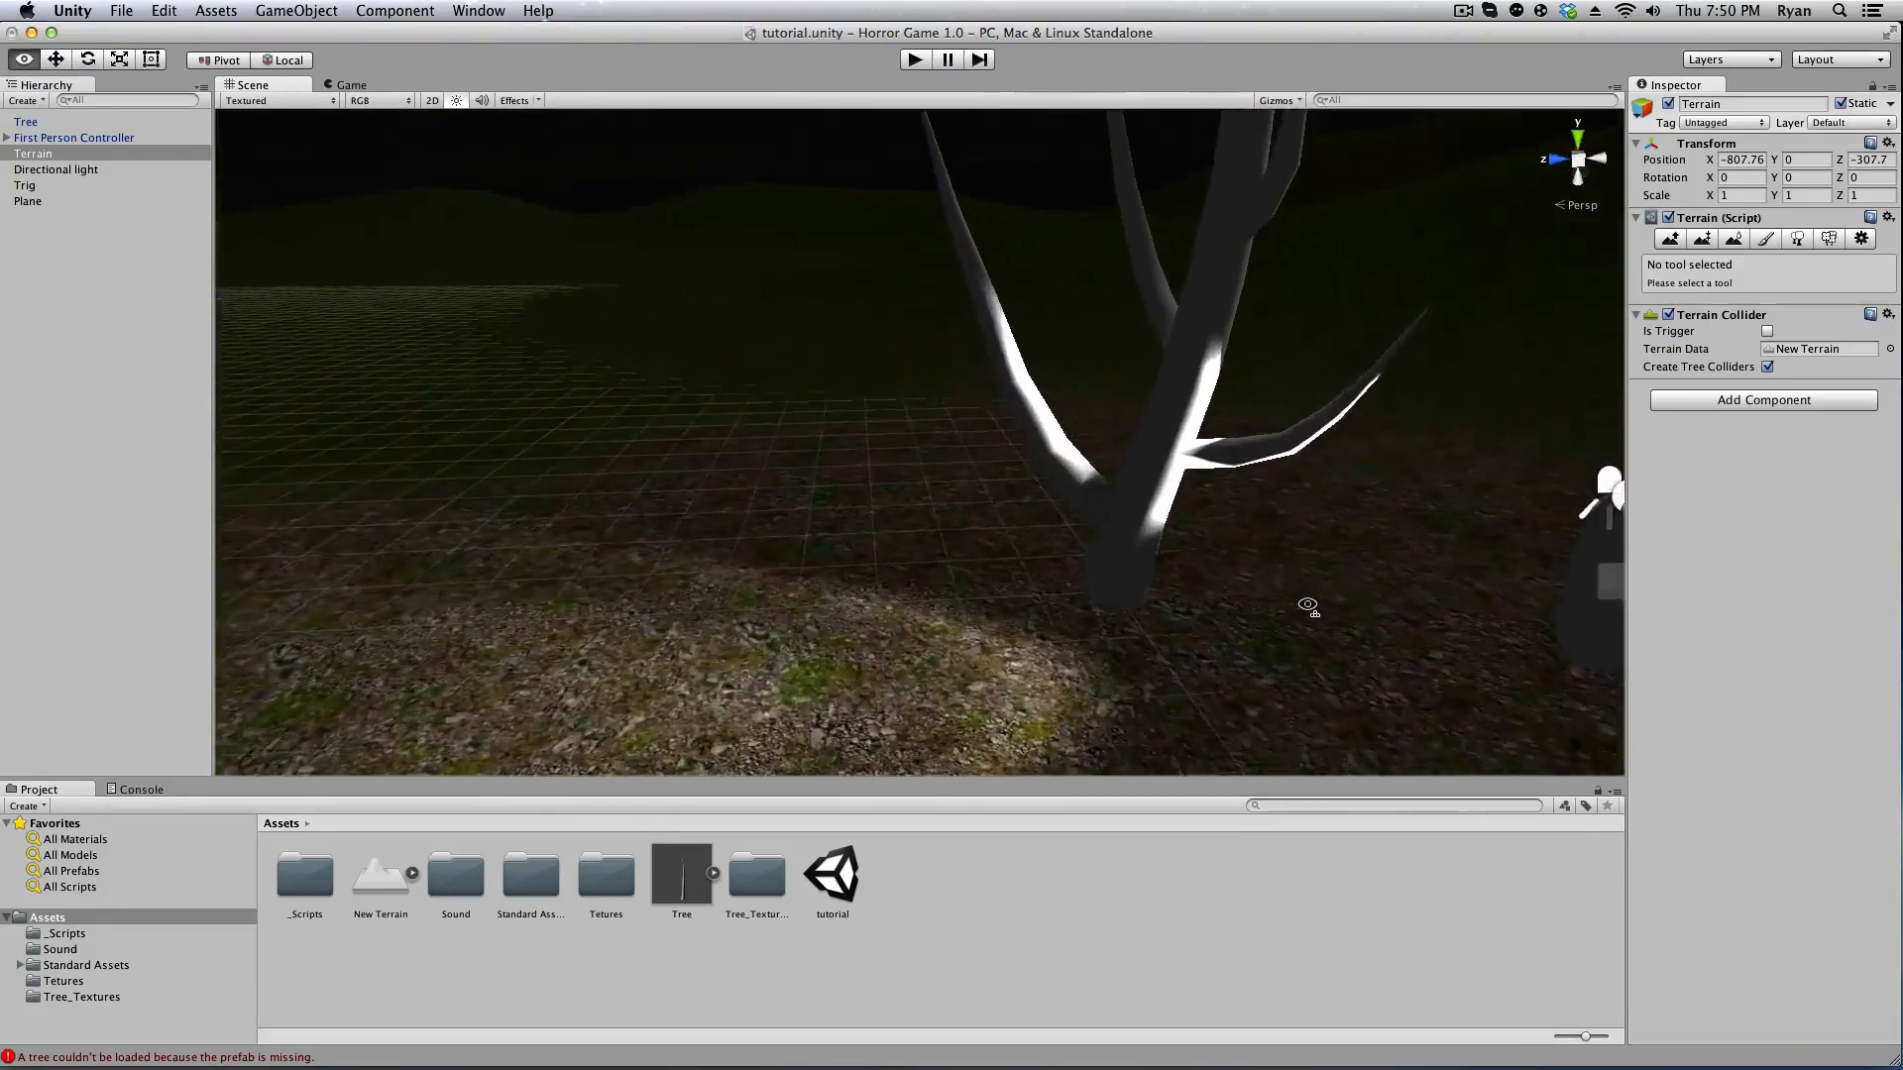
pyautogui.click(26, 120)
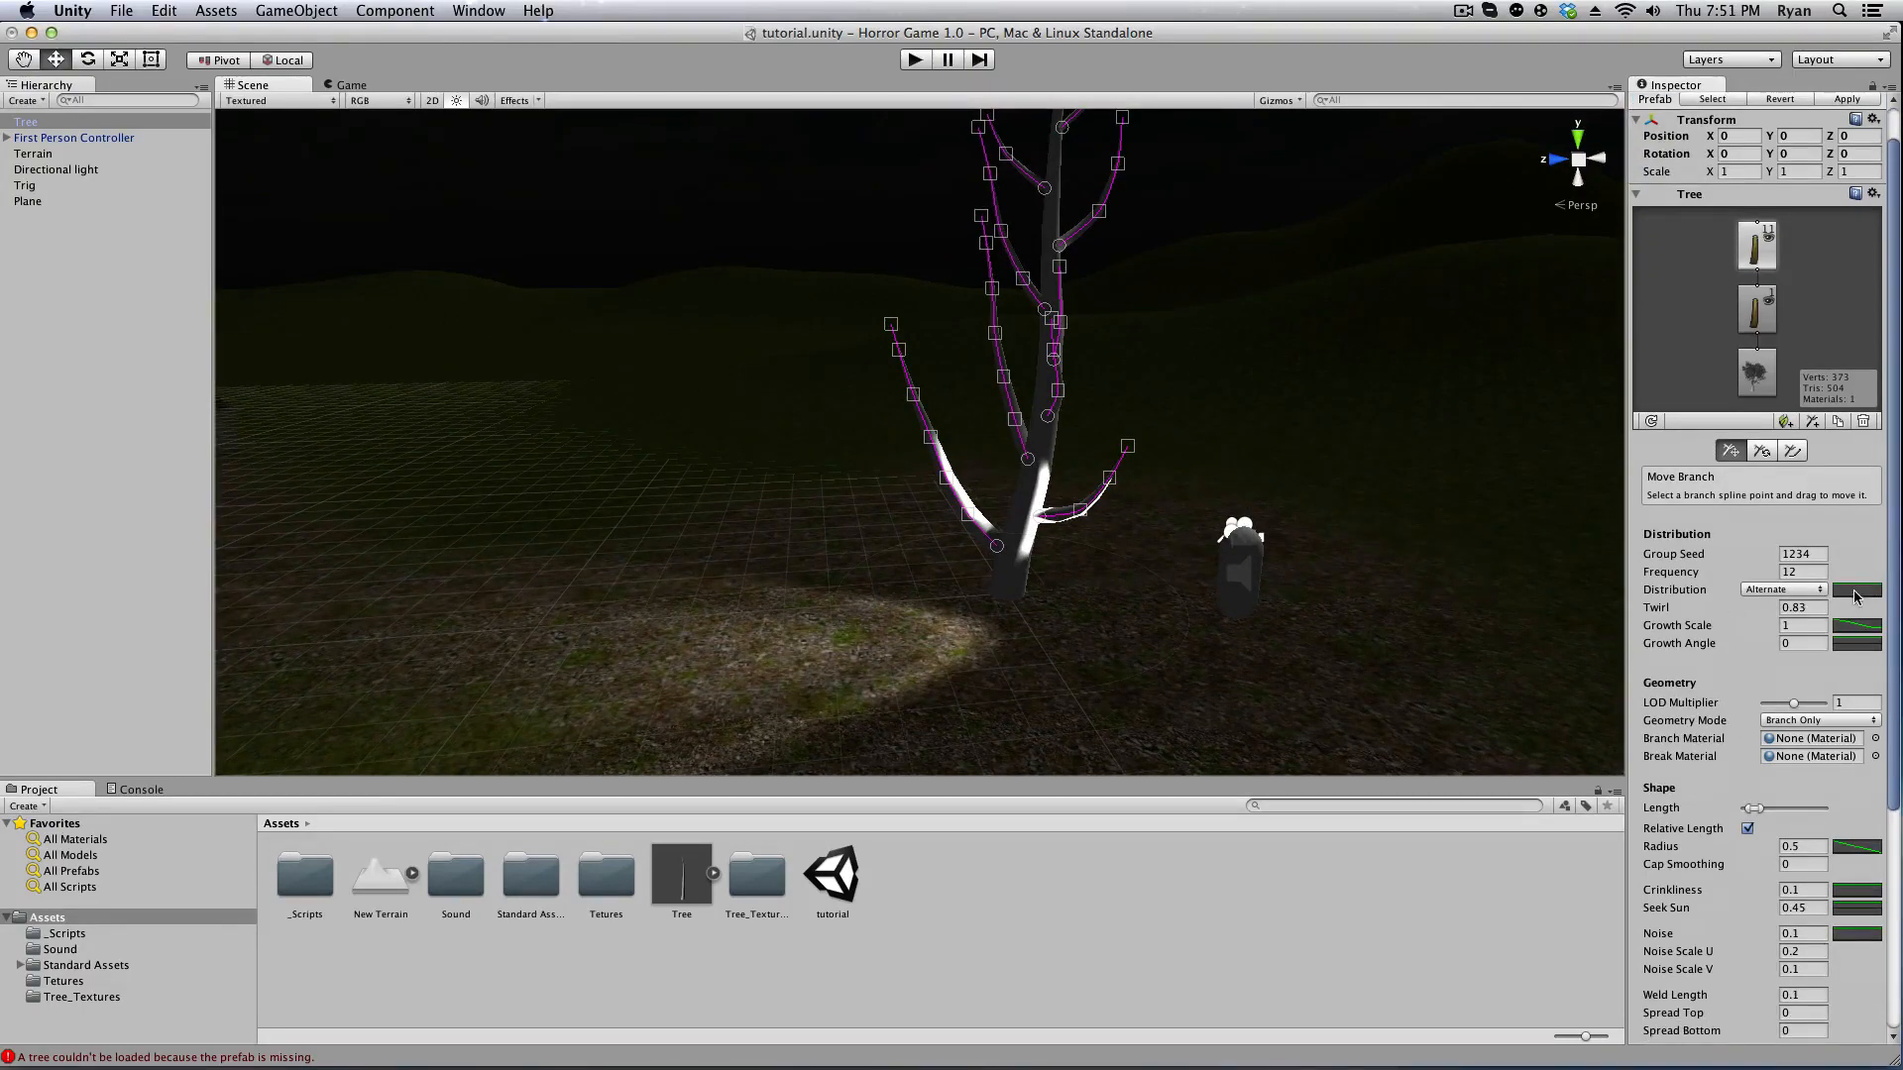
pyautogui.click(1856, 590)
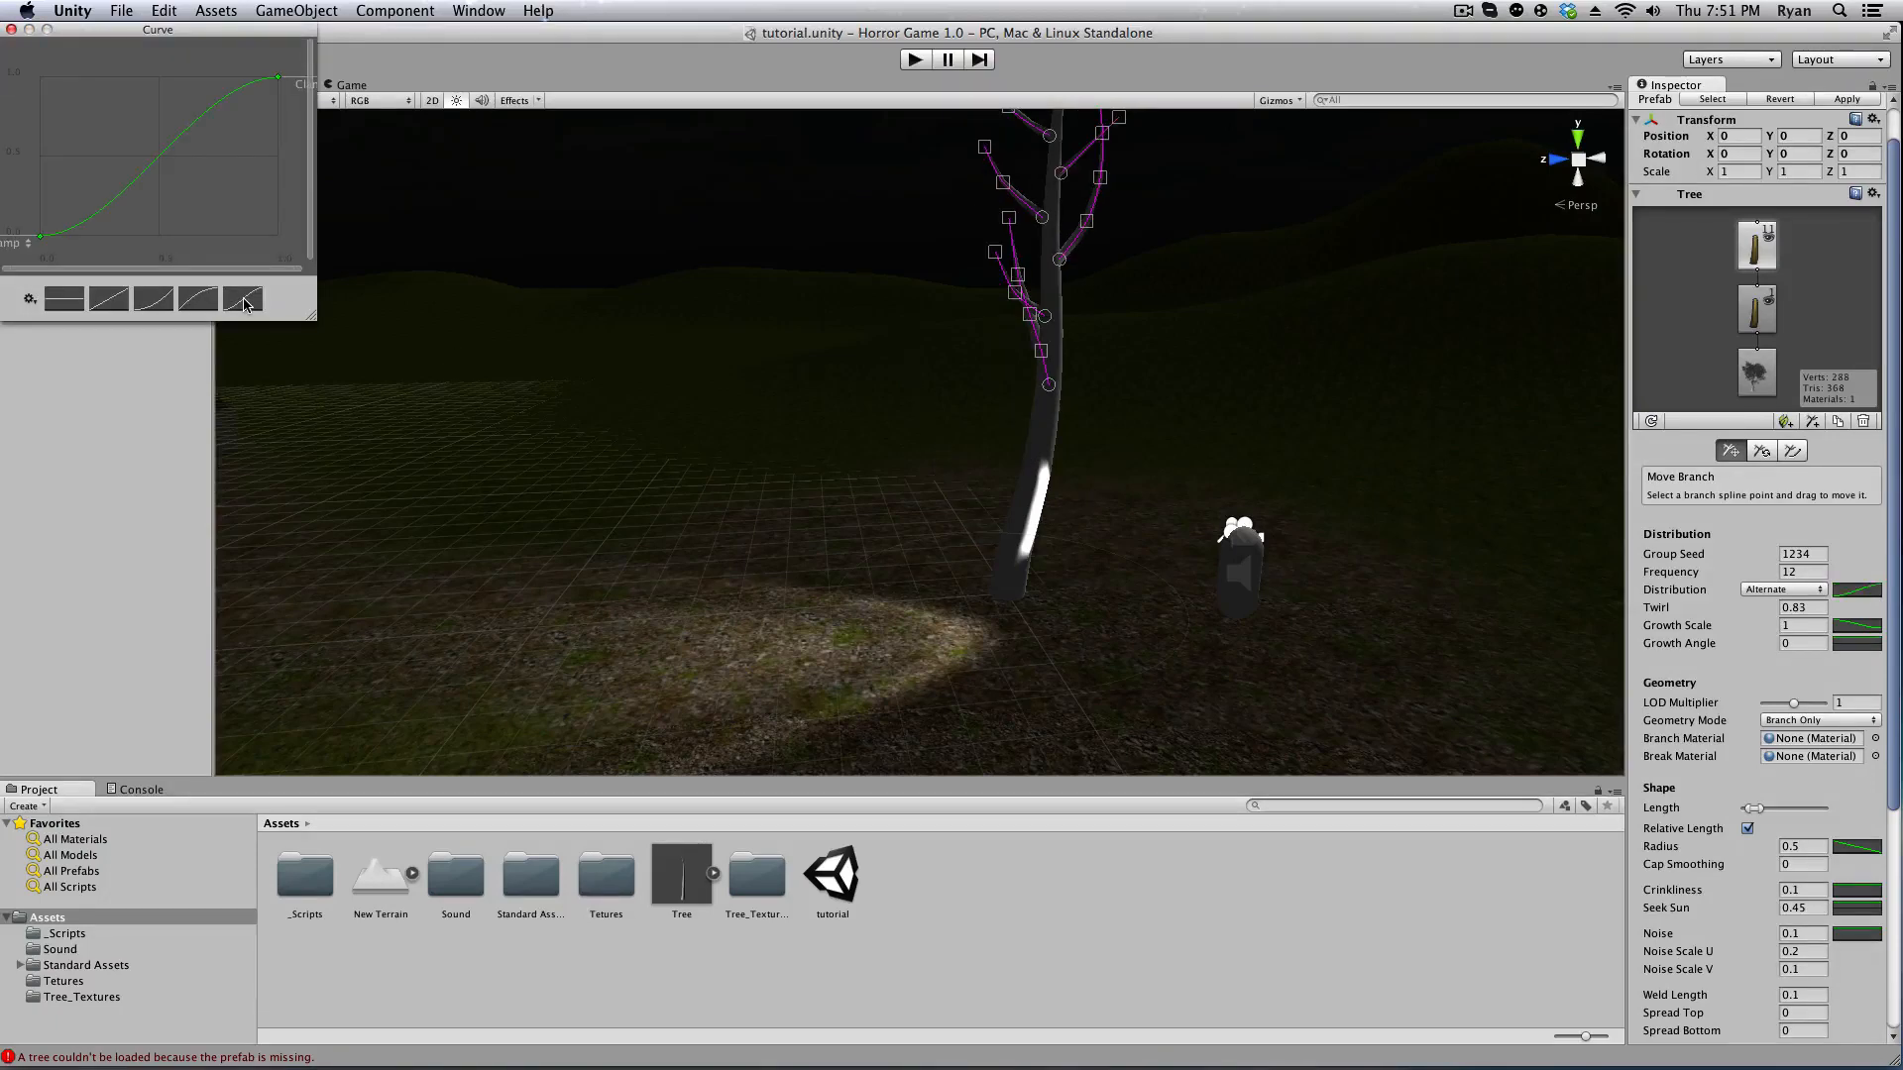
pyautogui.click(134, 299)
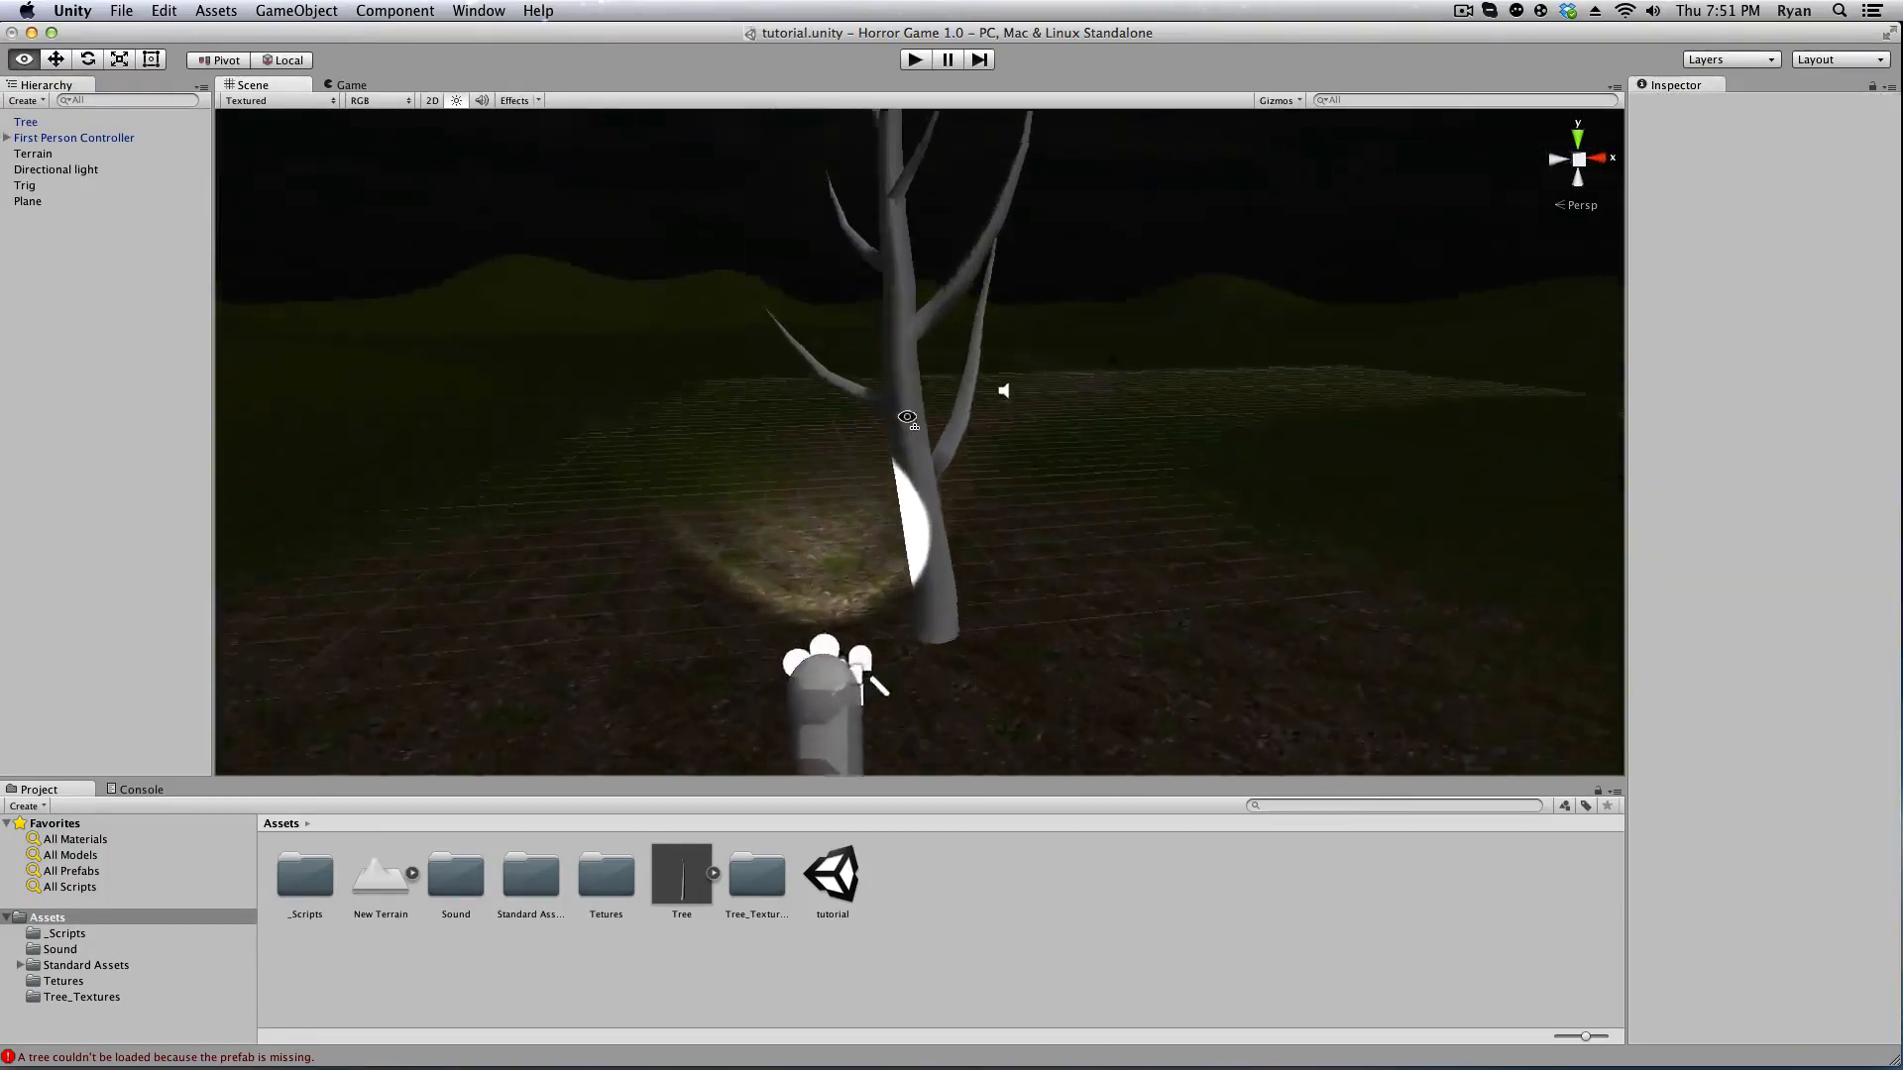
# Set the tree's new leaf group Frequency to 18.
pyautogui.click(25, 121)
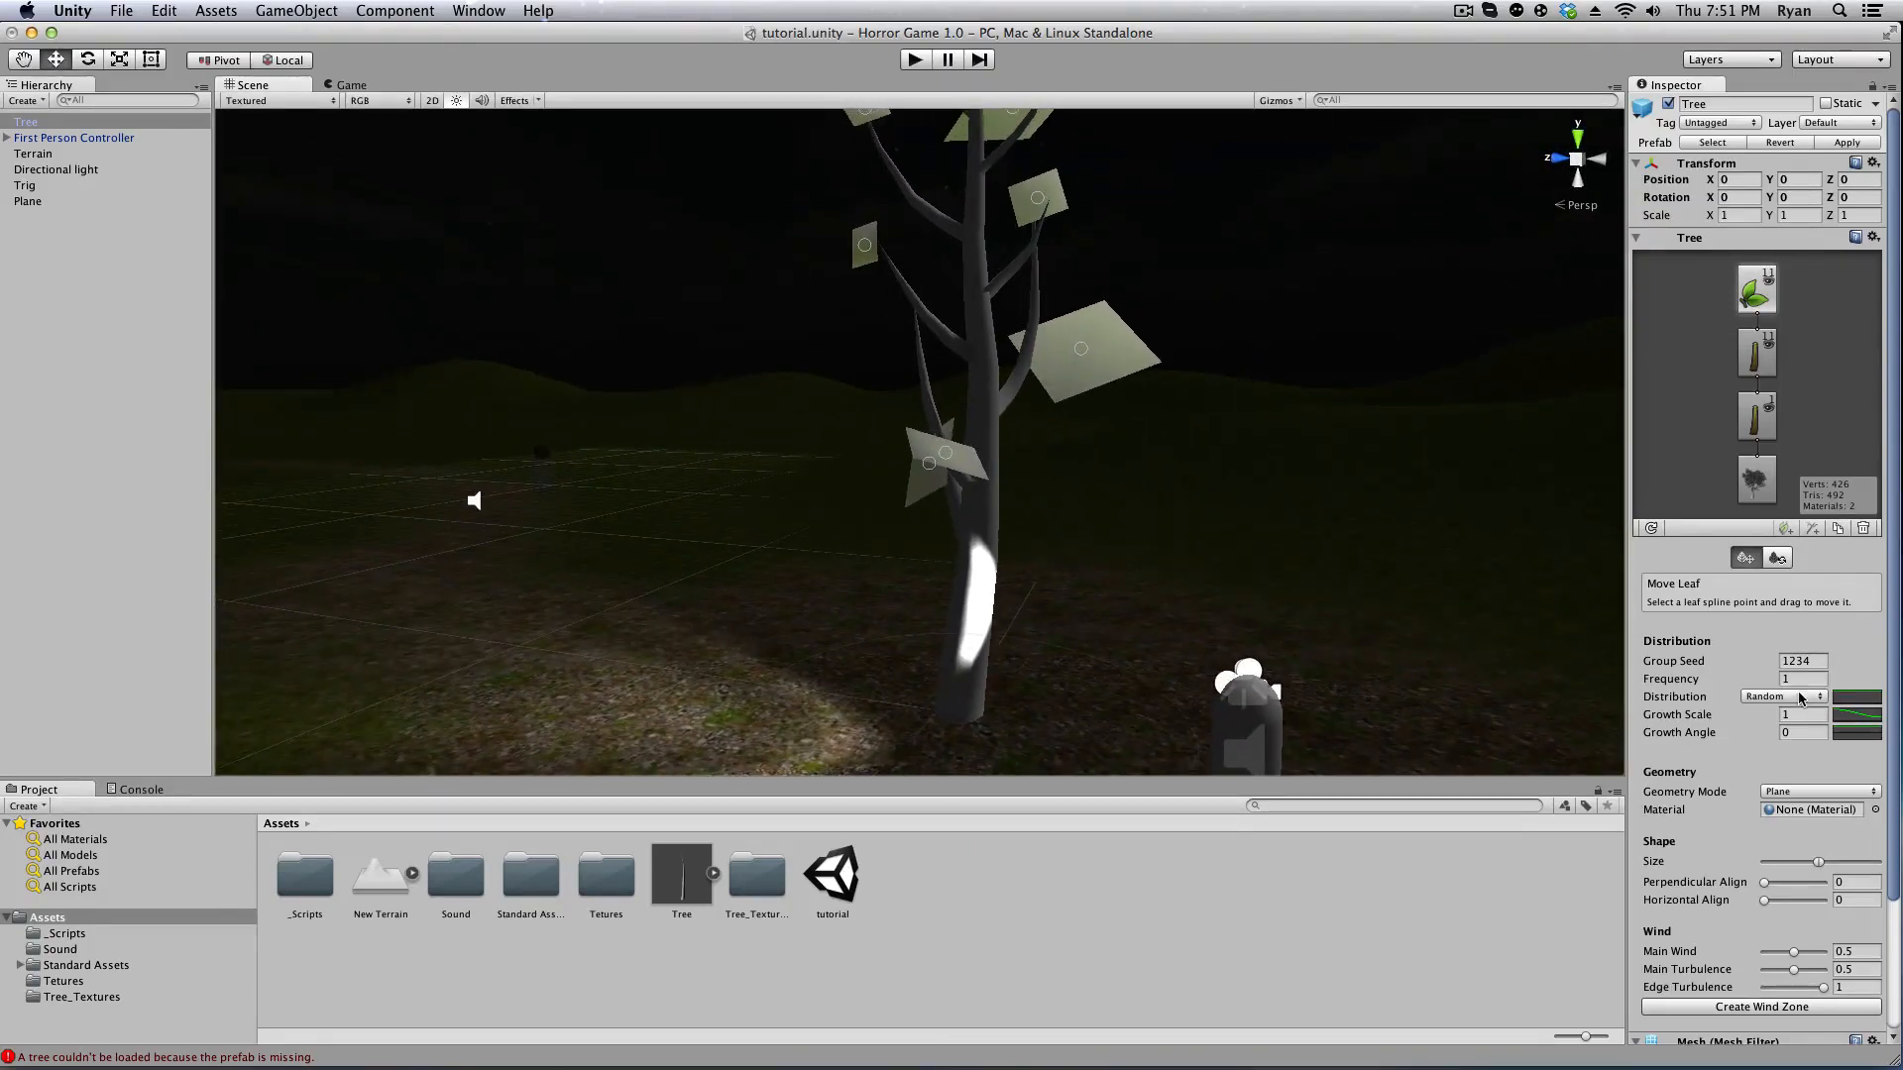
pyautogui.click(1802, 678)
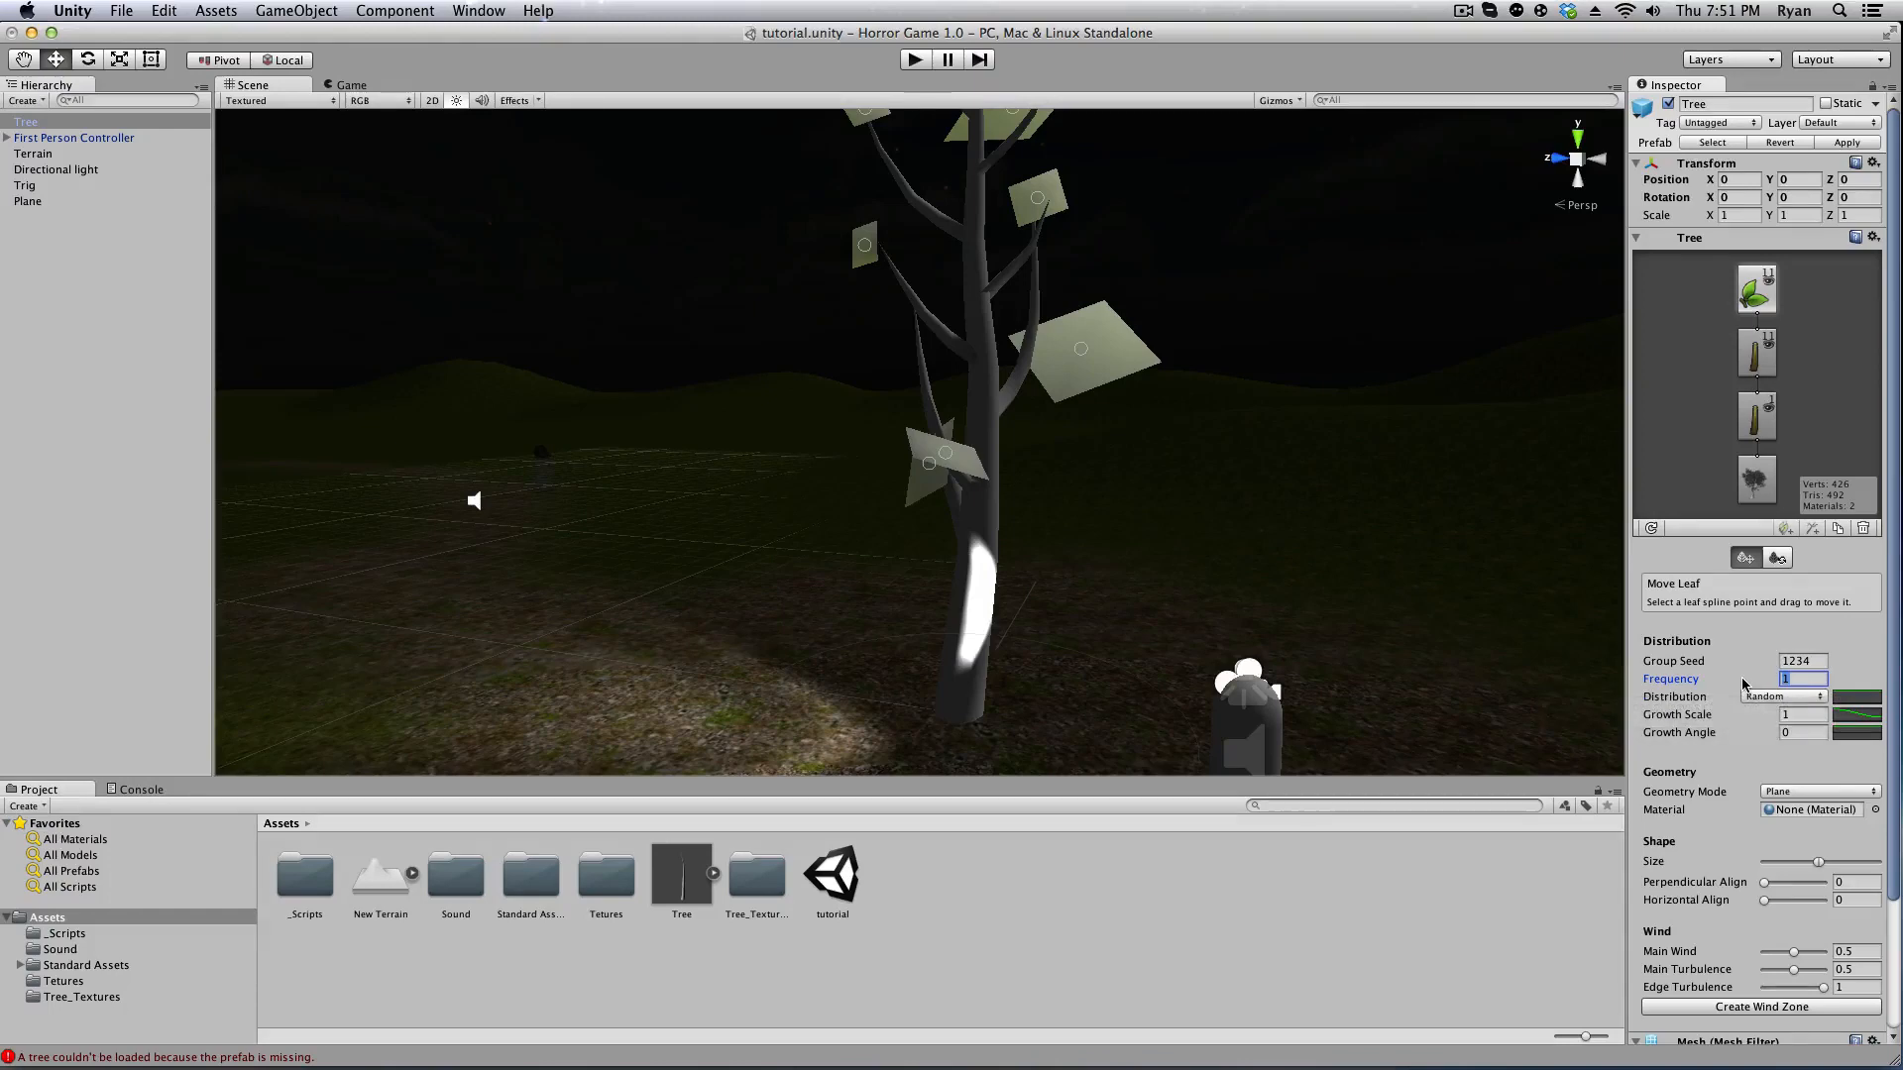
pyautogui.write('18')
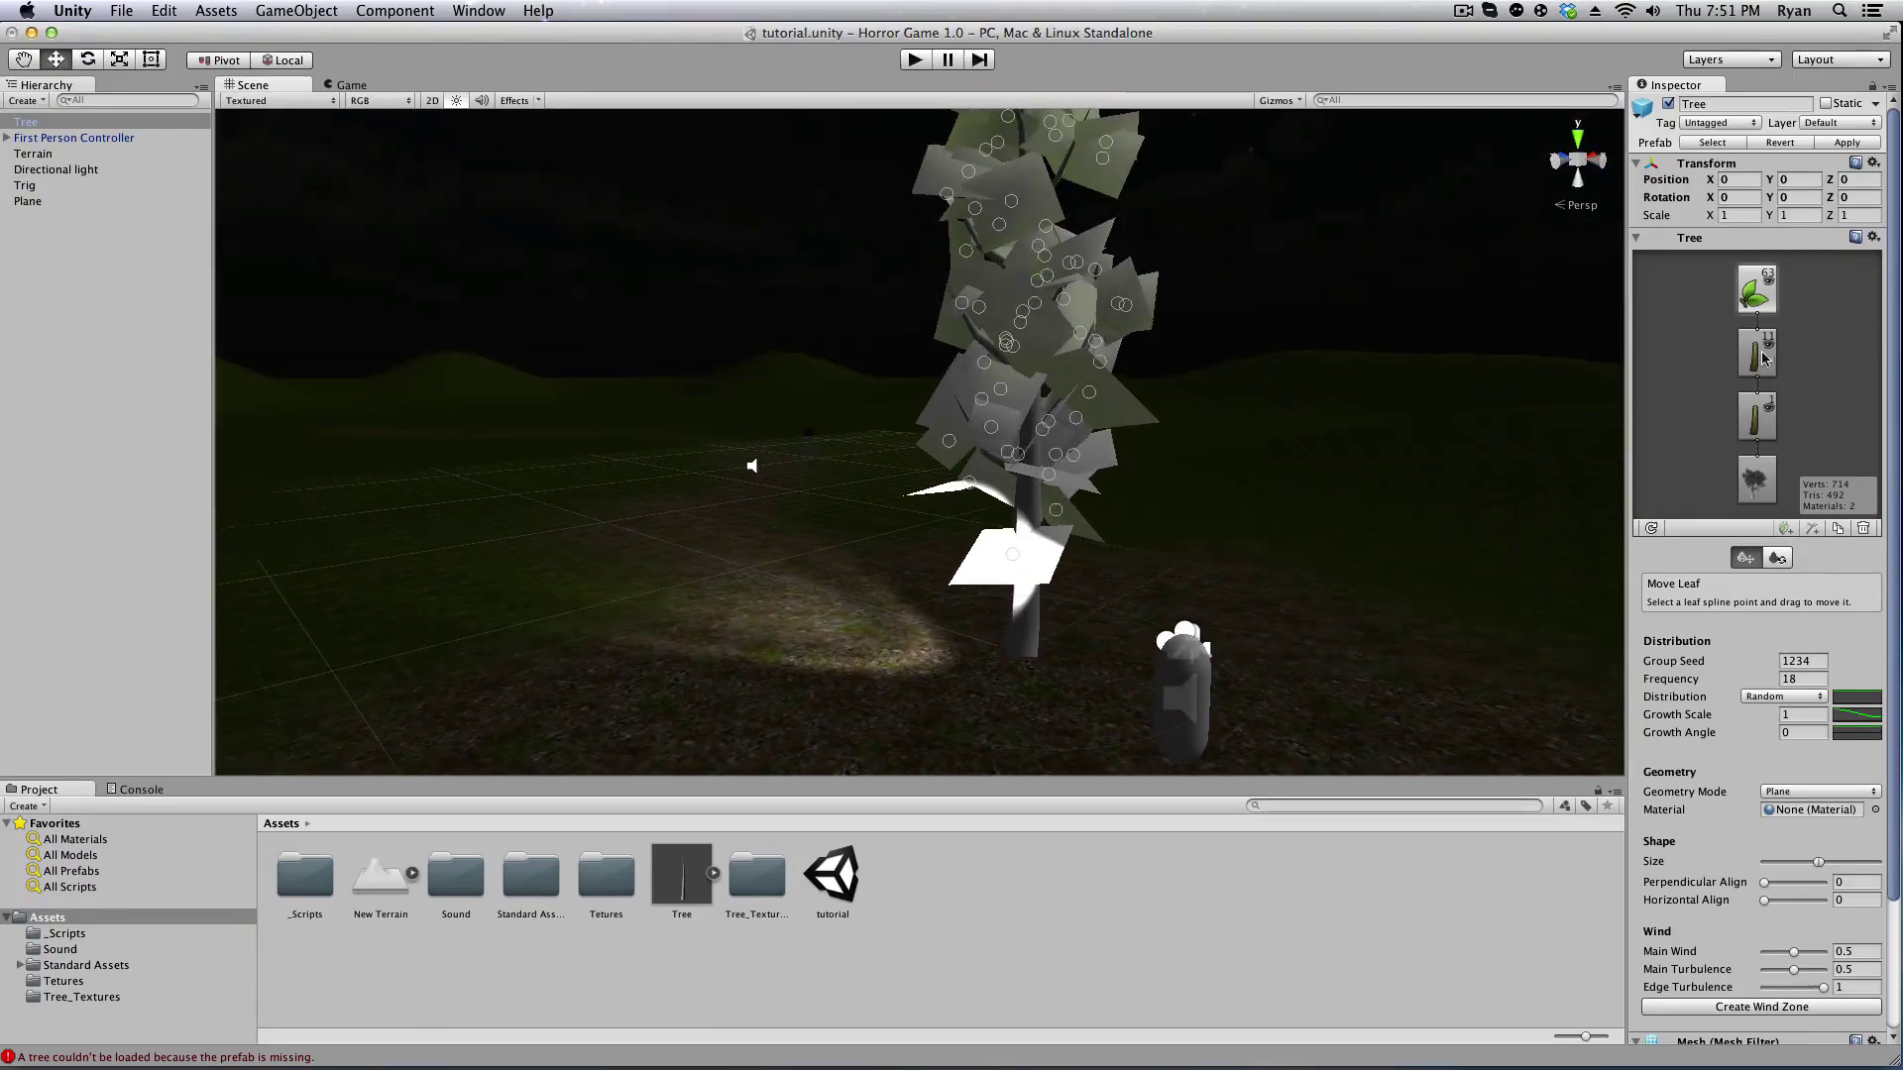
# Open the branch Material picker listing bark, leaf and skybox materials.
pyautogui.click(1757, 354)
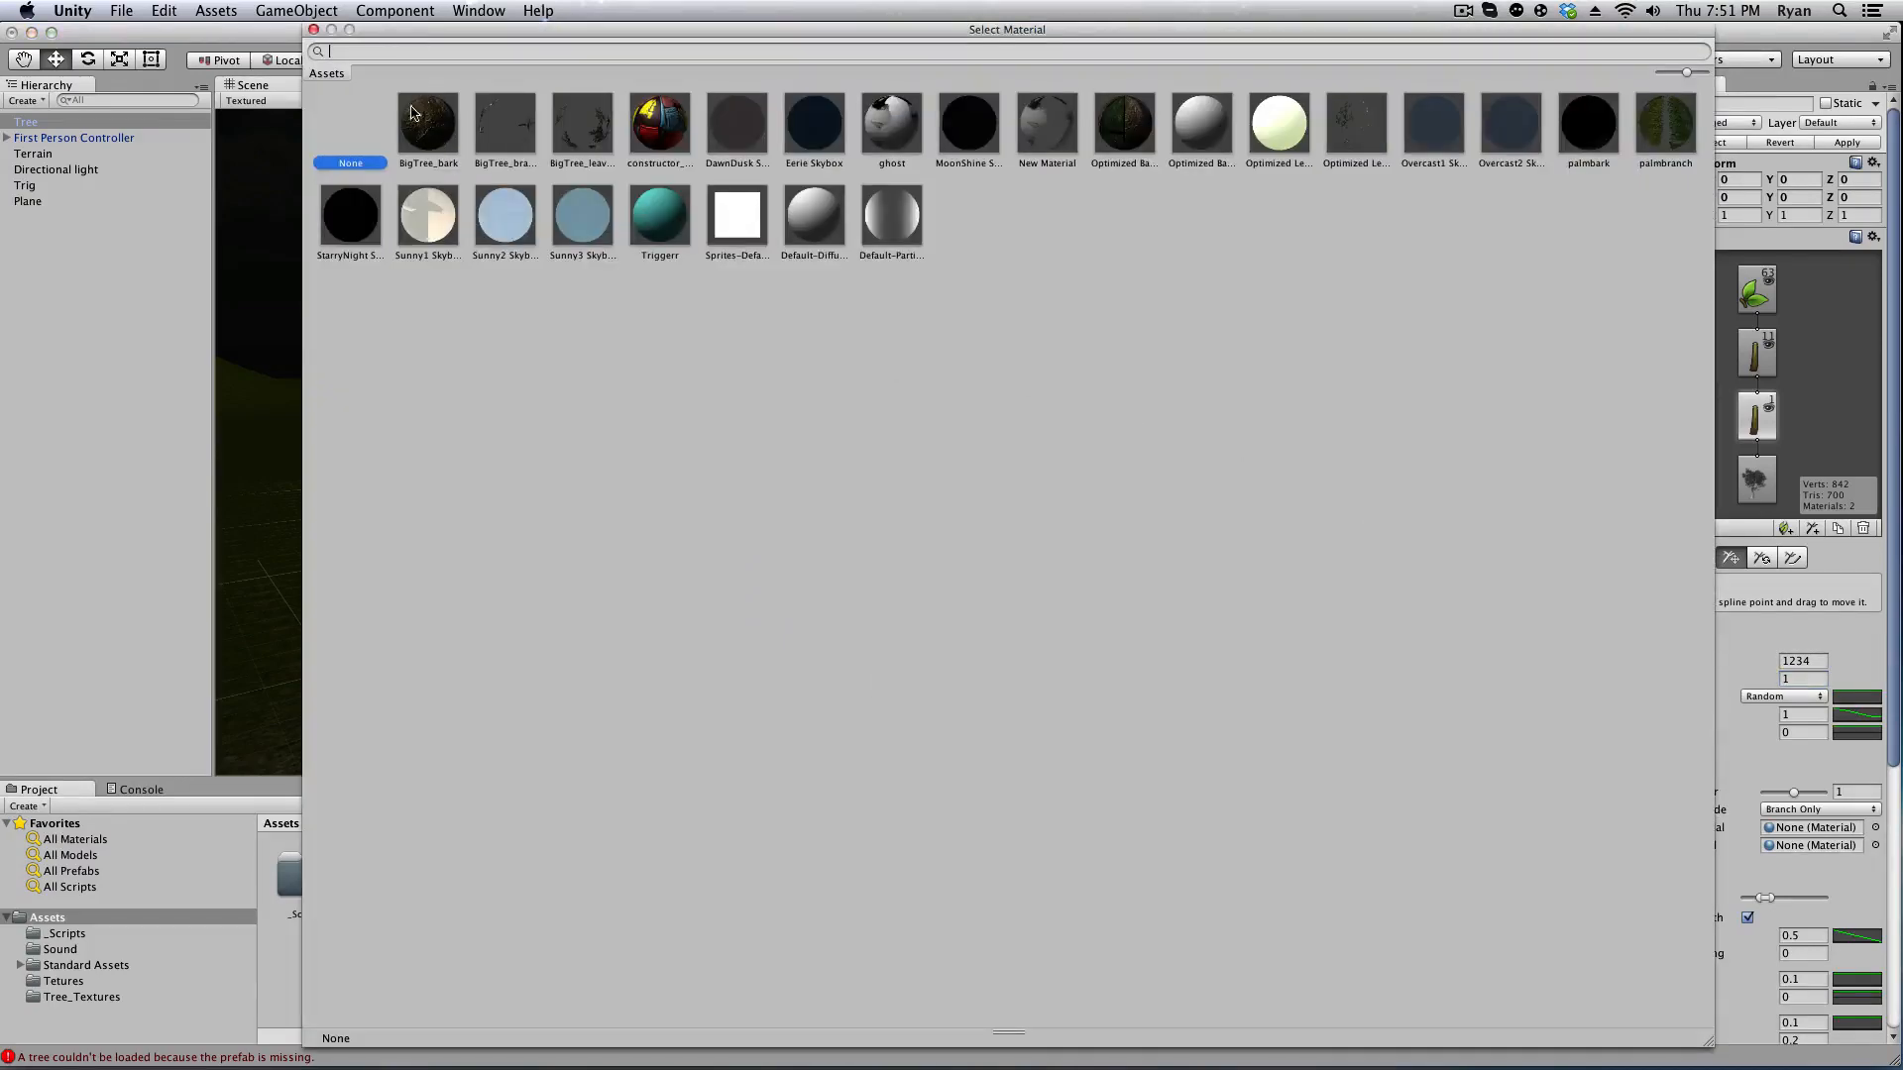
pyautogui.moveTo(436, 150)
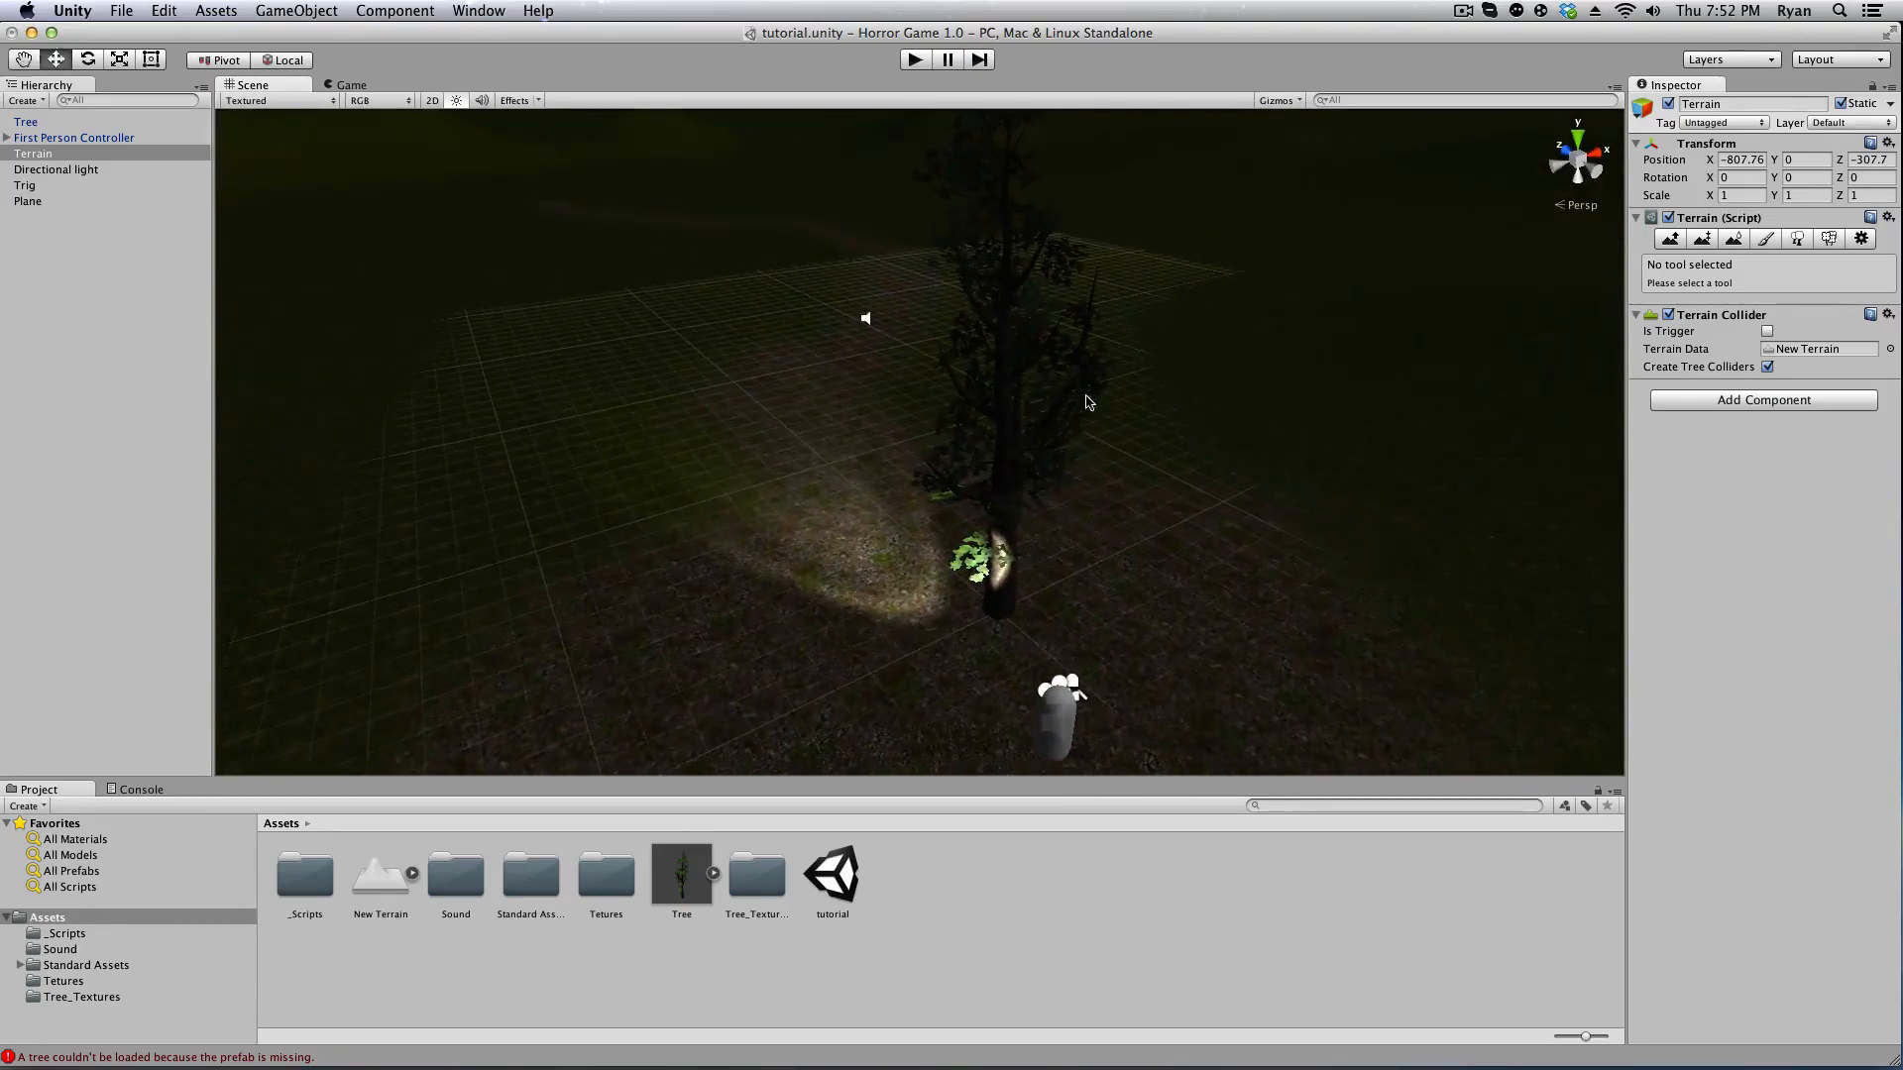
pyautogui.moveTo(1544, 503)
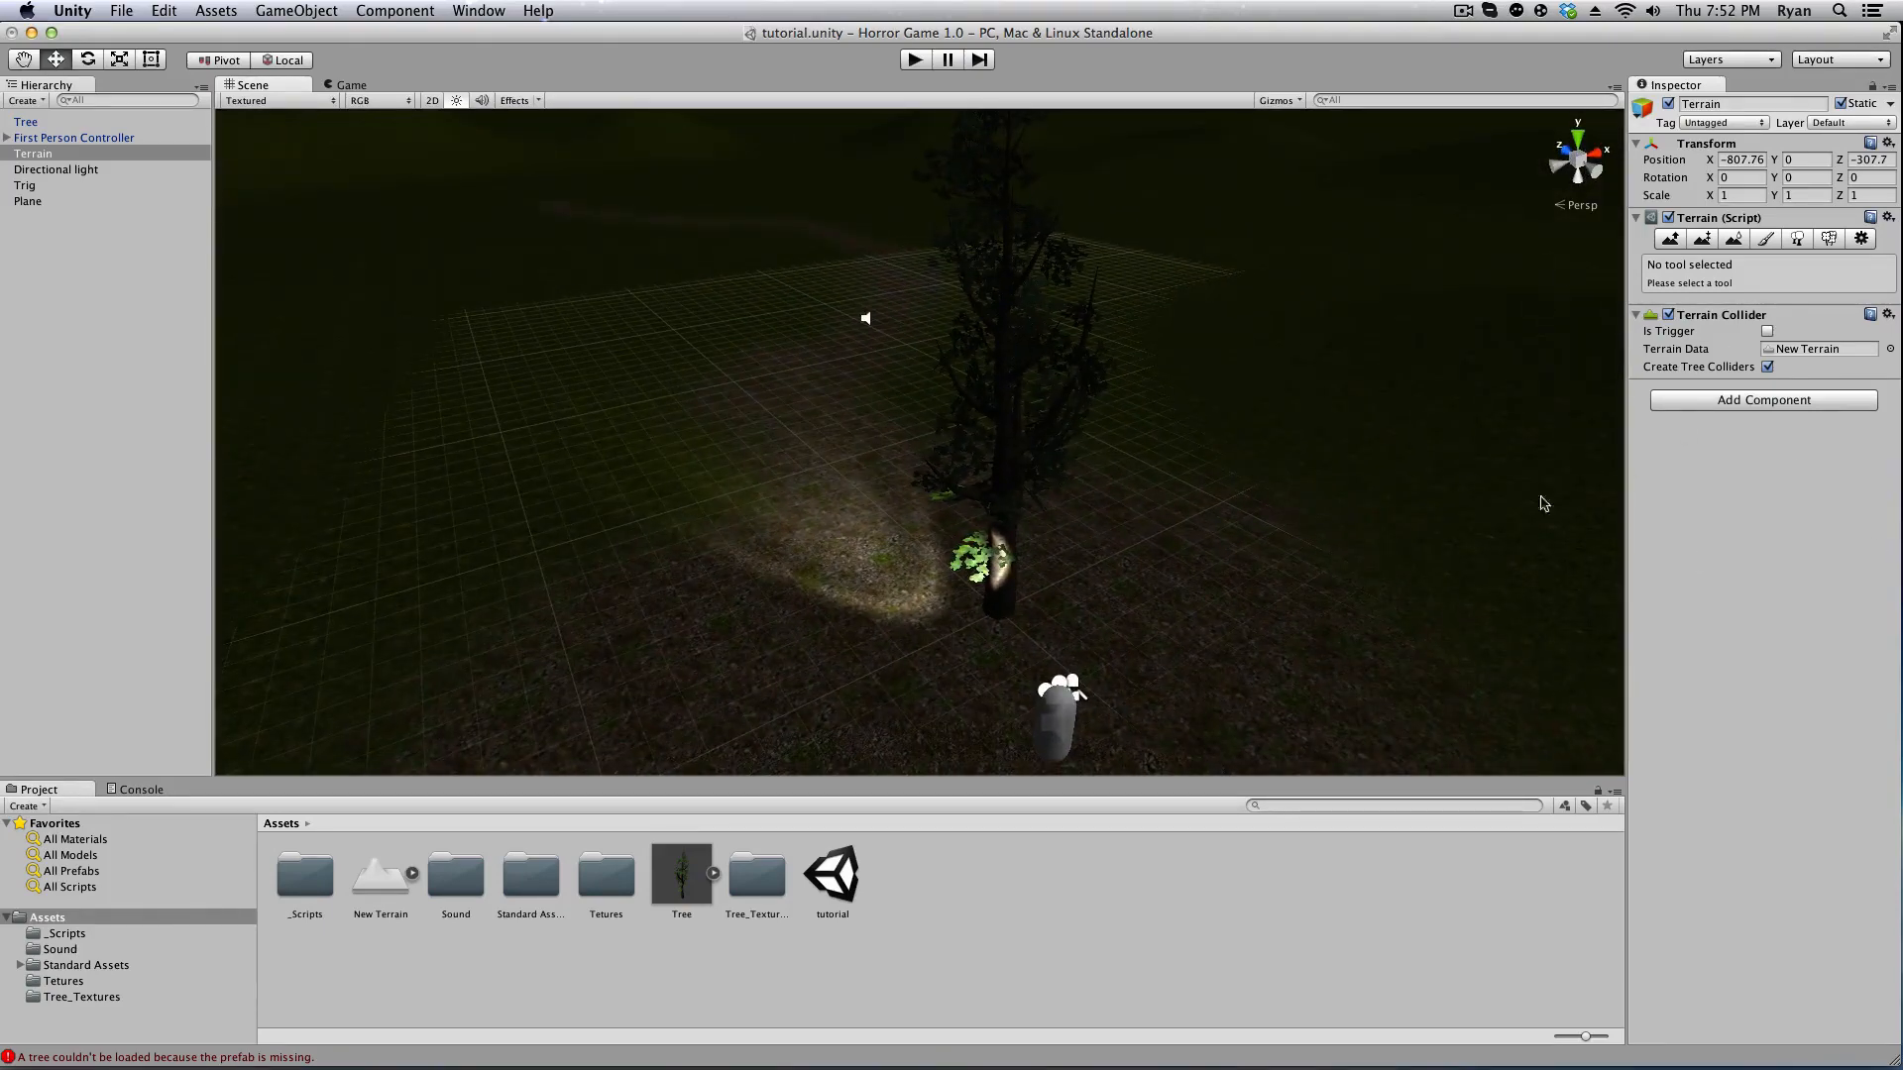
pyautogui.click(27, 120)
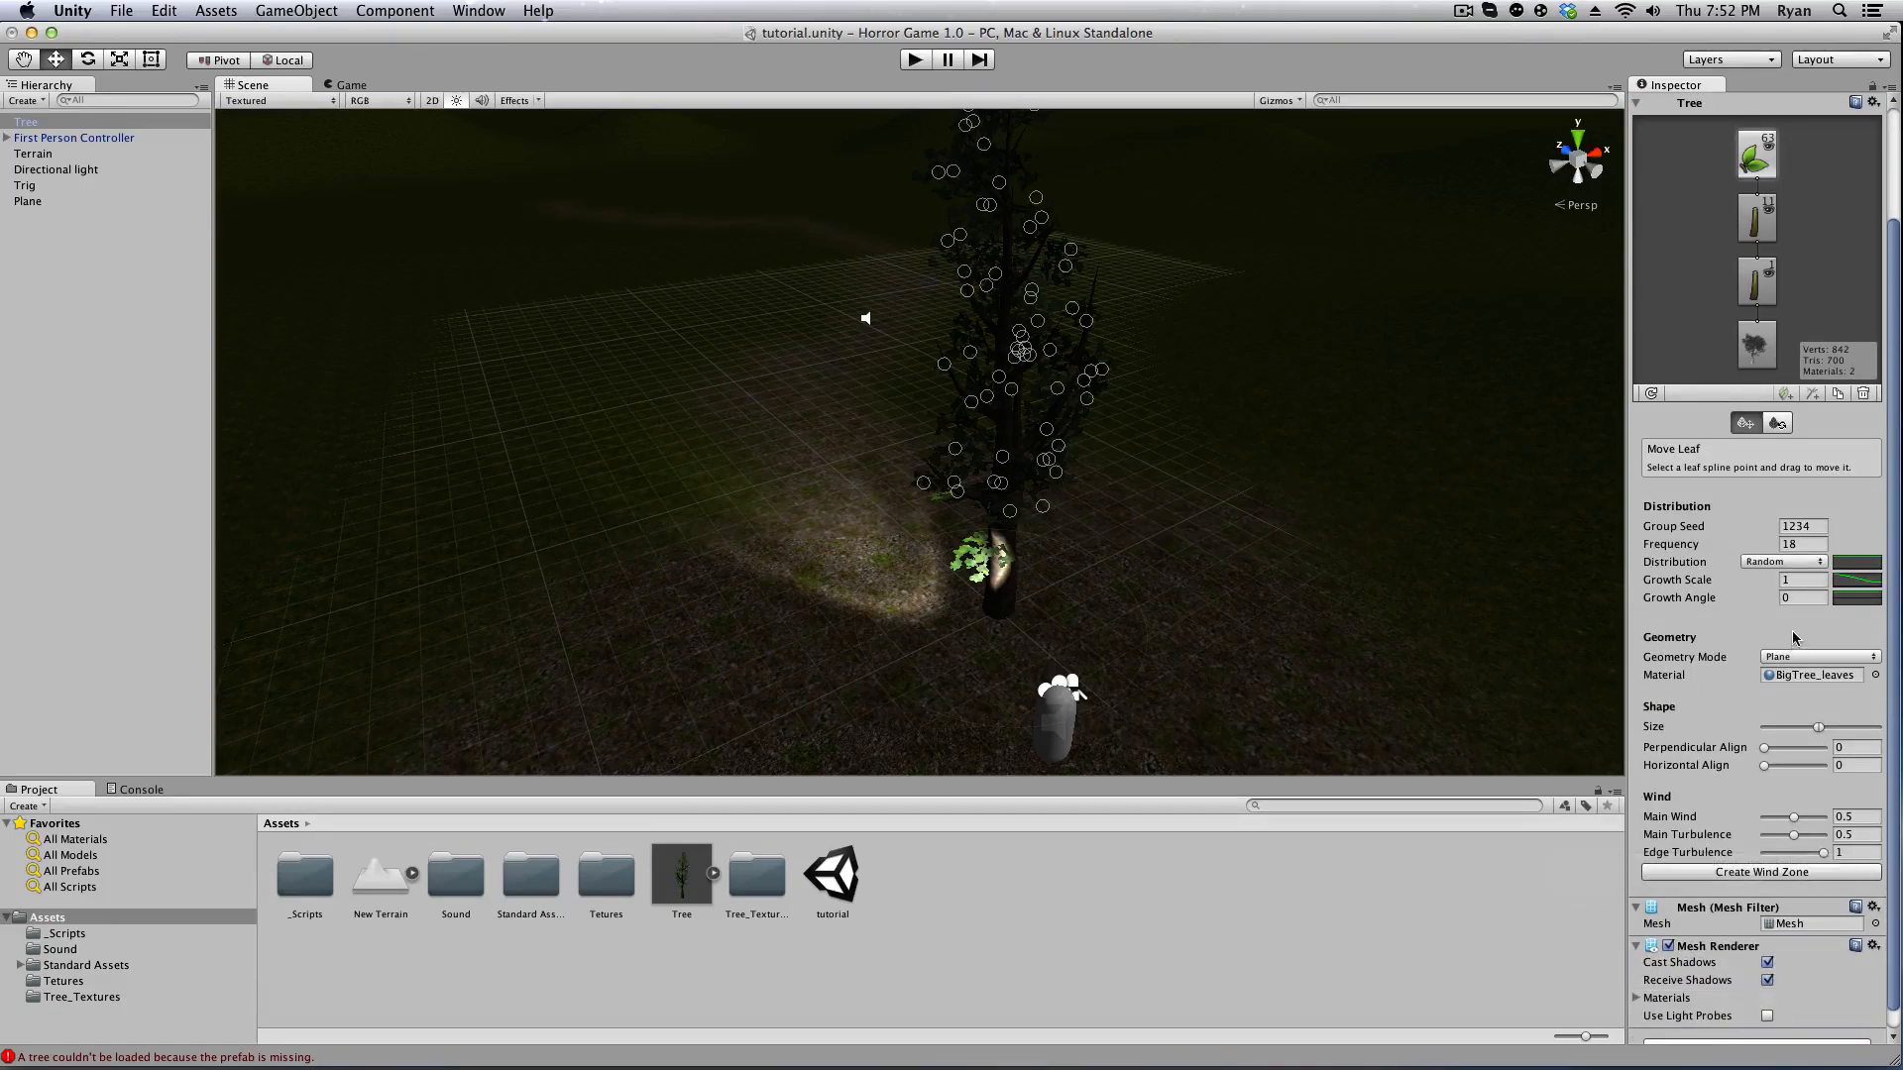
pyautogui.moveTo(1667, 575)
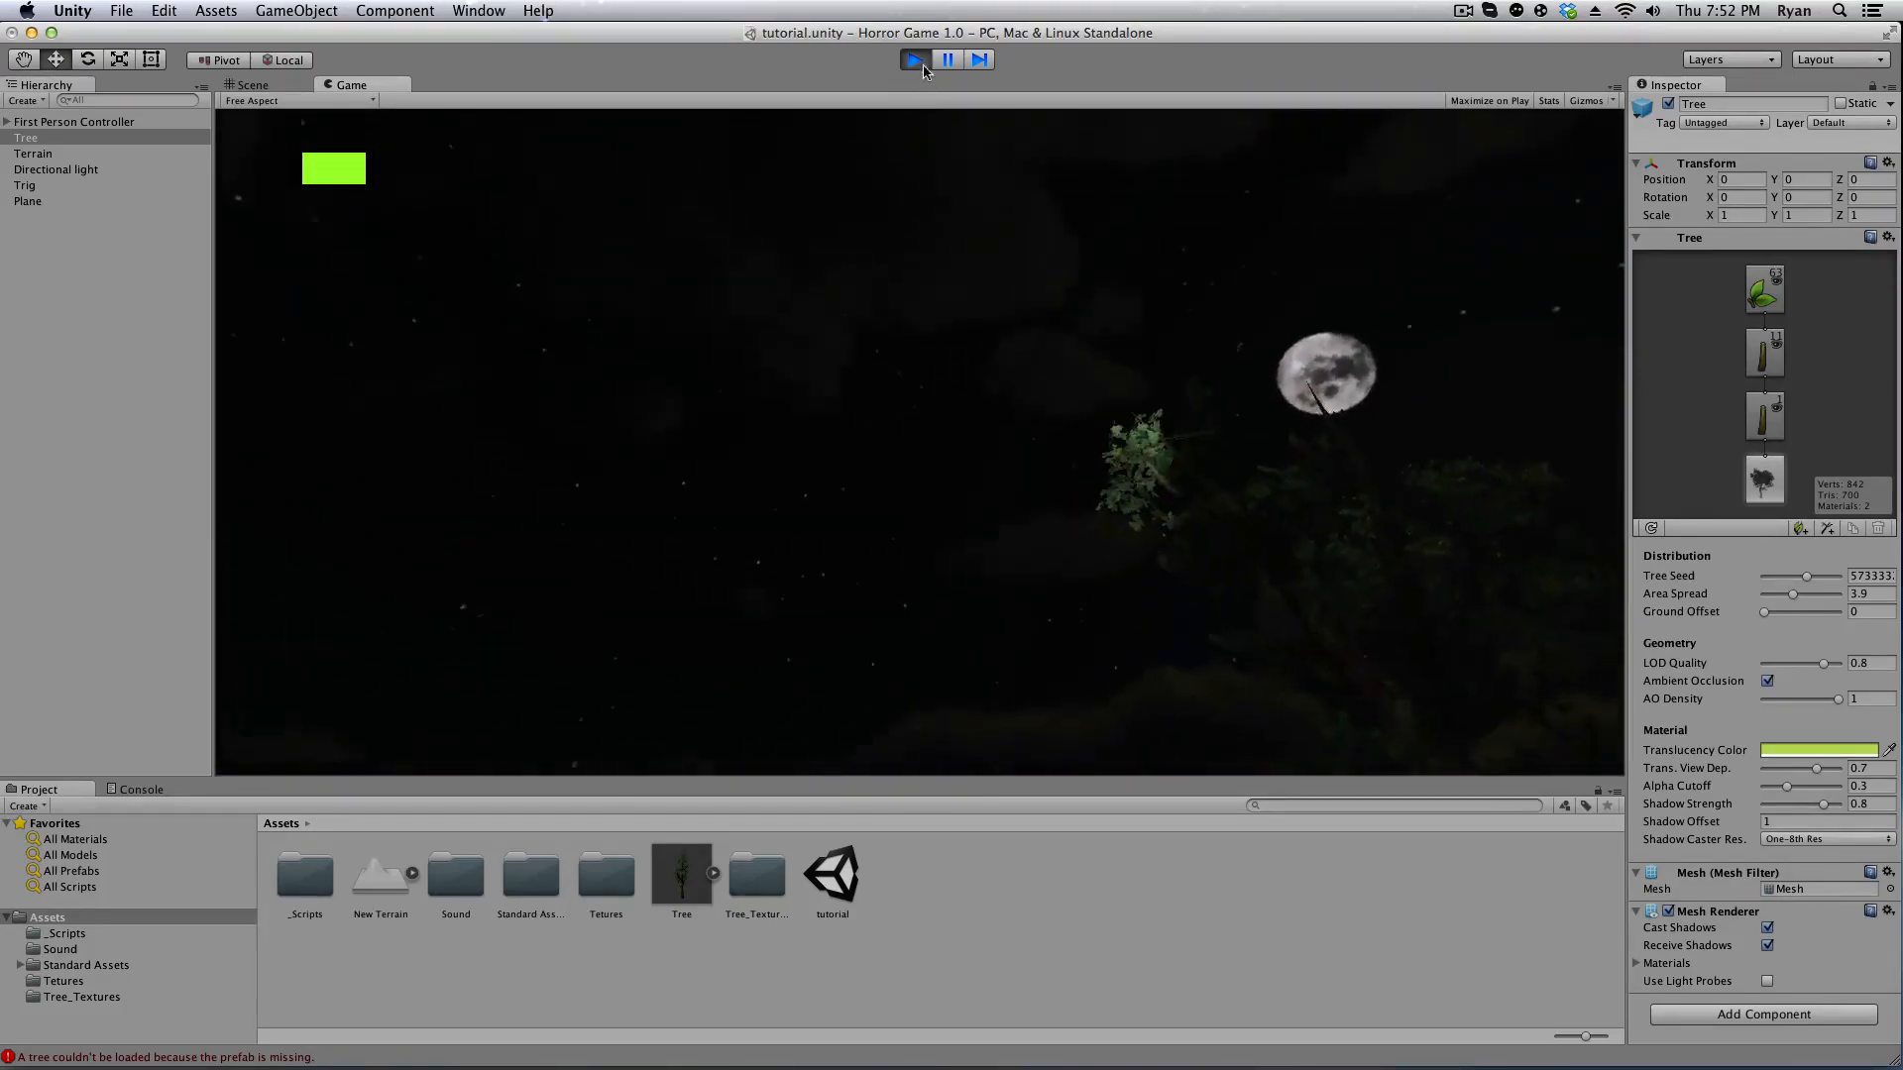
pyautogui.click(251, 85)
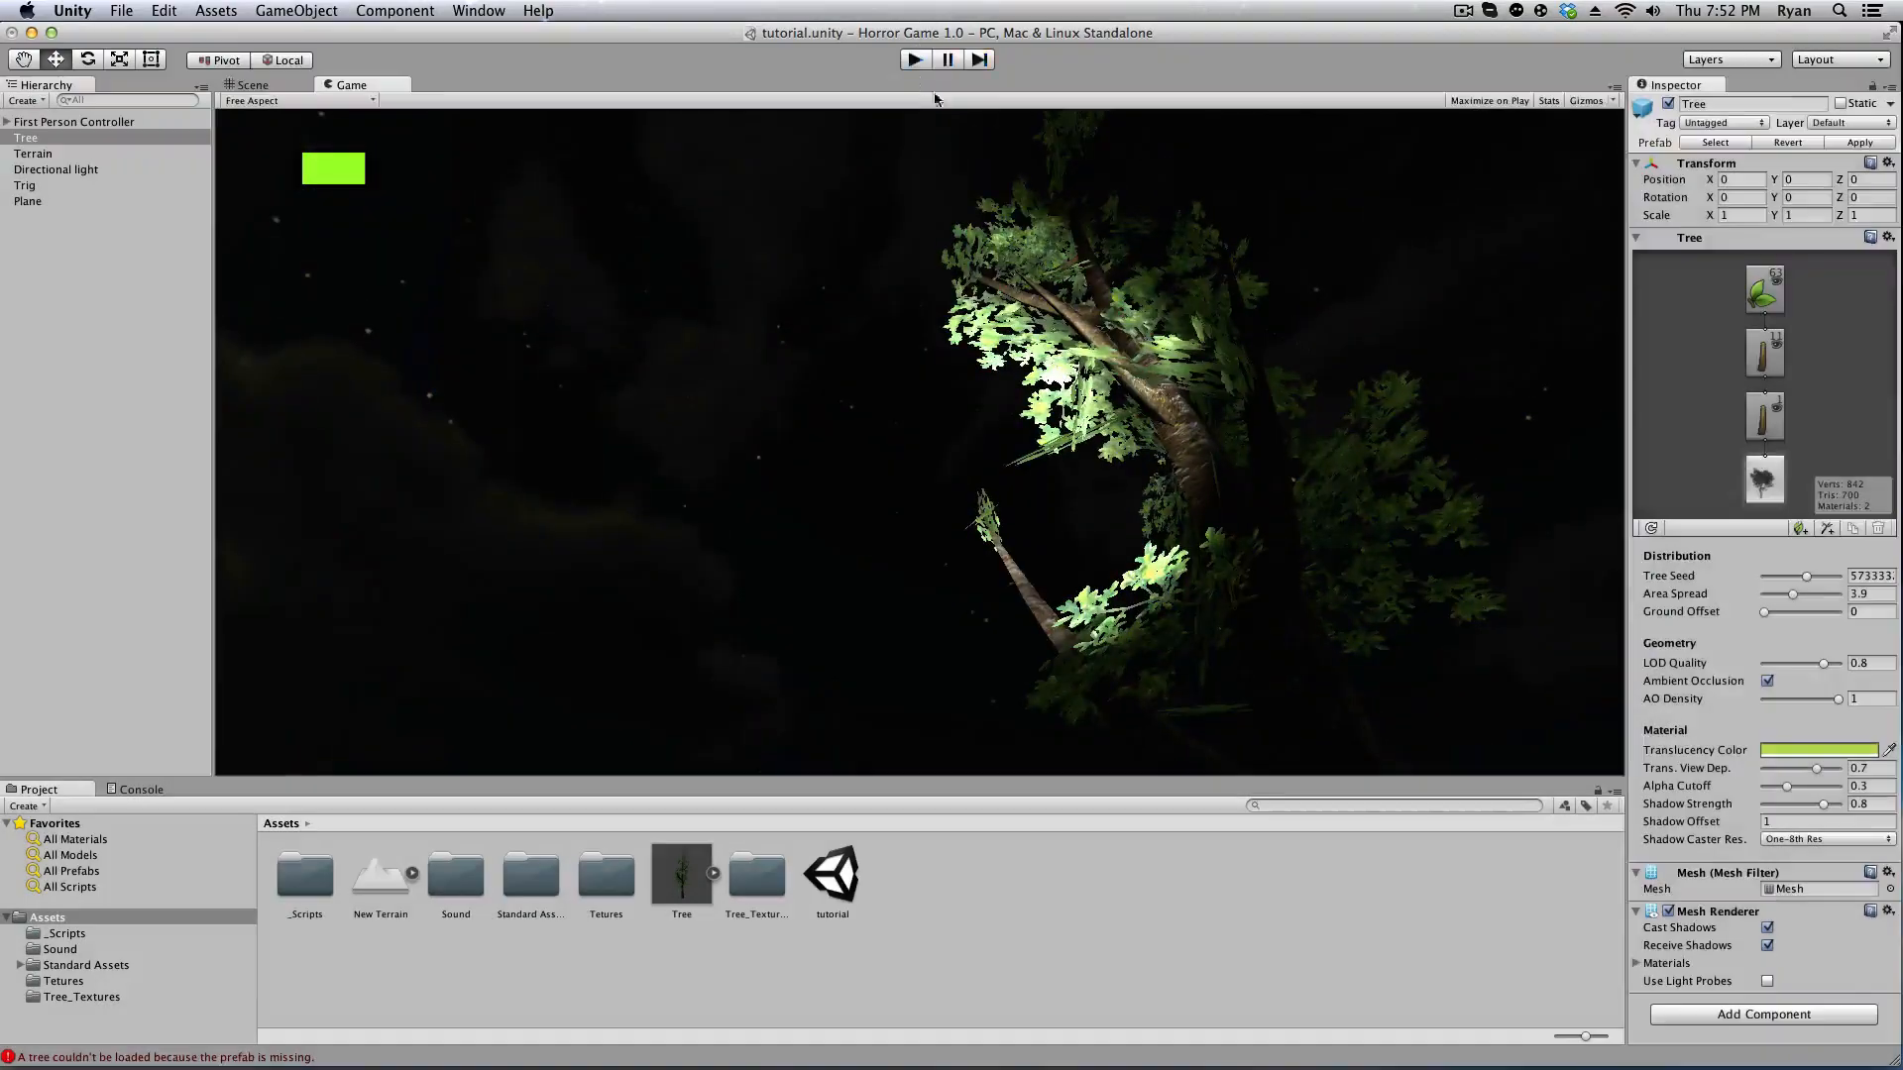
pyautogui.click(255, 84)
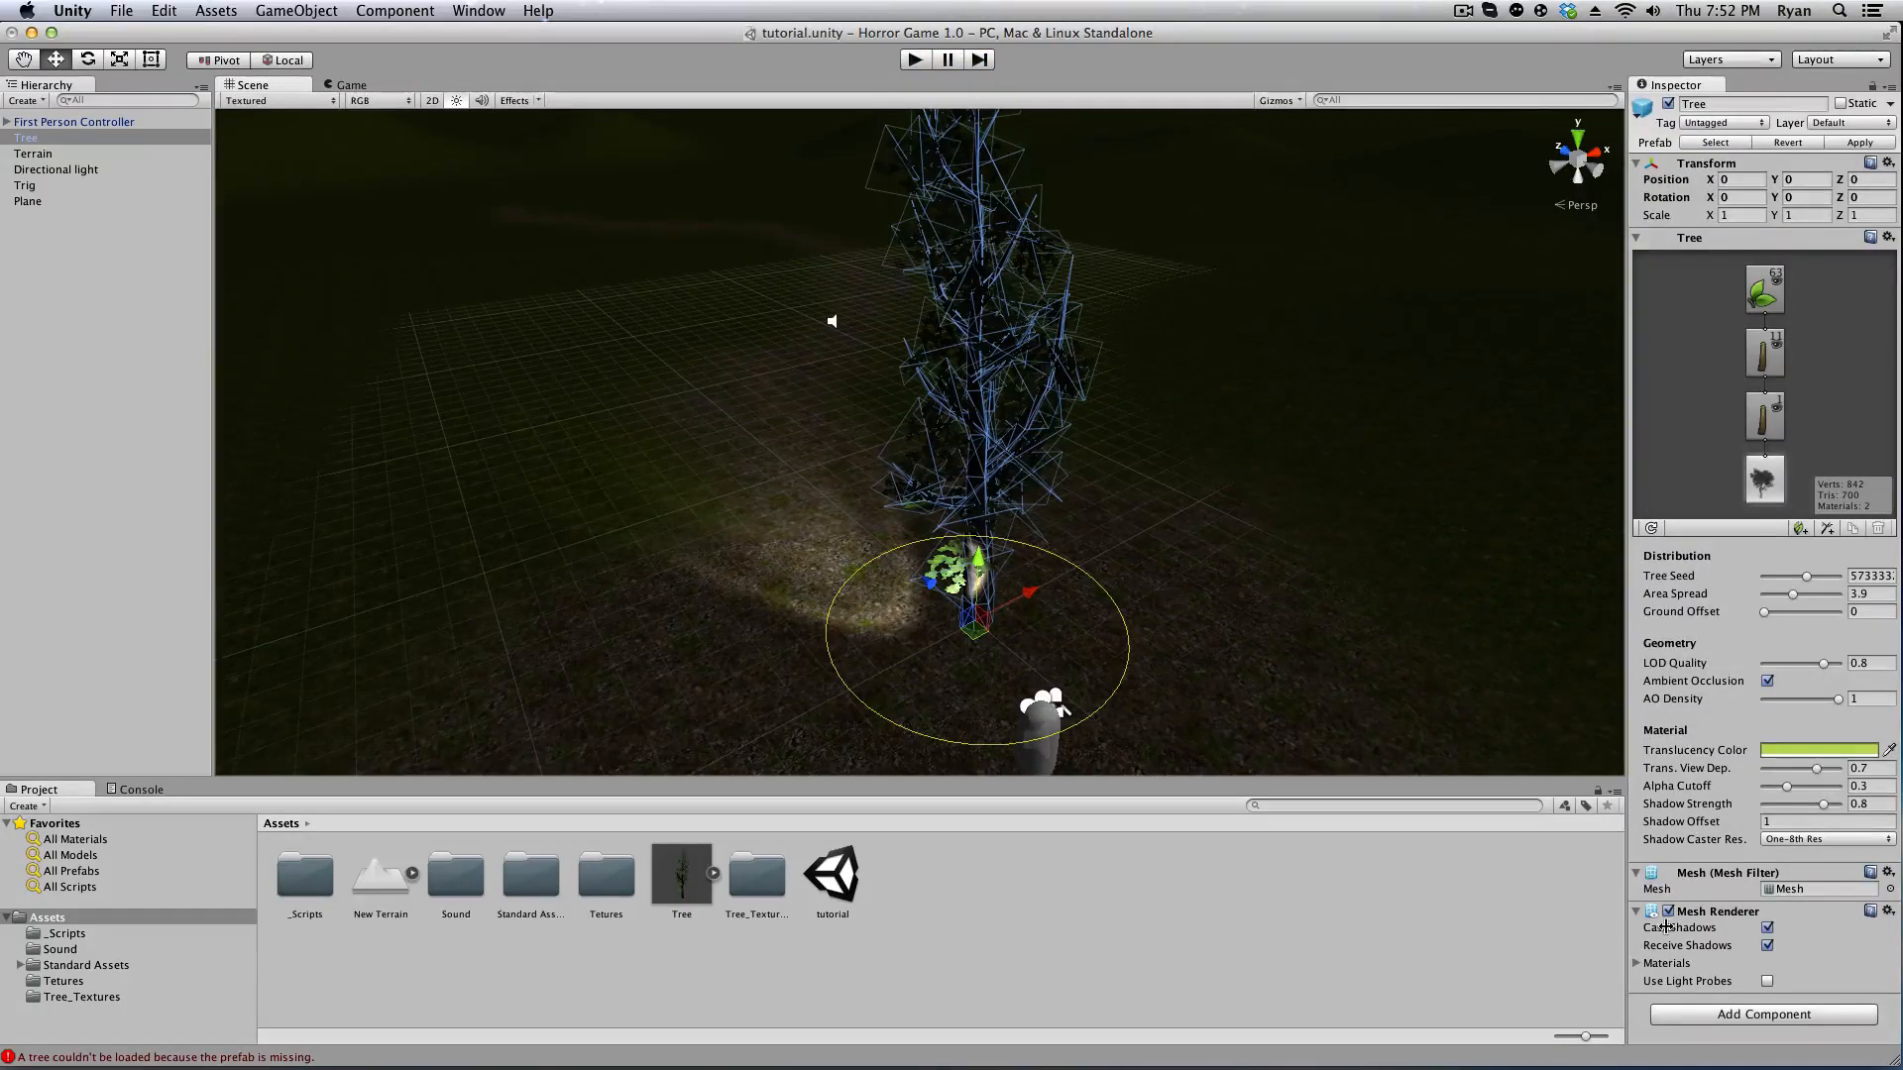
# Search Add Component for 'cap' and add a Capsule Collider to the tree.
pyautogui.click(1763, 1014)
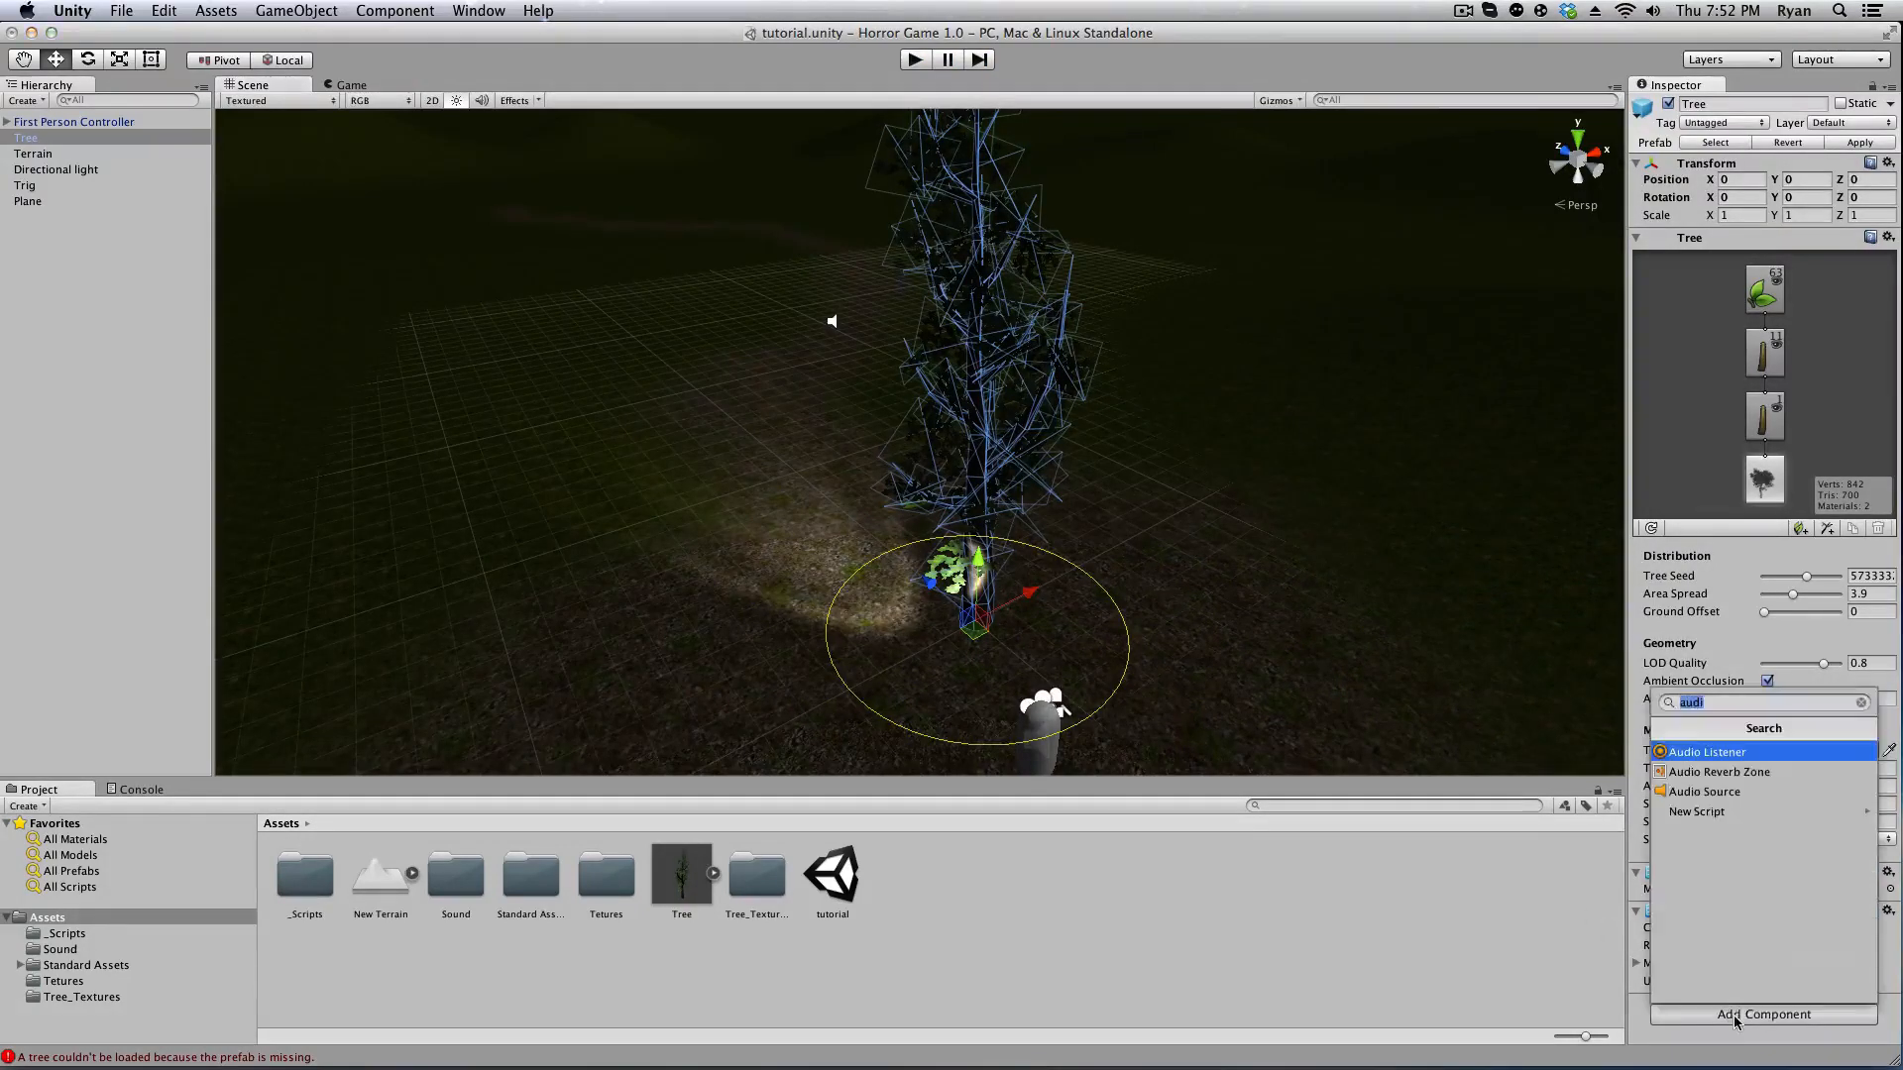
pyautogui.moveTo(1722, 792)
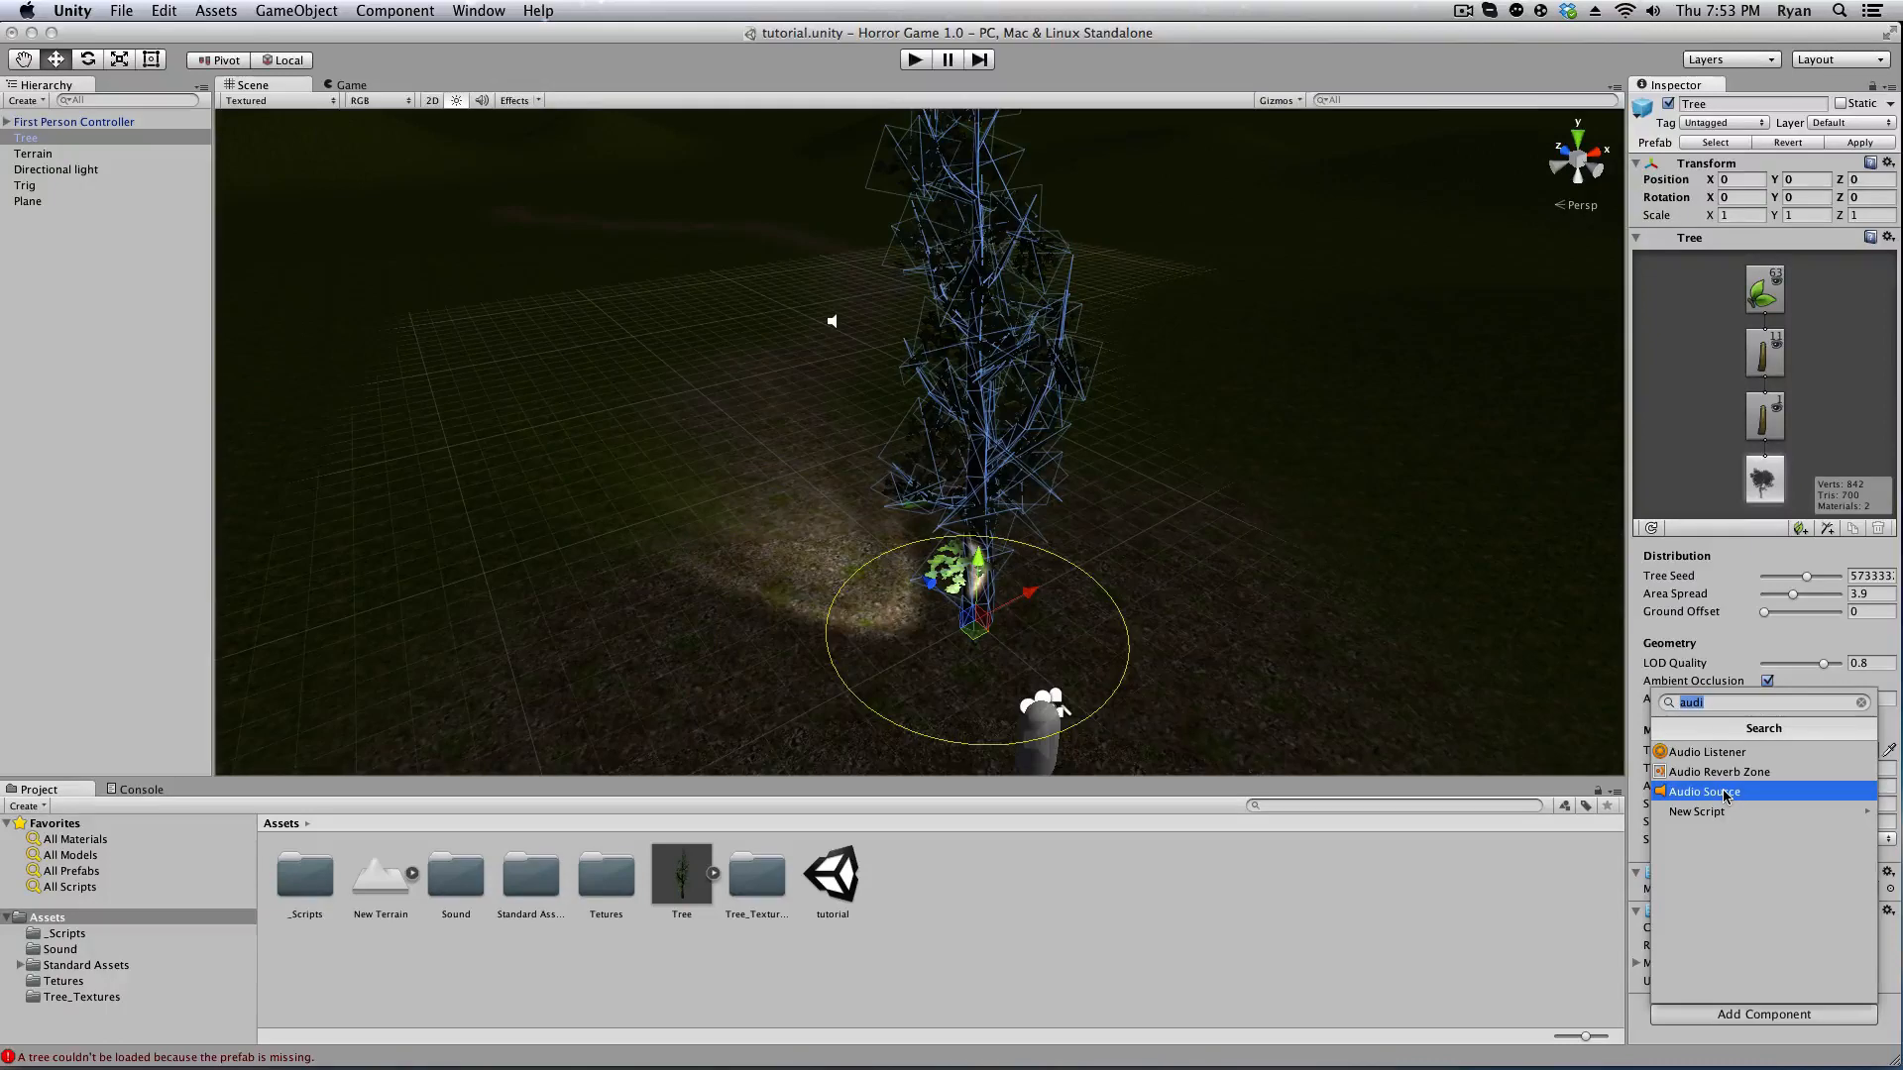
pyautogui.write('mesh')
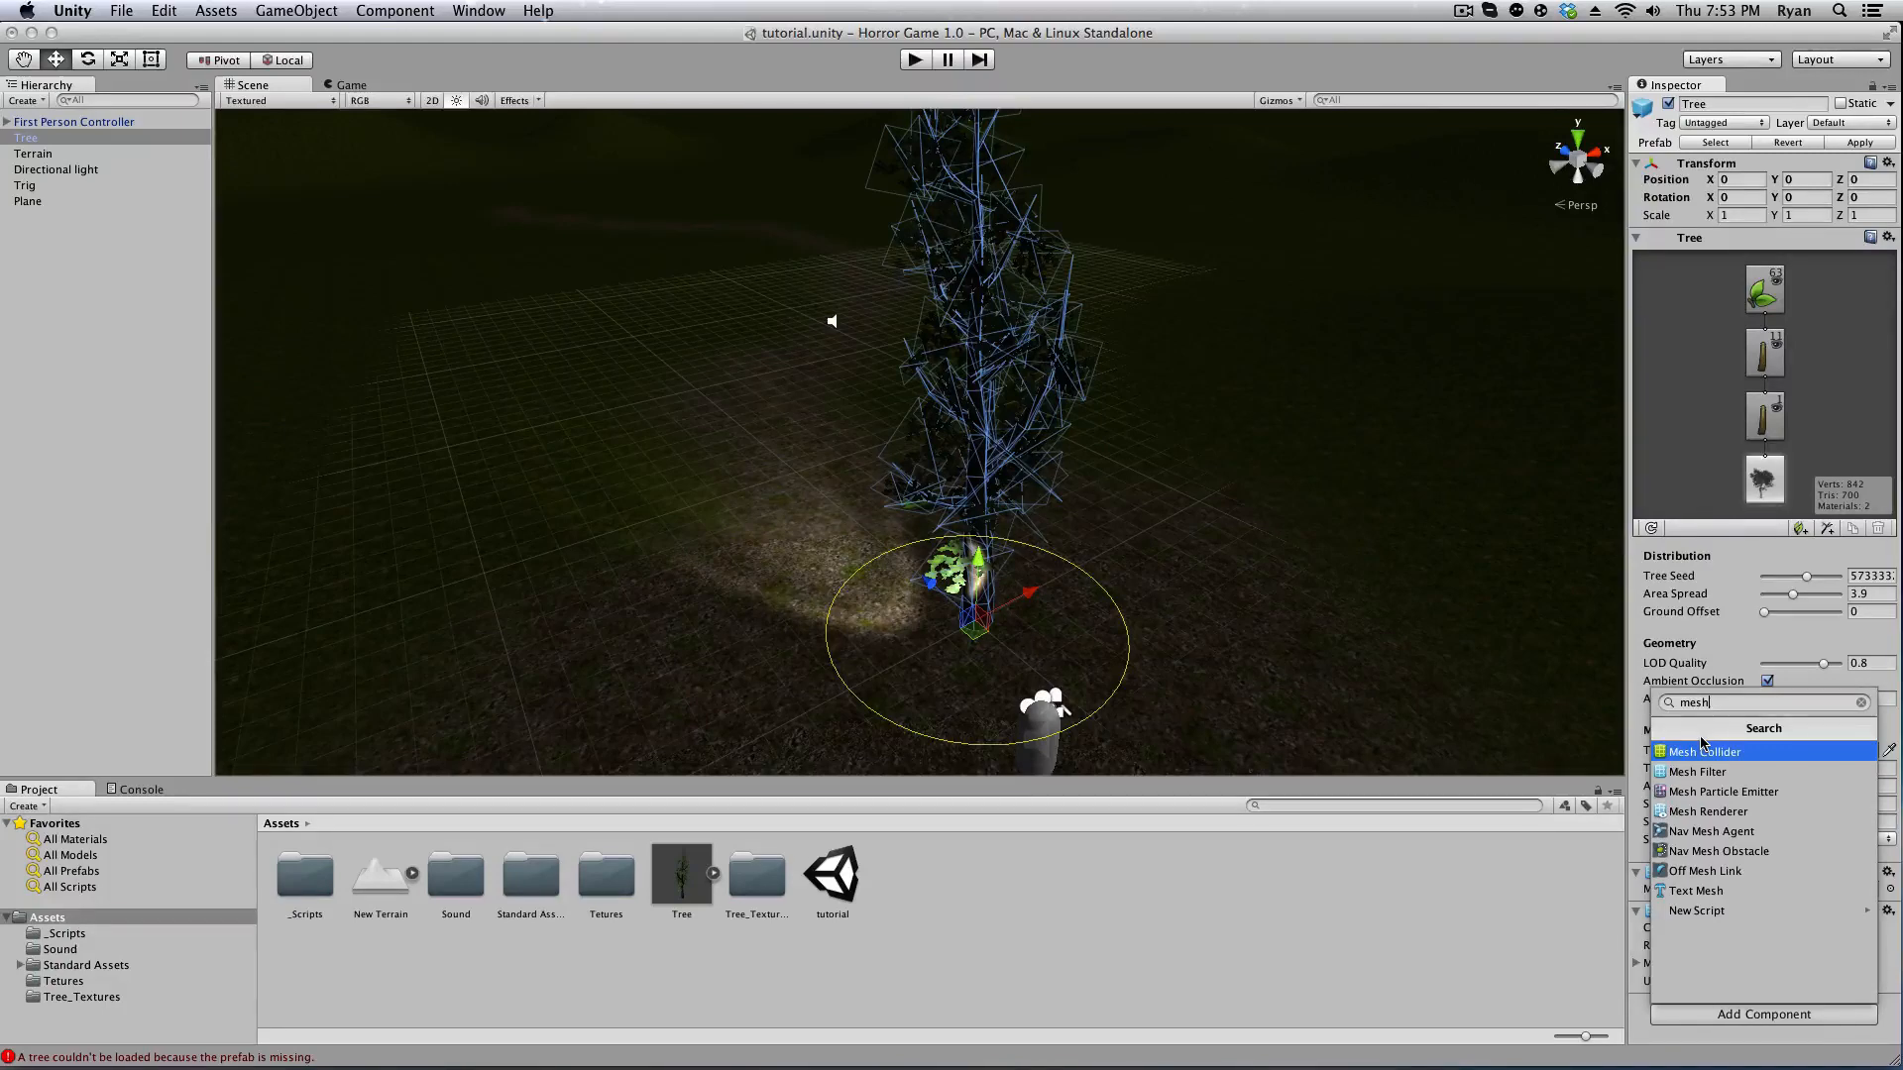
pyautogui.write('cap')
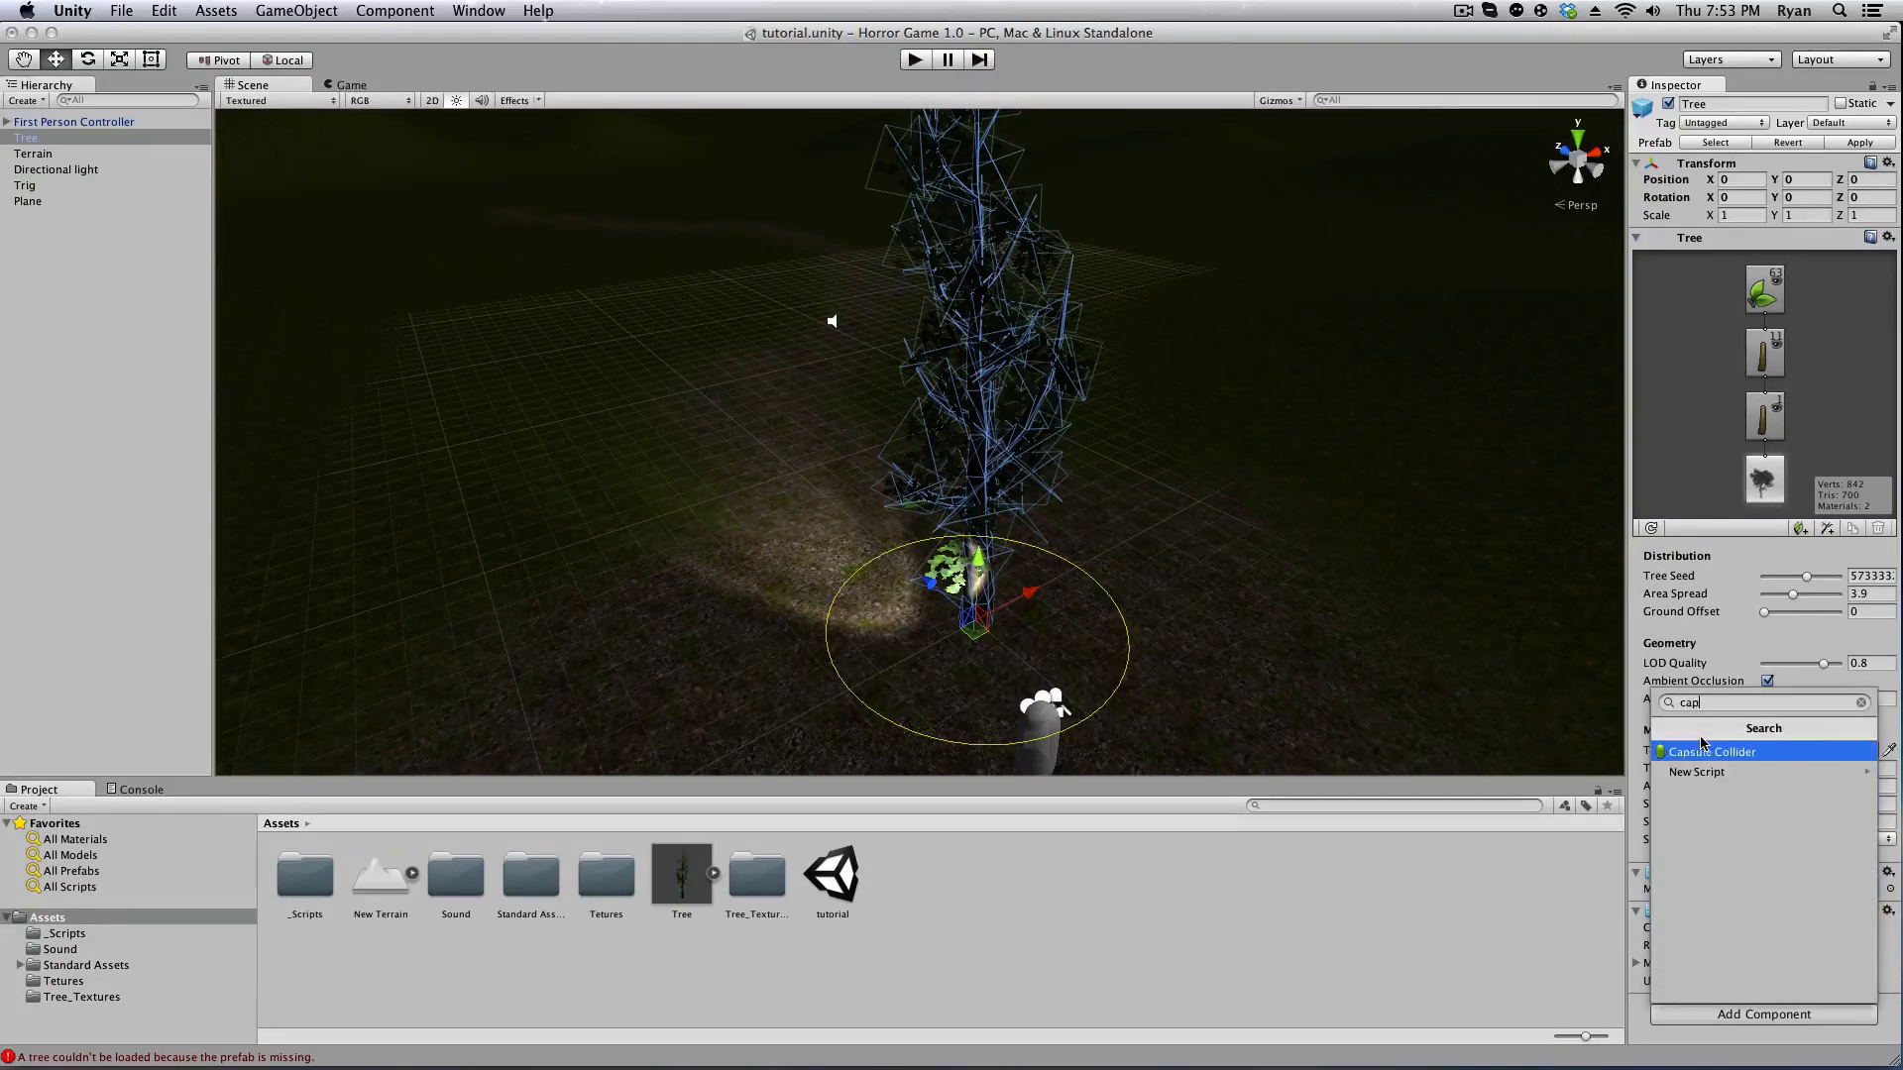
pyautogui.click(1717, 752)
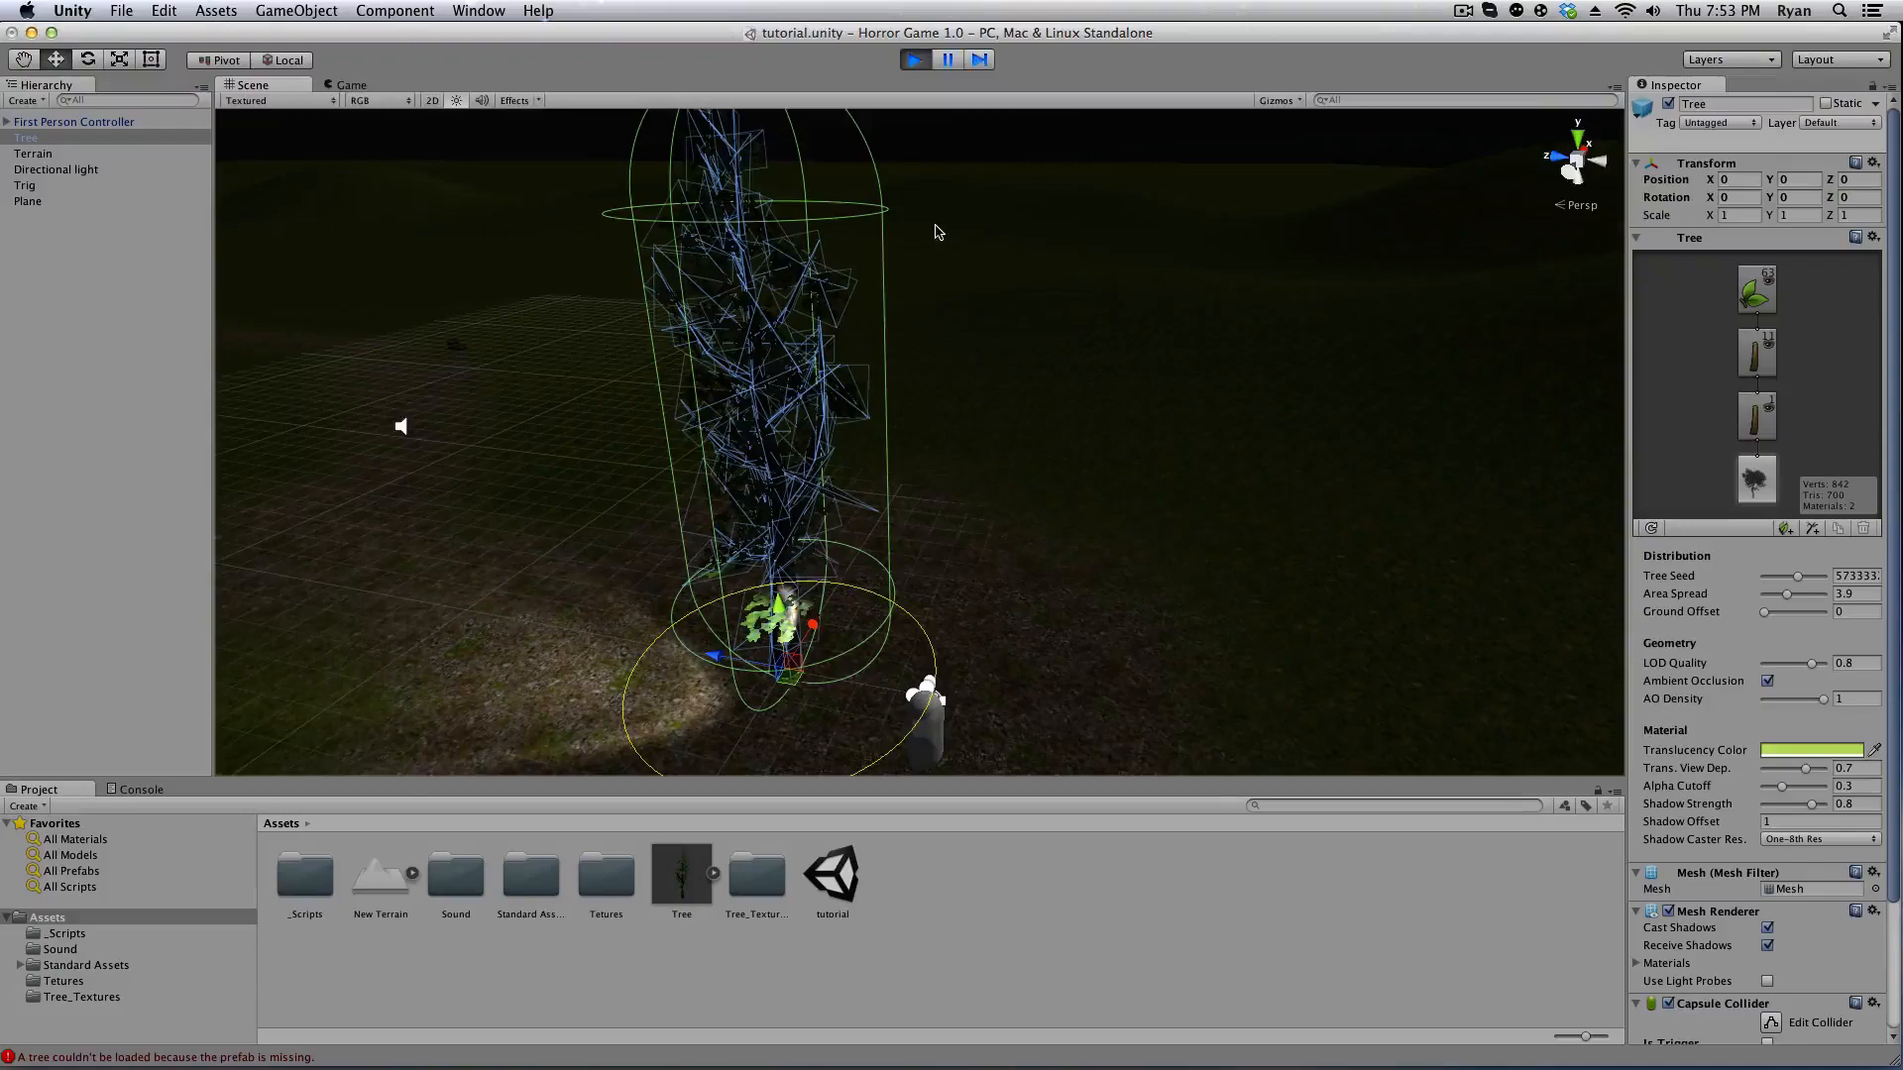
pyautogui.click(349, 85)
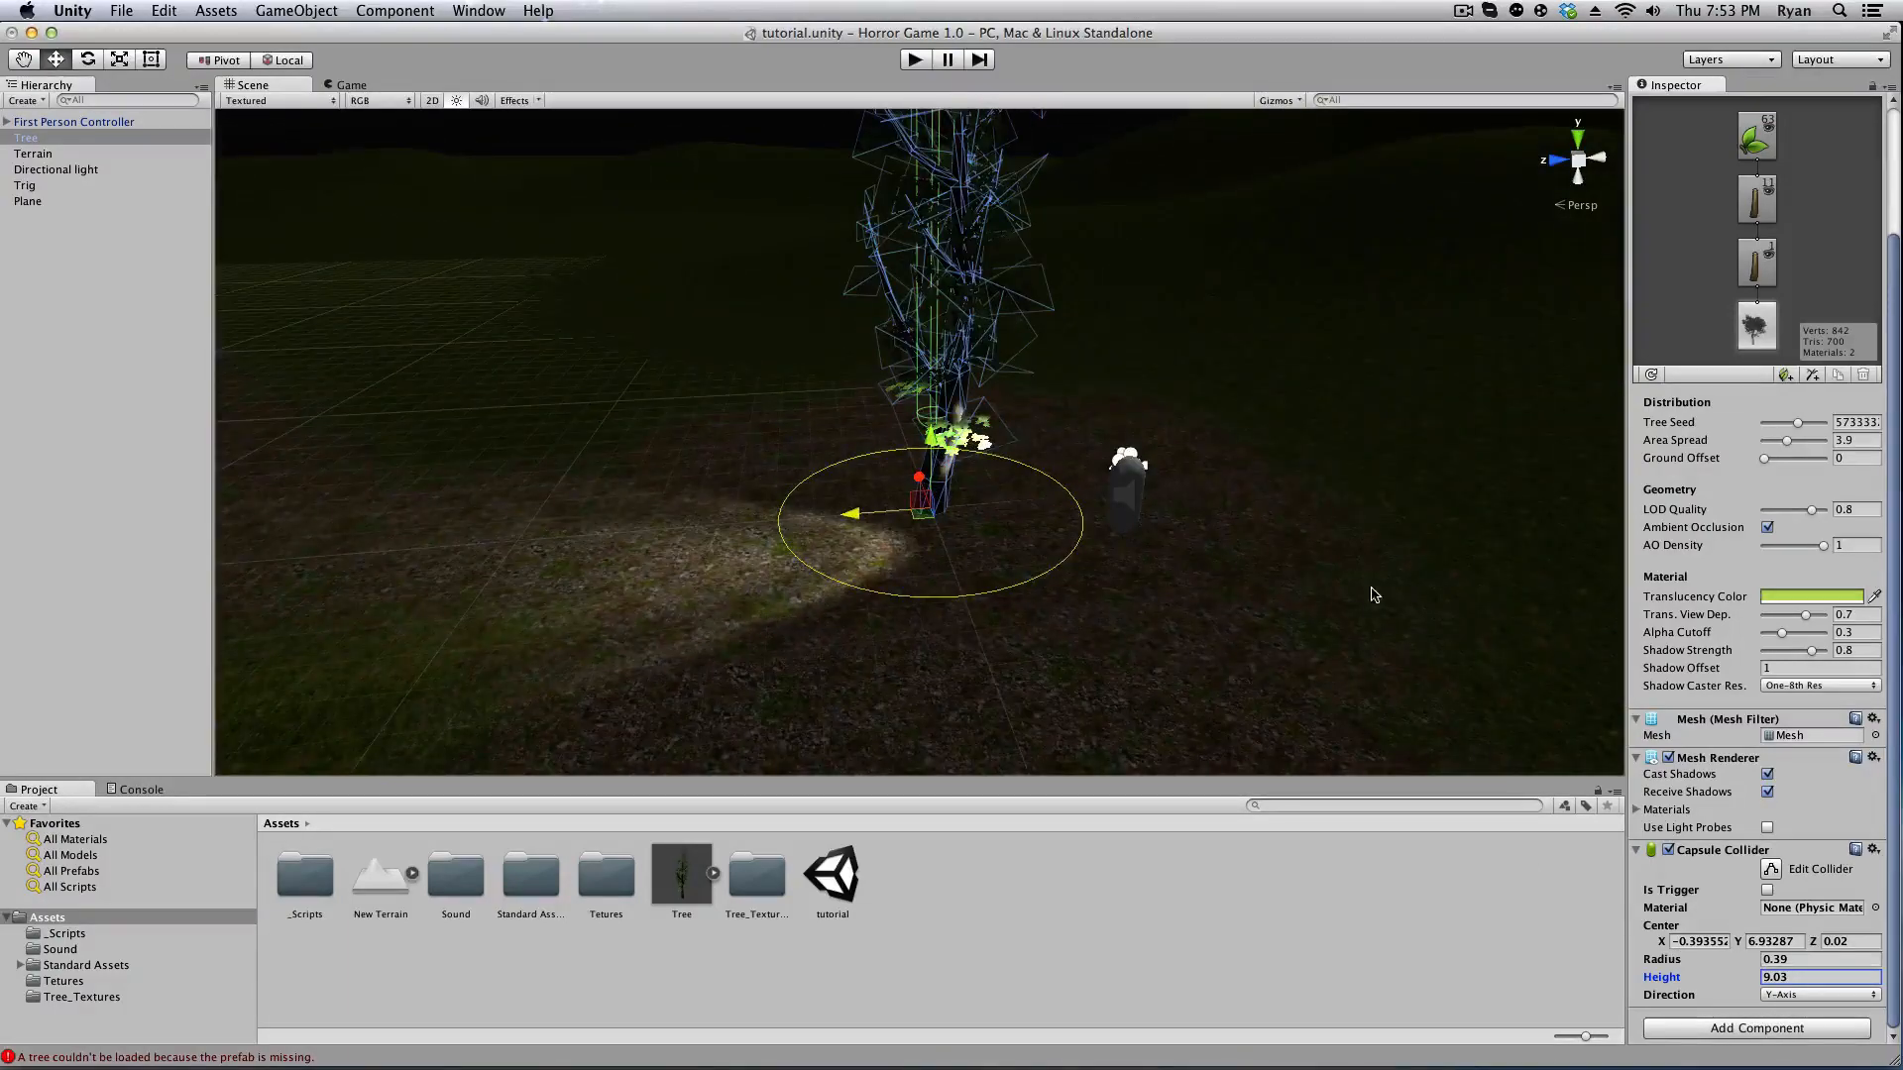
# Edit the capsule collider's values, typing 14.1, so it wraps the trunk.
pyautogui.write('14.1')
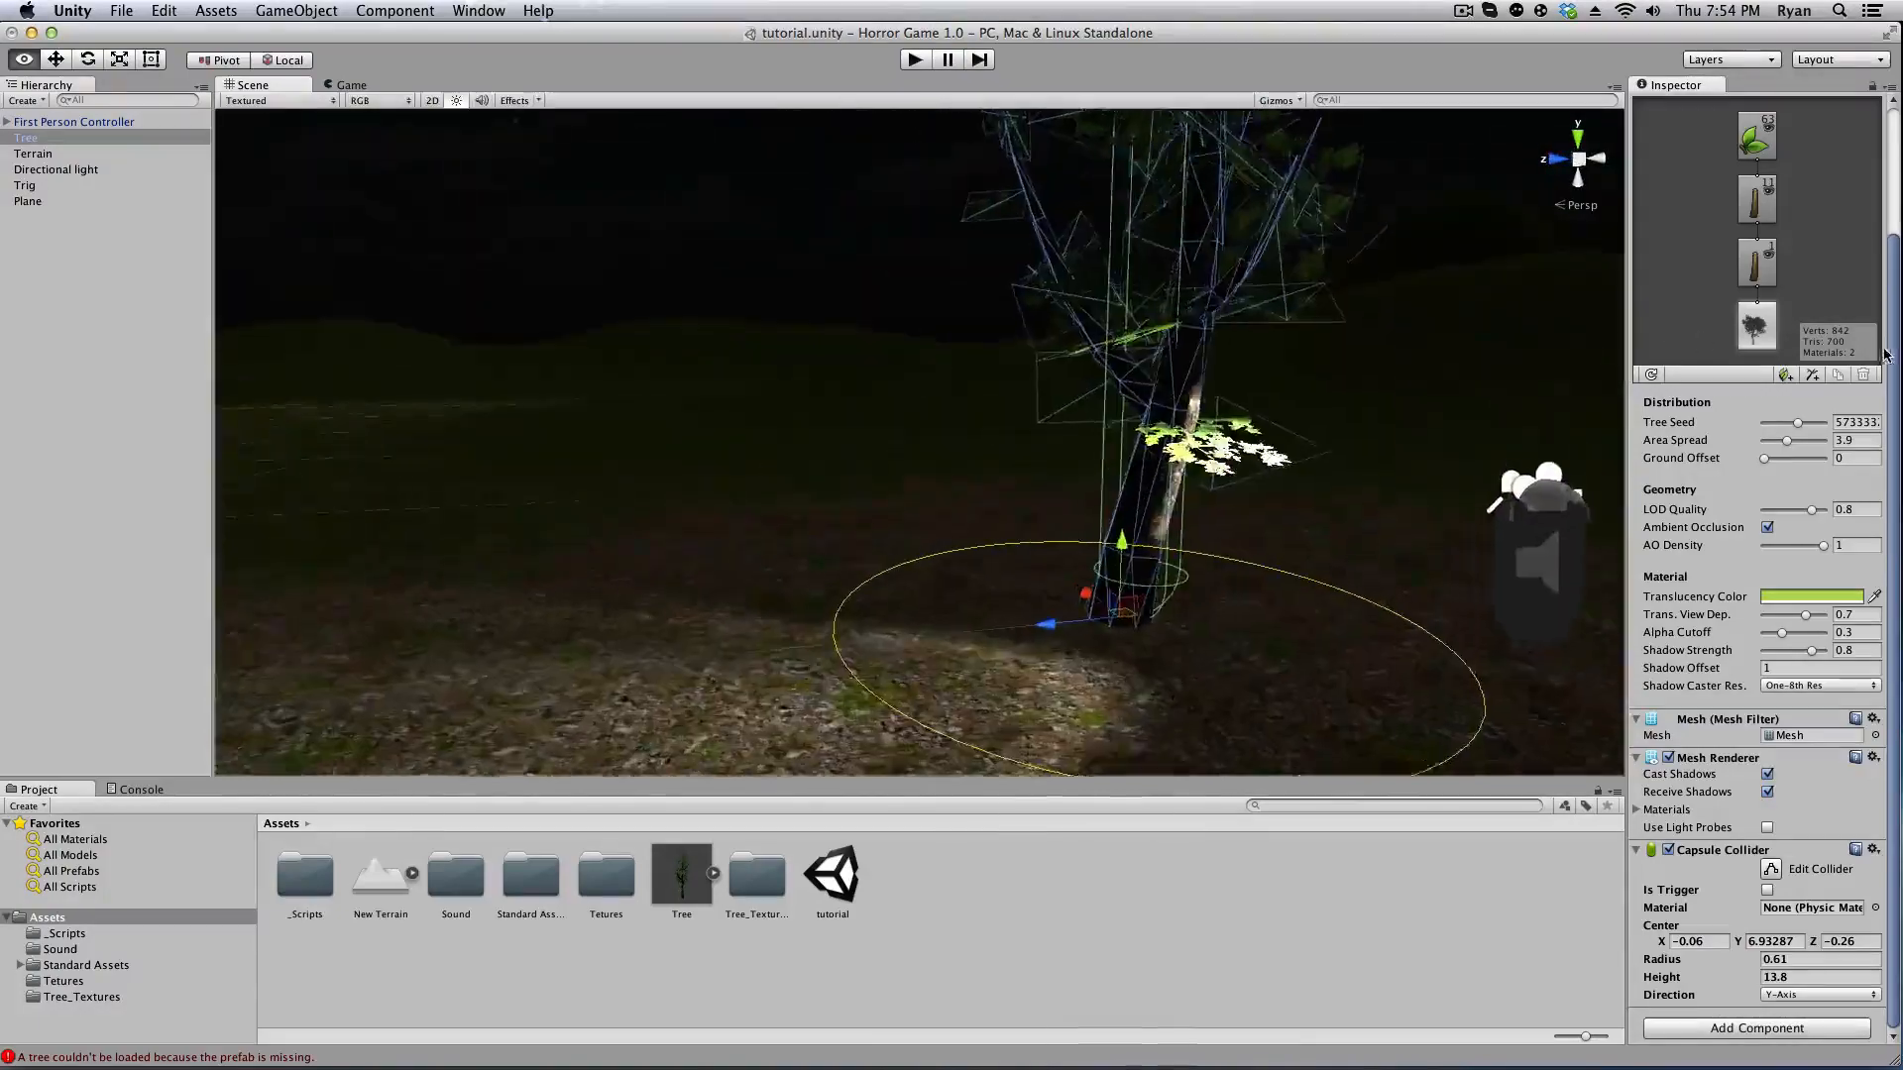
pyautogui.click(31, 153)
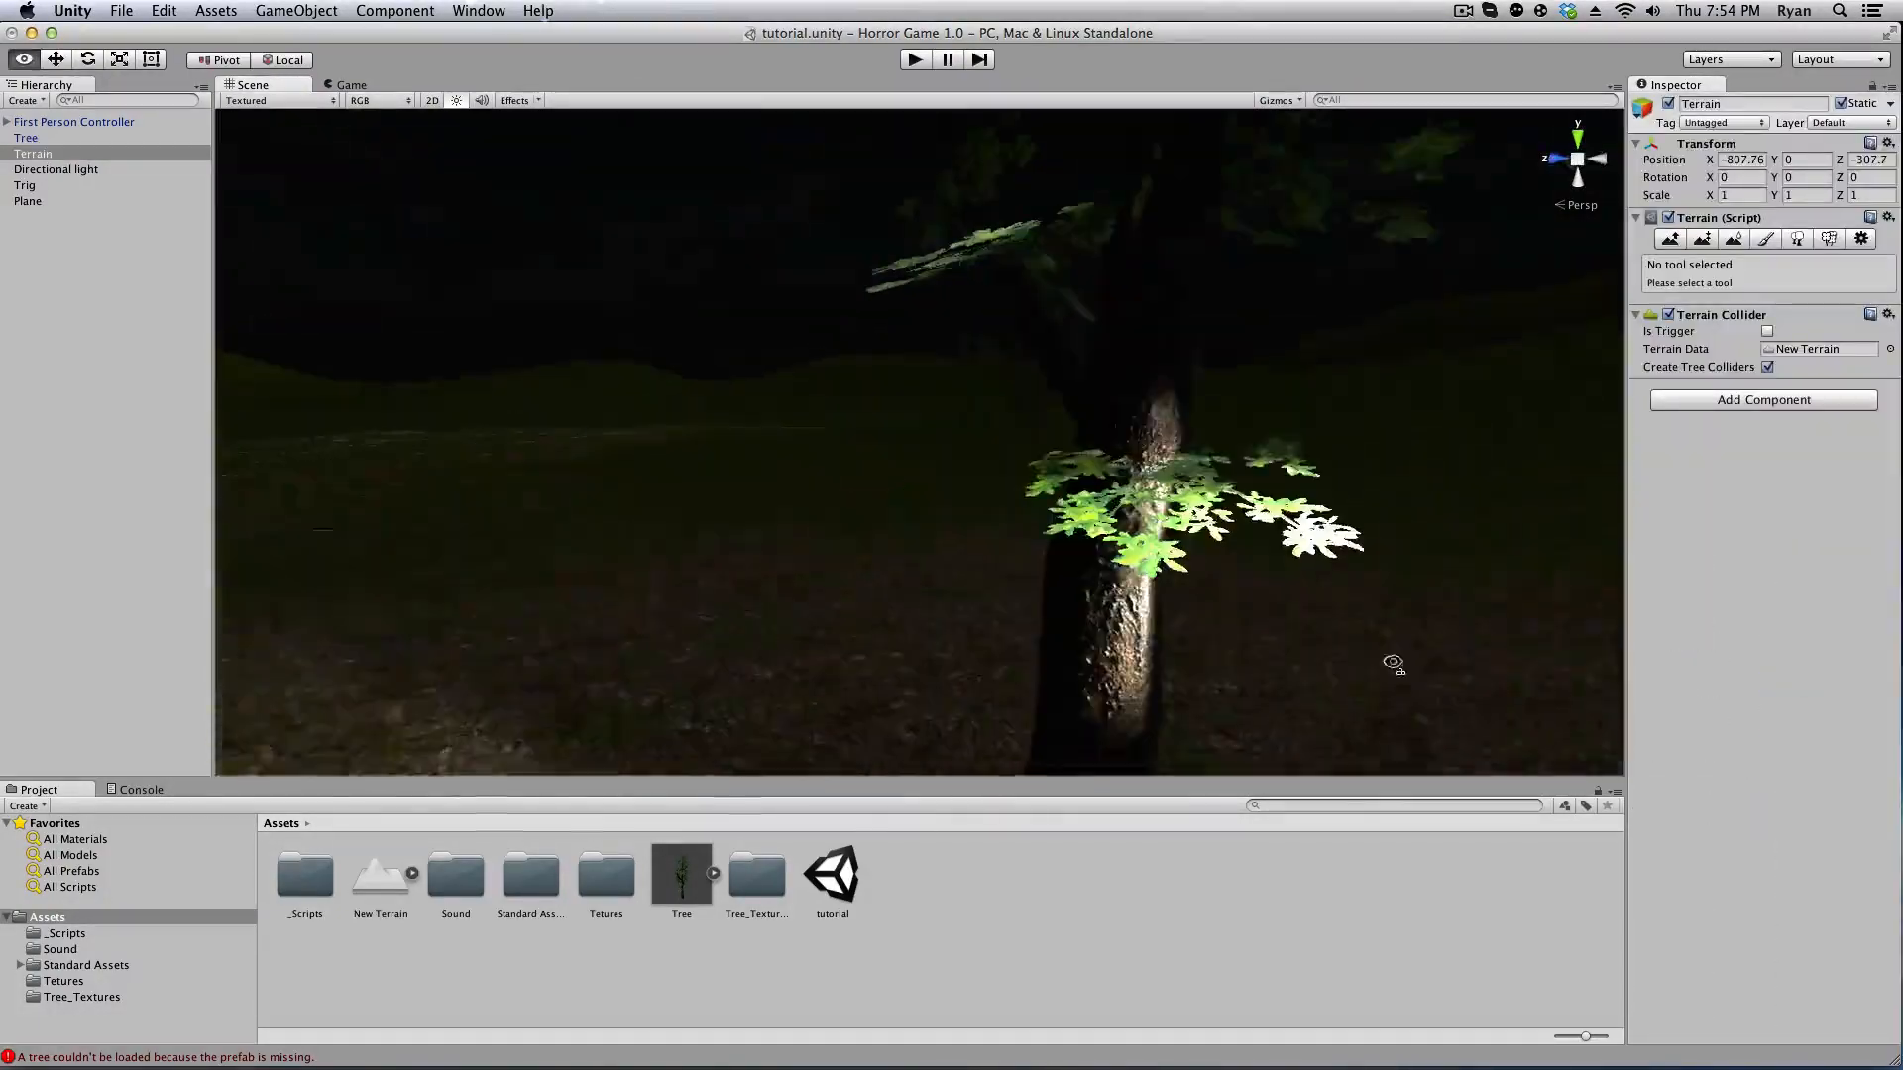
# Create an empty prefab and store the collider-fitted tree in it as Tree1.
pyautogui.click(26, 137)
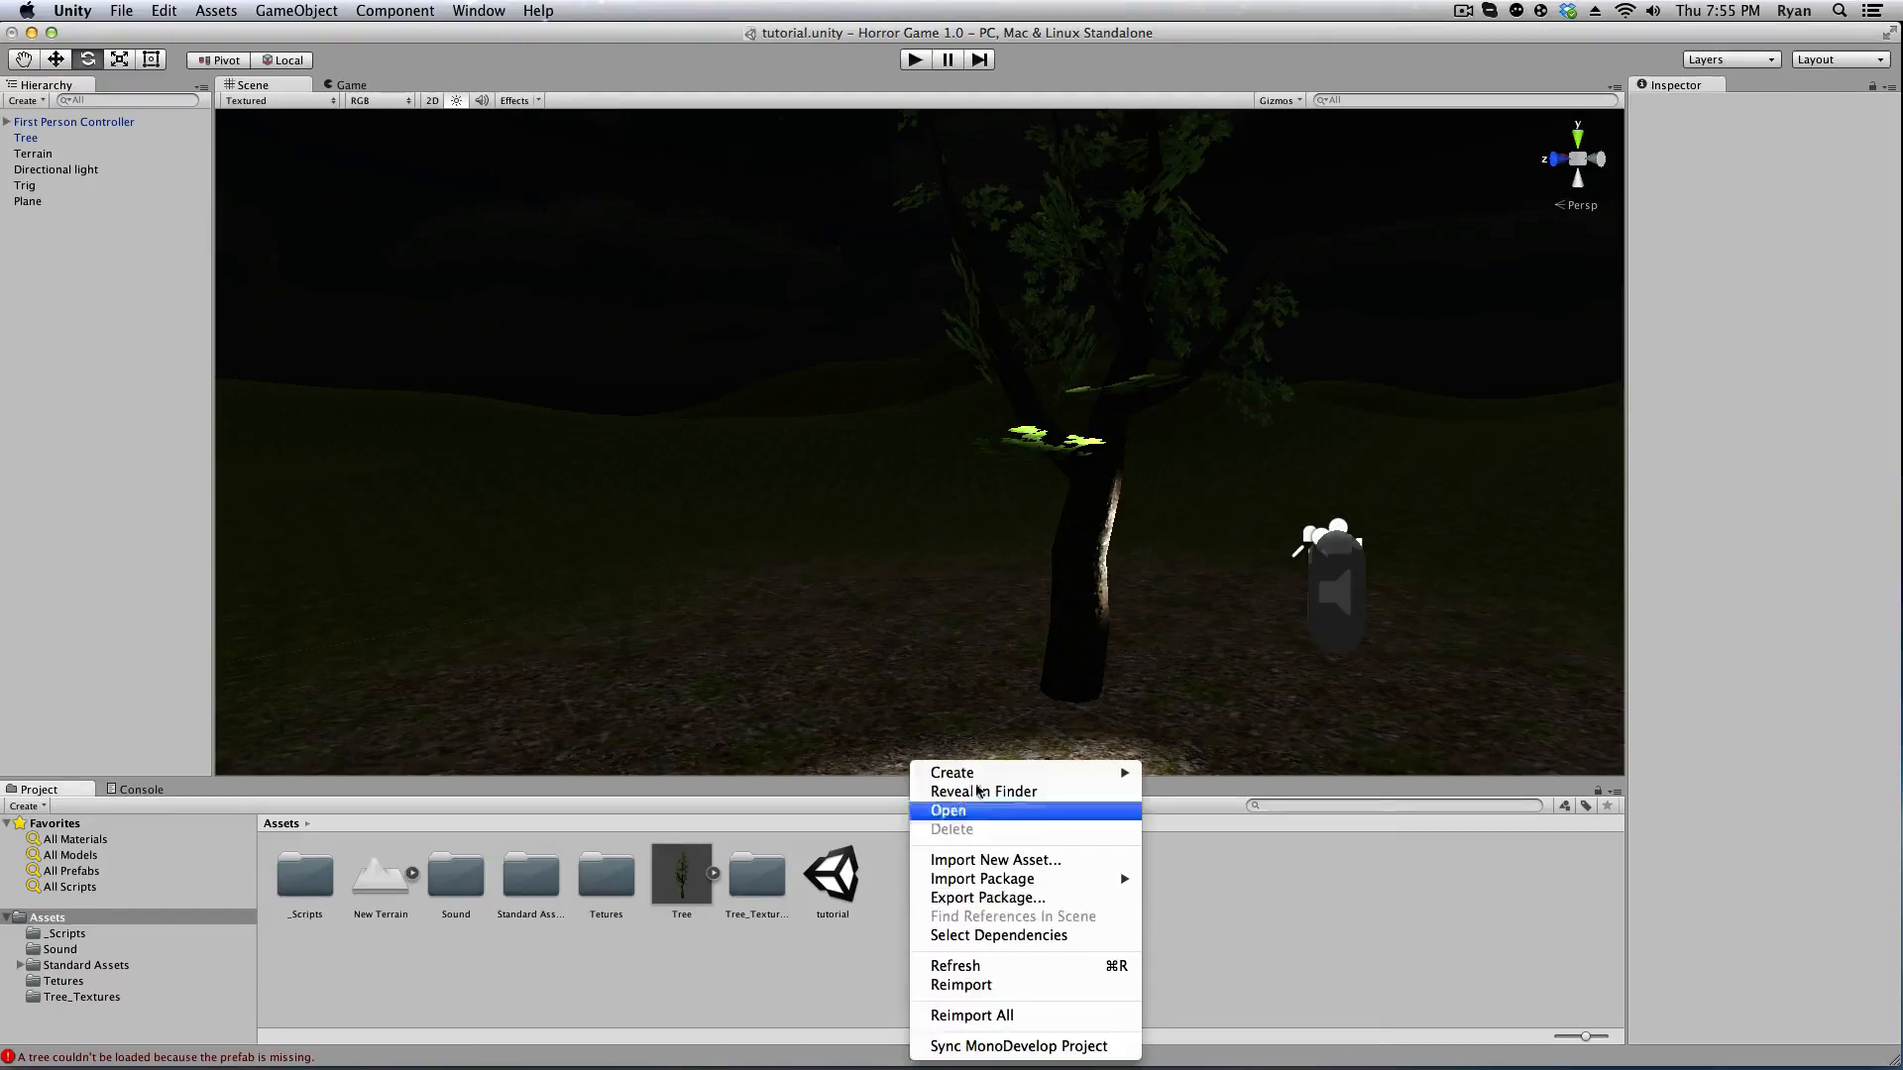
pyautogui.moveTo(953, 772)
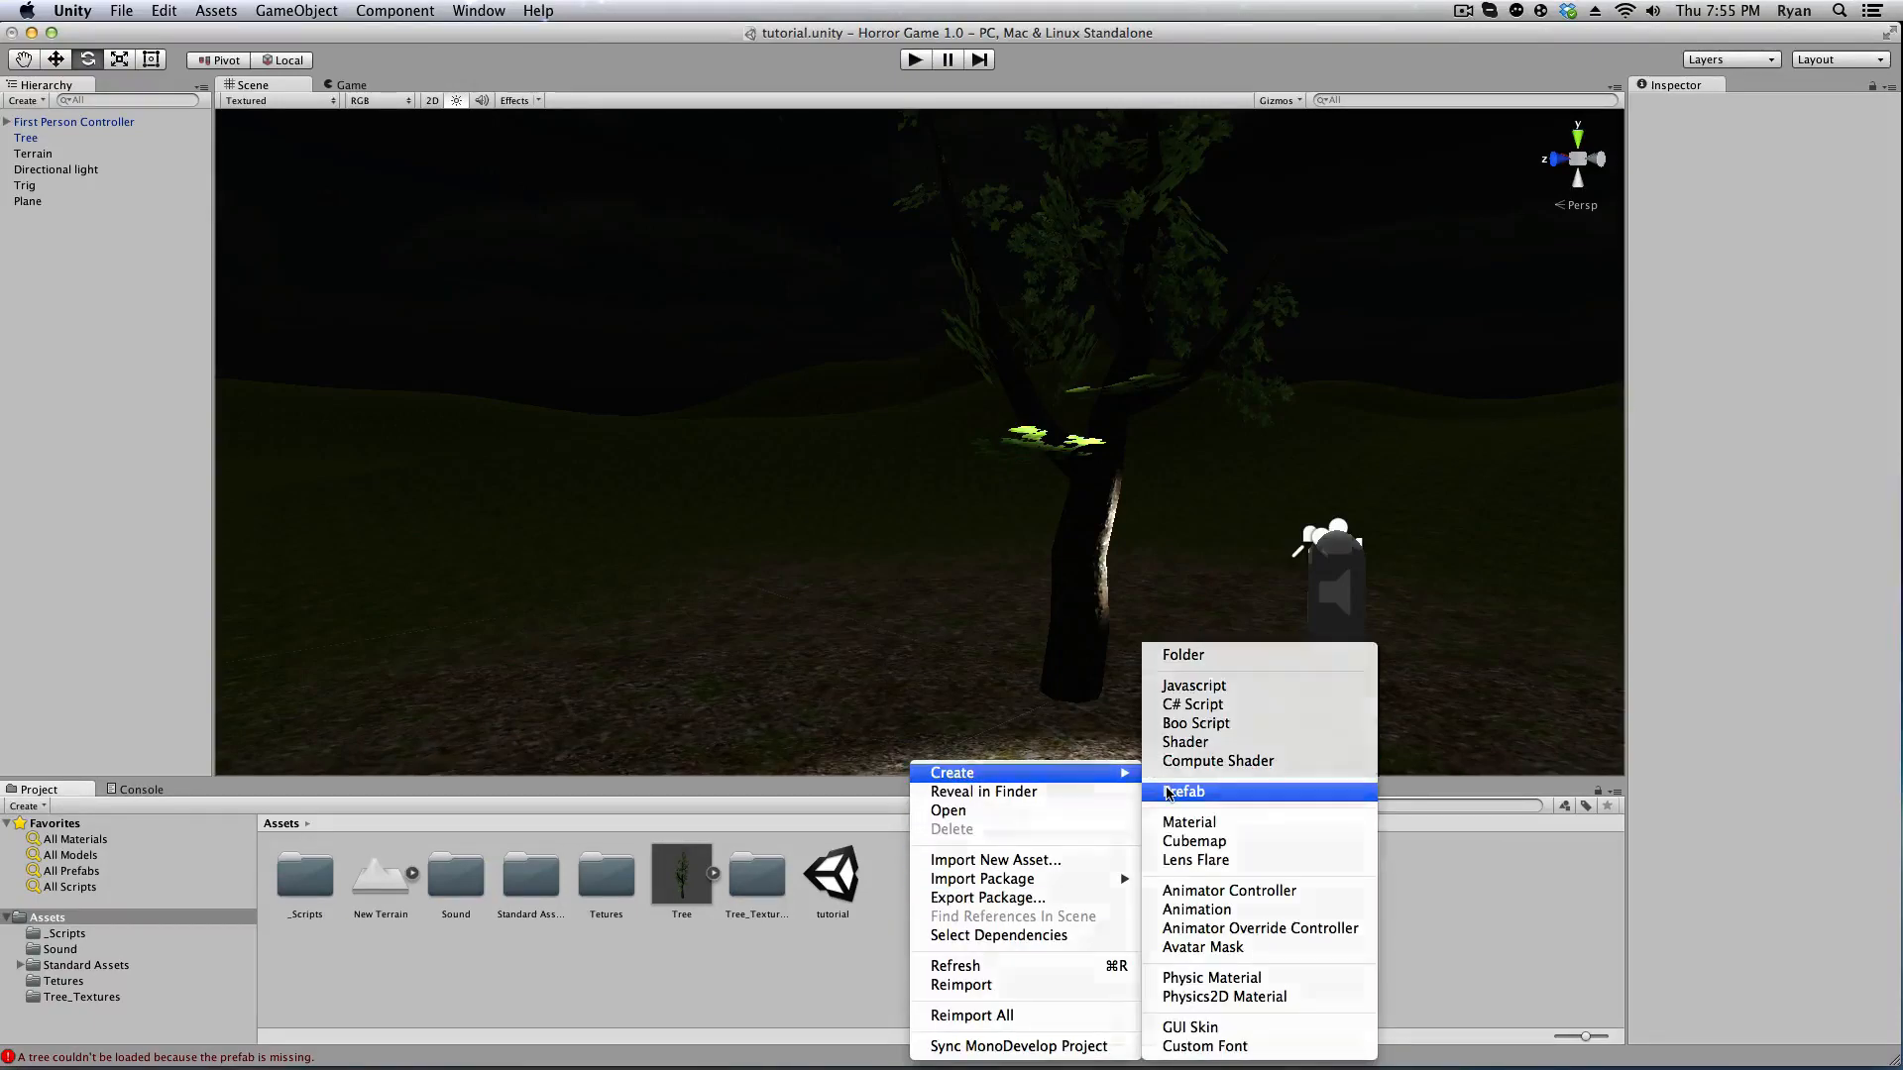
pyautogui.click(1186, 792)
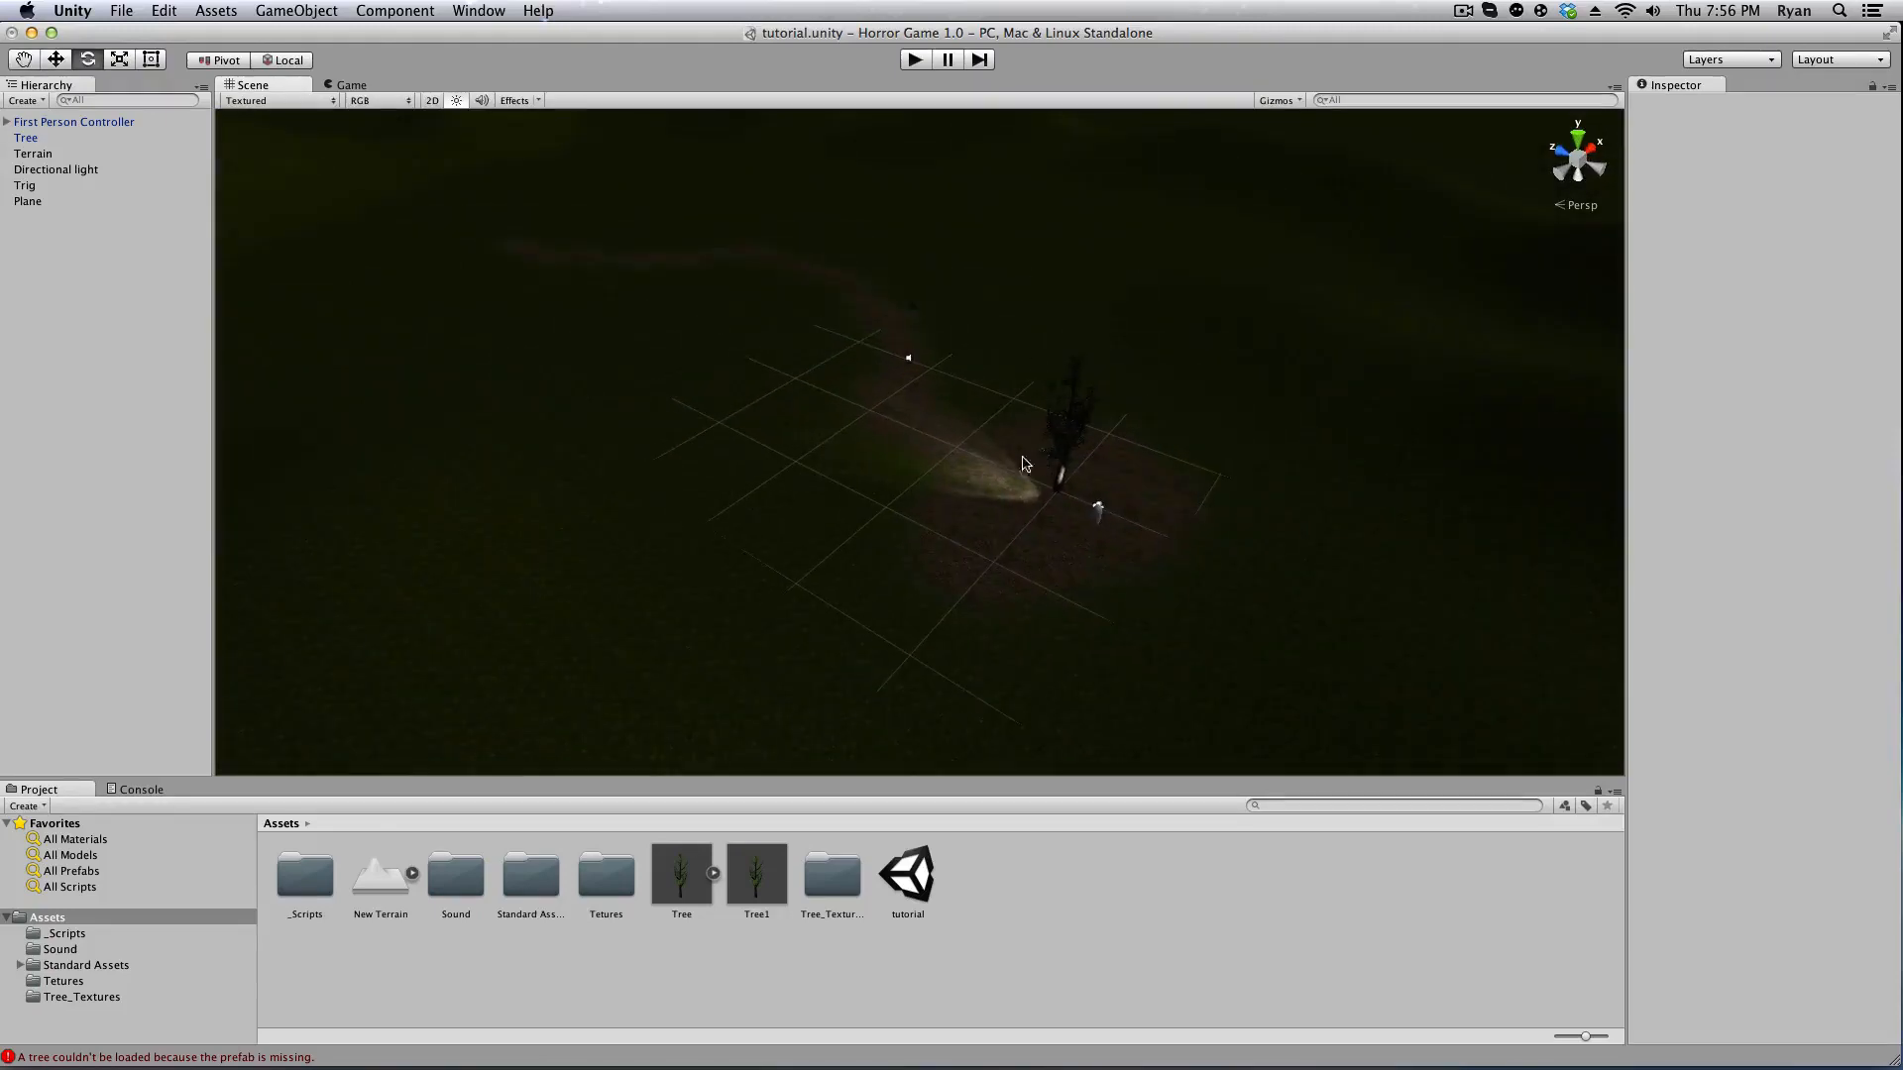
pyautogui.click(33, 152)
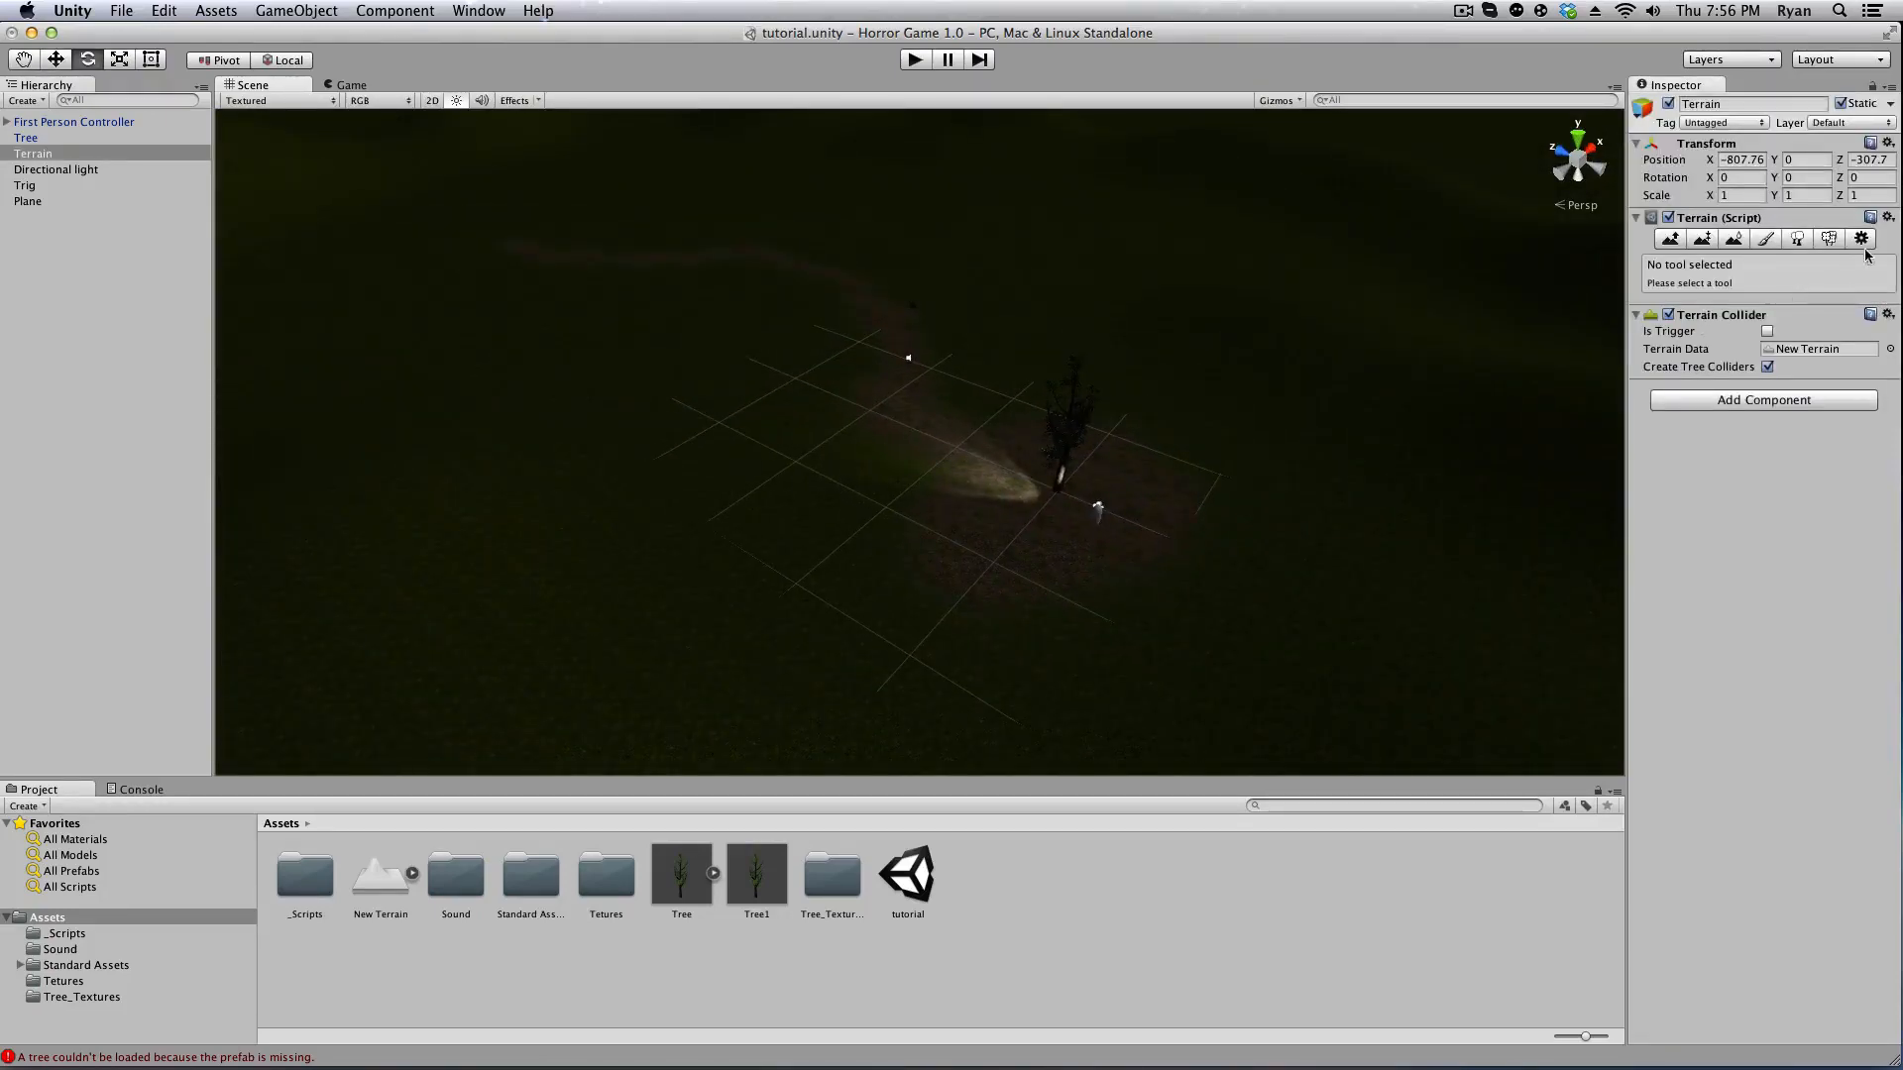
# Add Tree1 as a tree type in the terrain's Place Trees tool.
pyautogui.click(1815, 238)
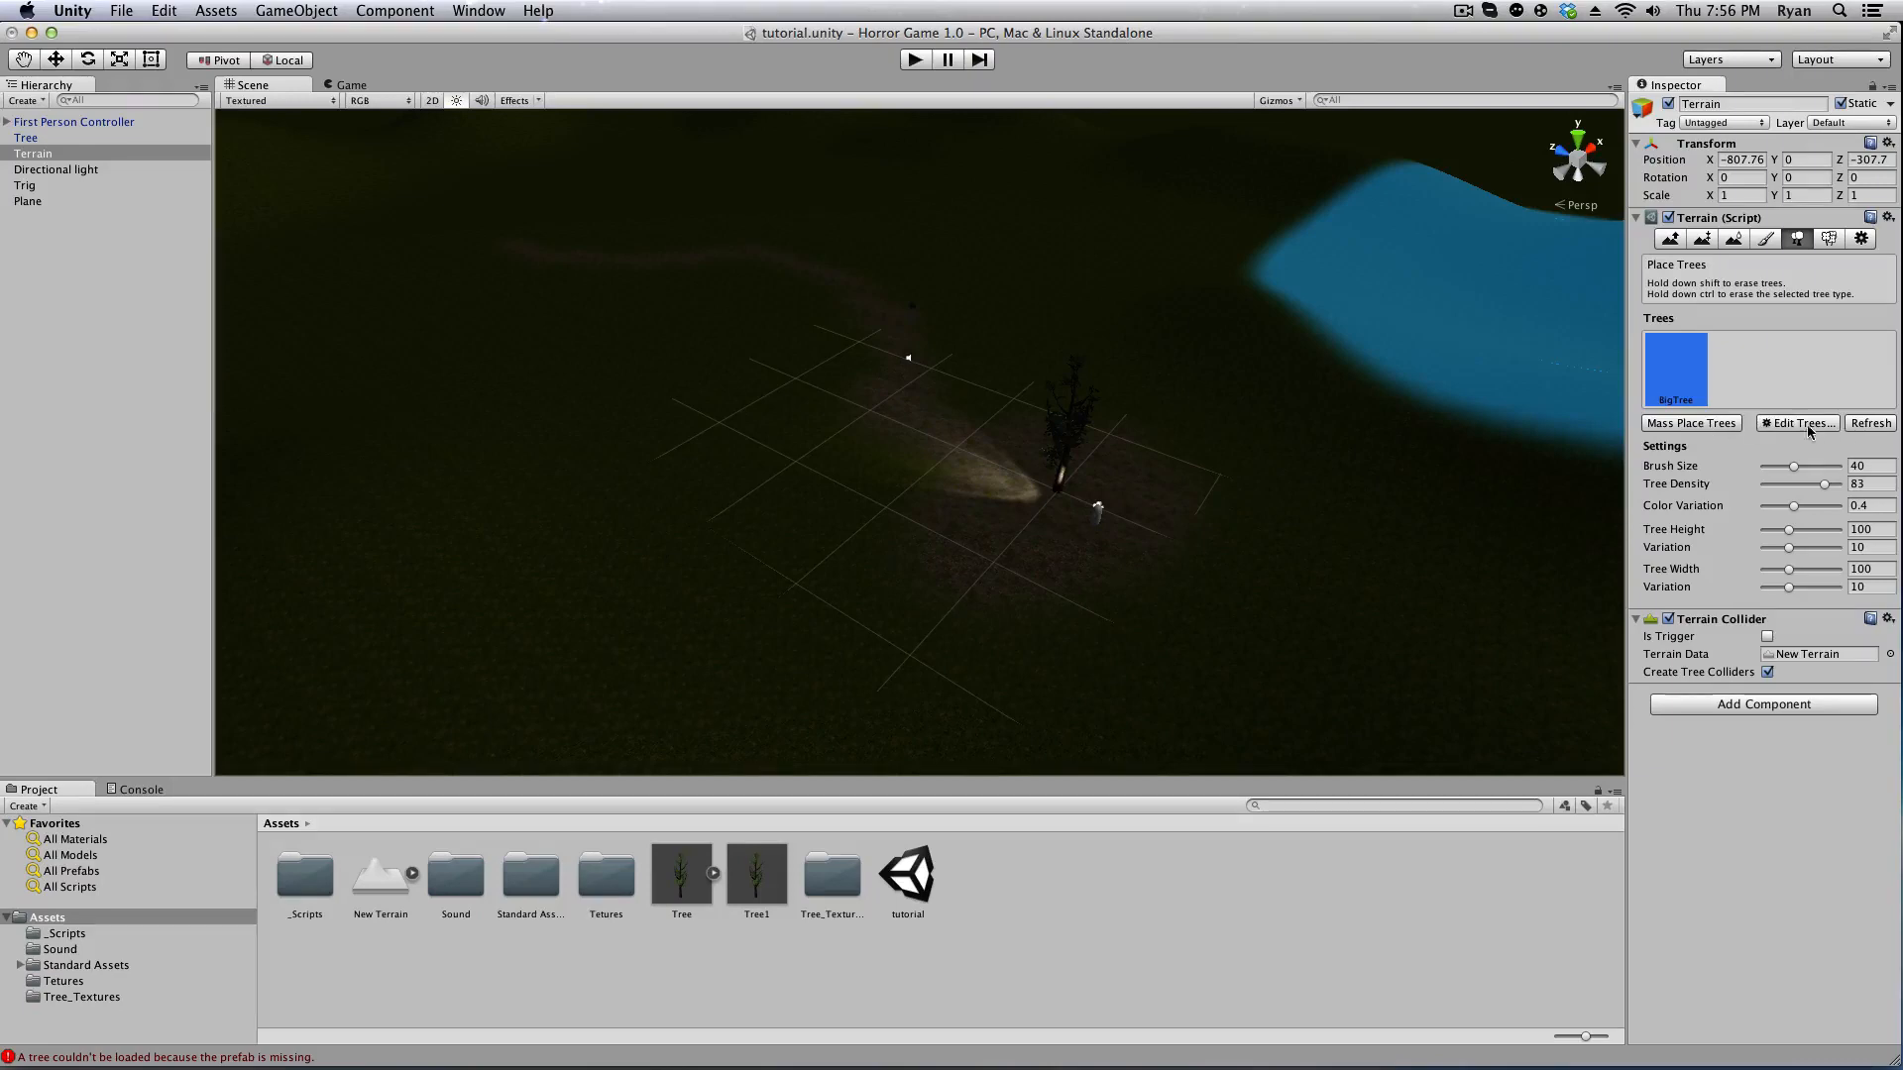
pyautogui.click(1798, 423)
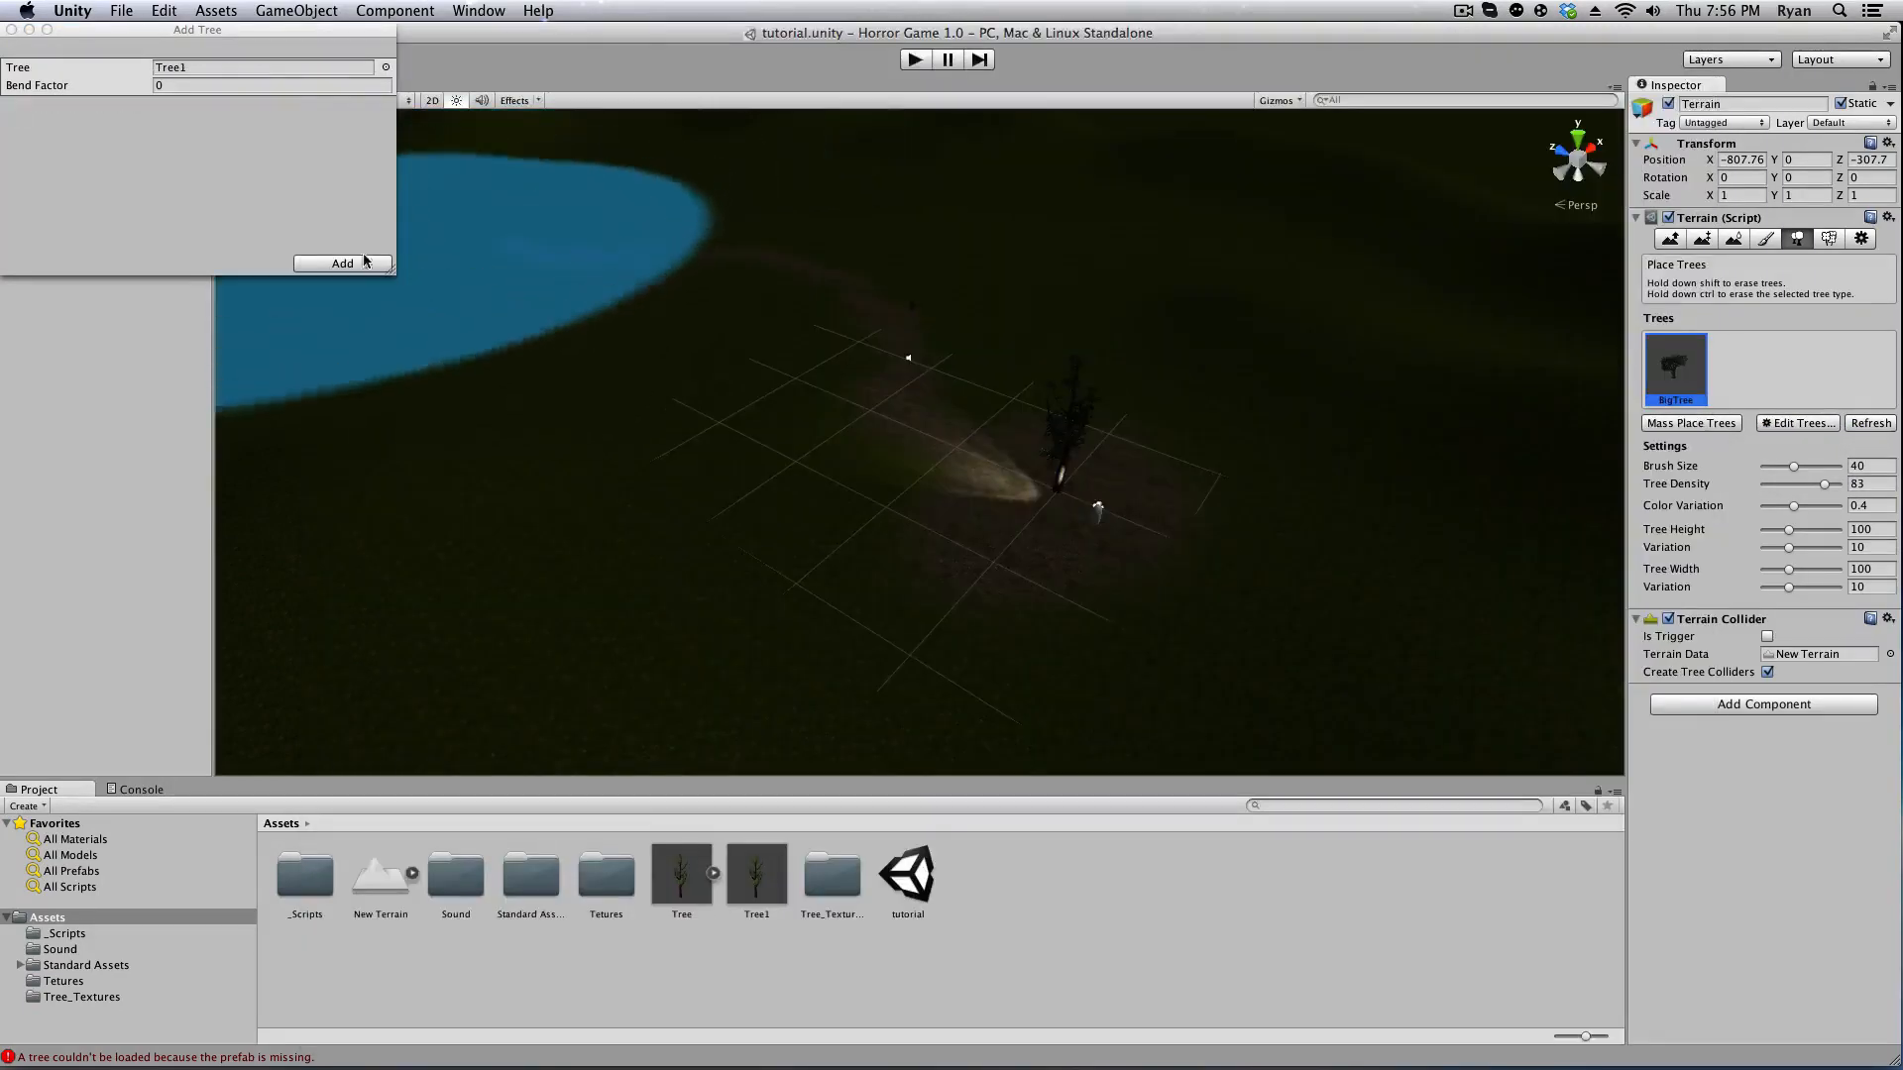
pyautogui.click(342, 263)
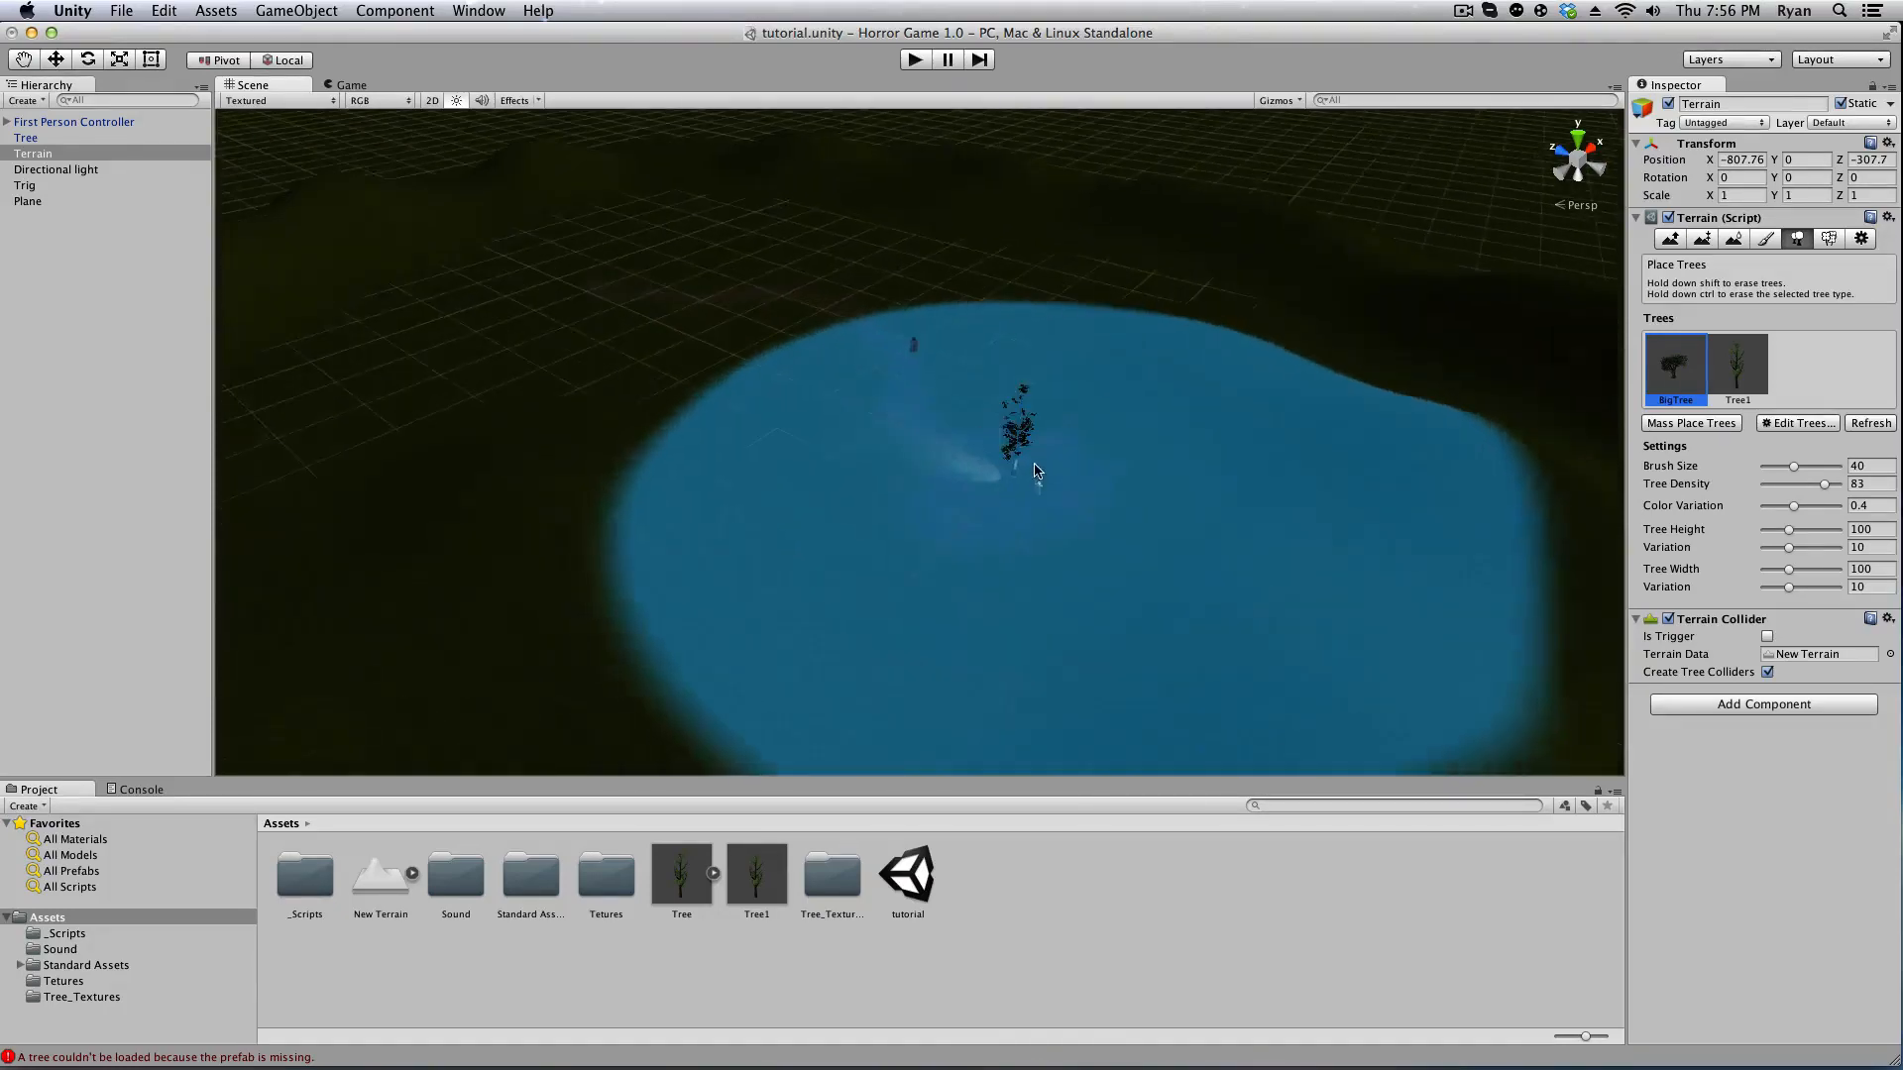
# Paint Tree1 densely across the night terrain, exiting the play-test to add more.
pyautogui.click(1738, 368)
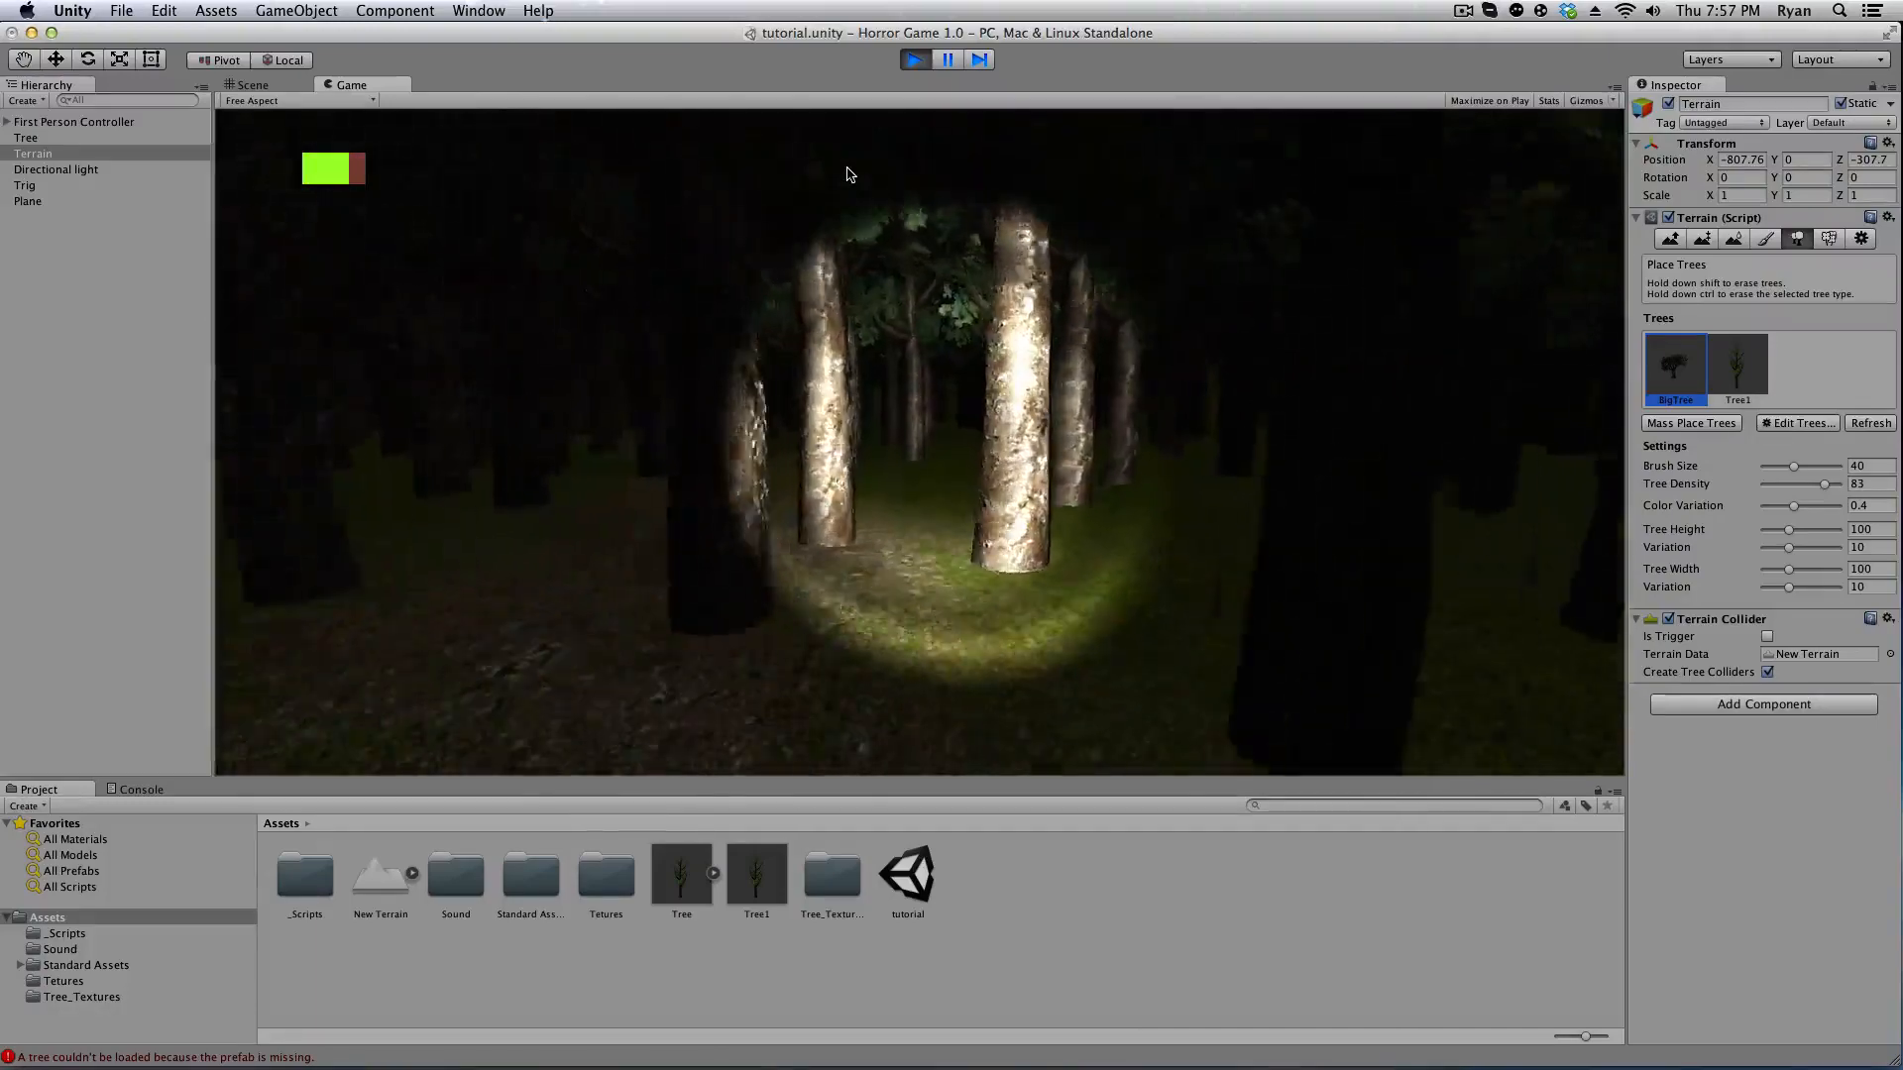
pyautogui.click(252, 84)
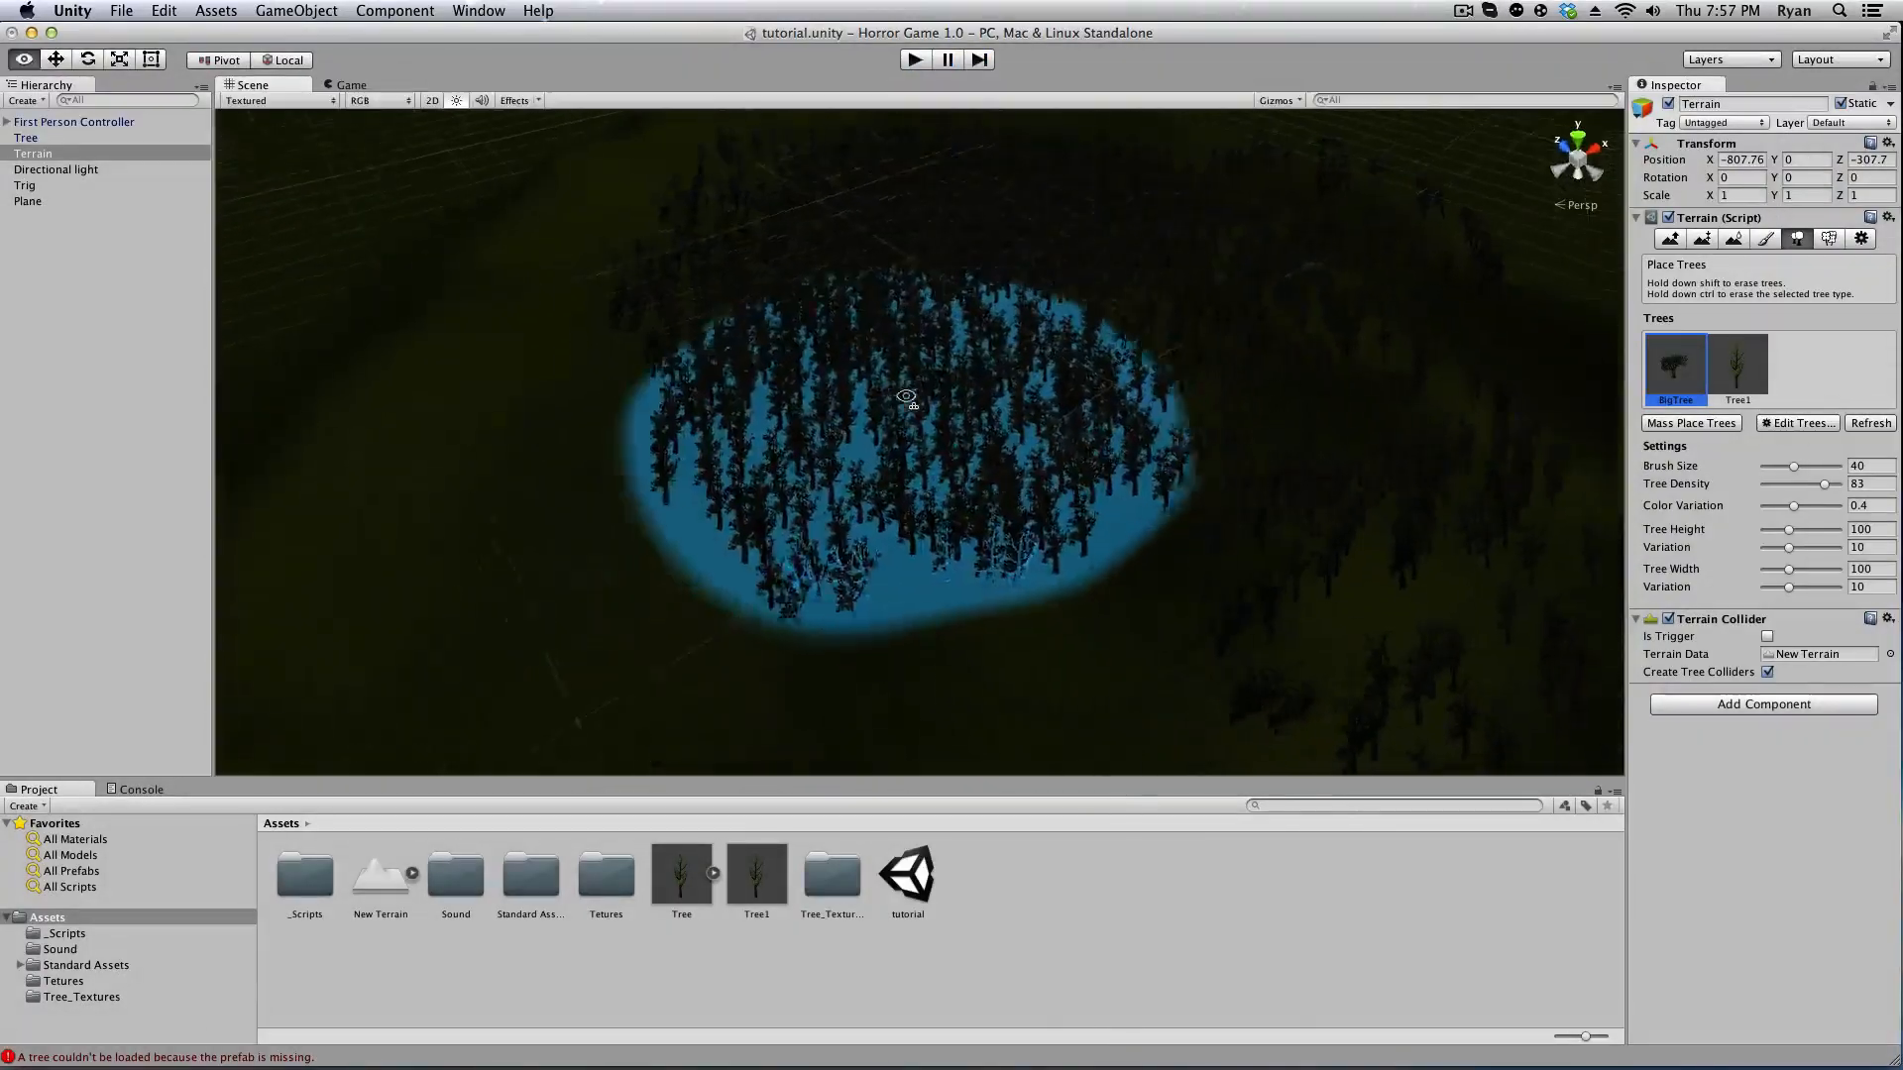
pyautogui.moveTo(907, 397); pyautogui.dragTo(1005, 285)
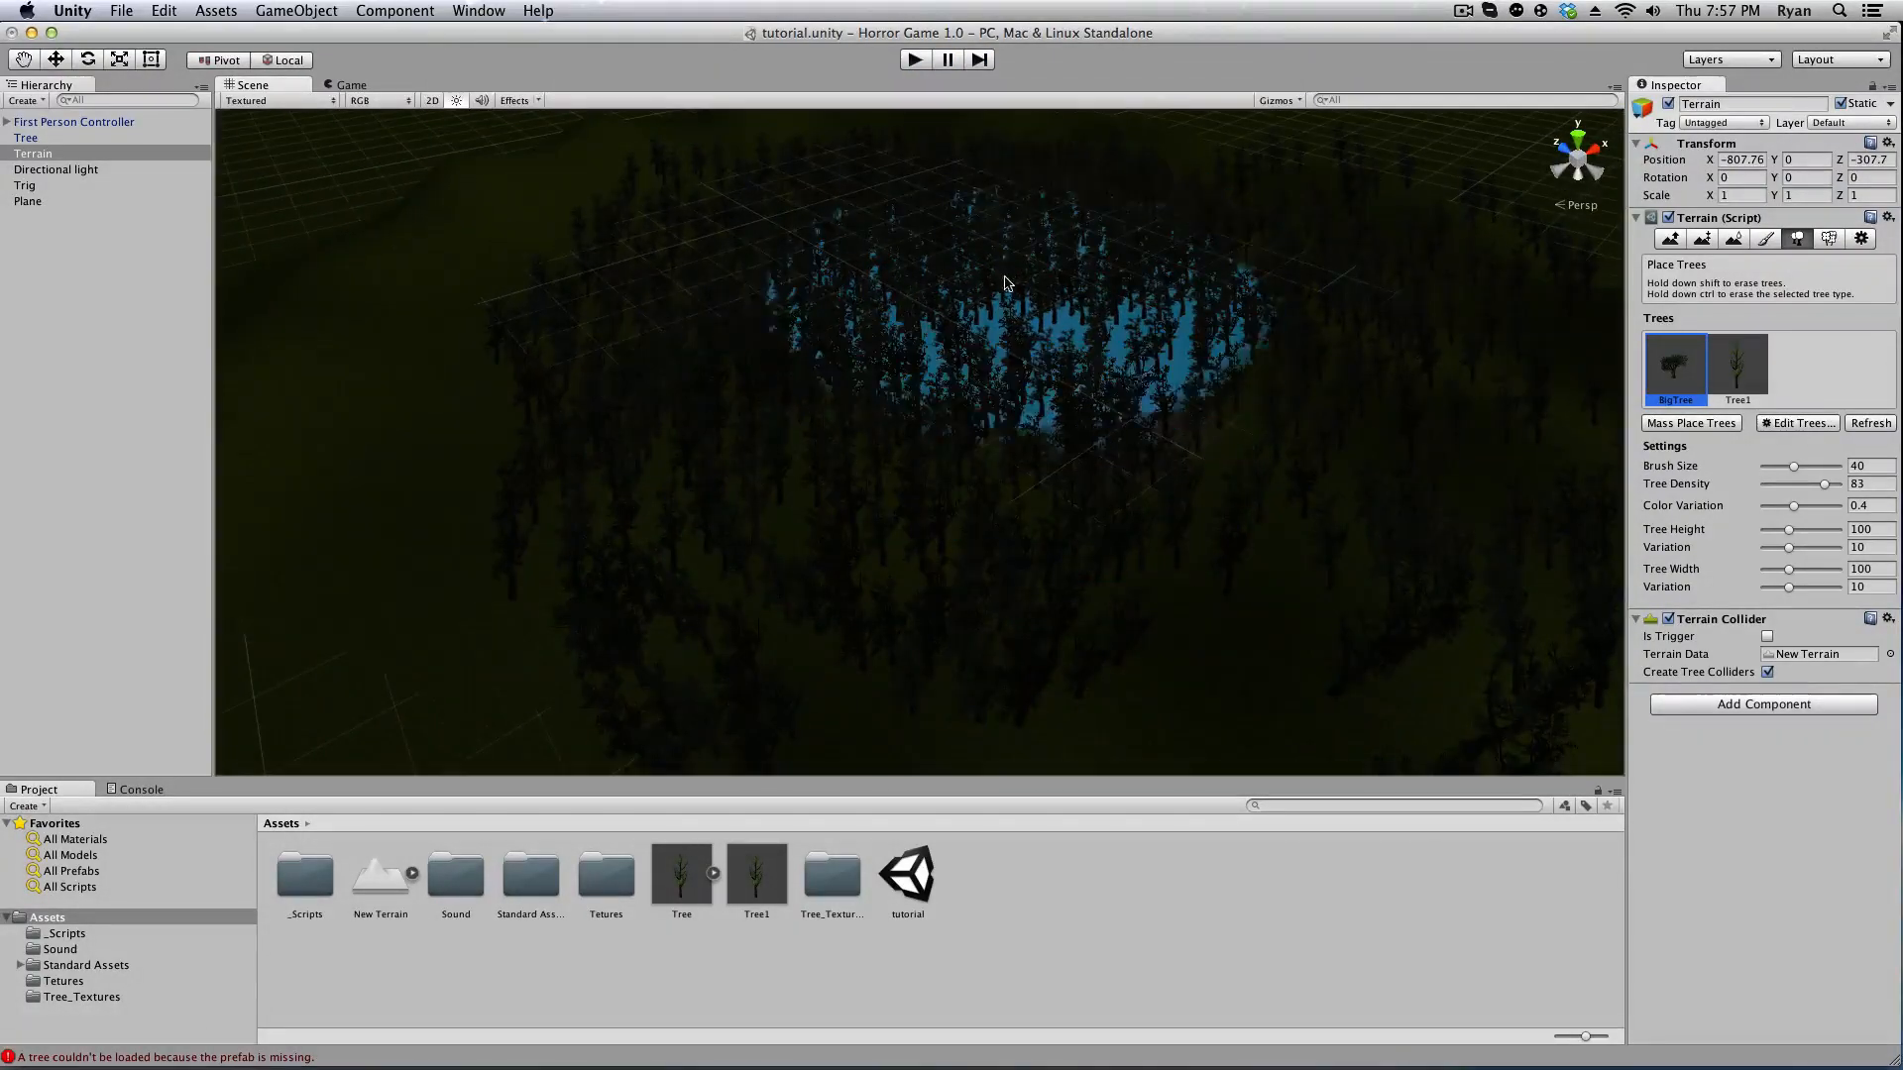